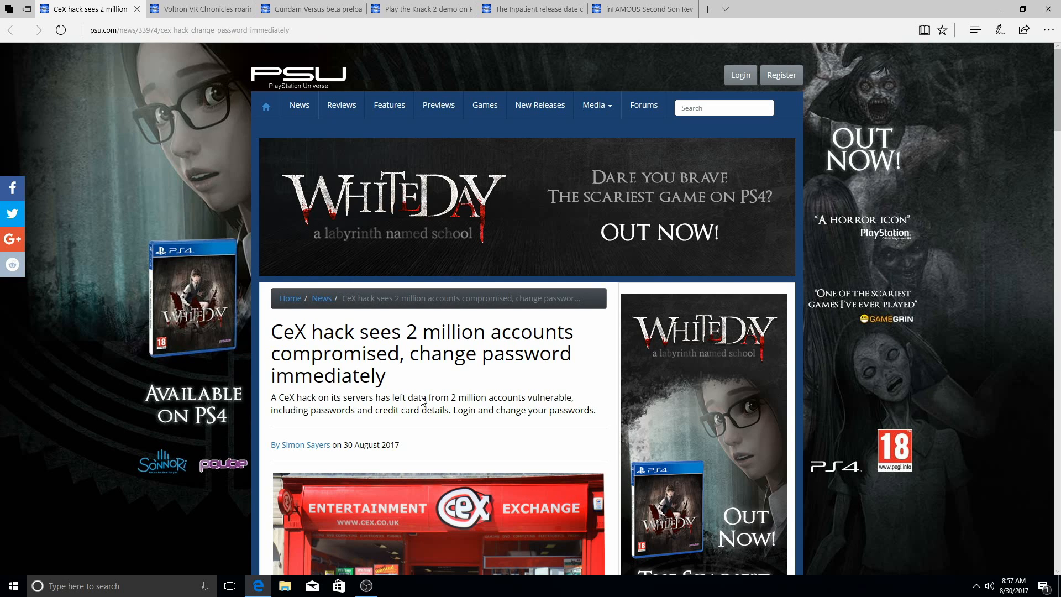
Scroll down through the currently open article, then back up slightly
{"action": "scroll", "scroll_direction": "down", "scroll_amount": 3}
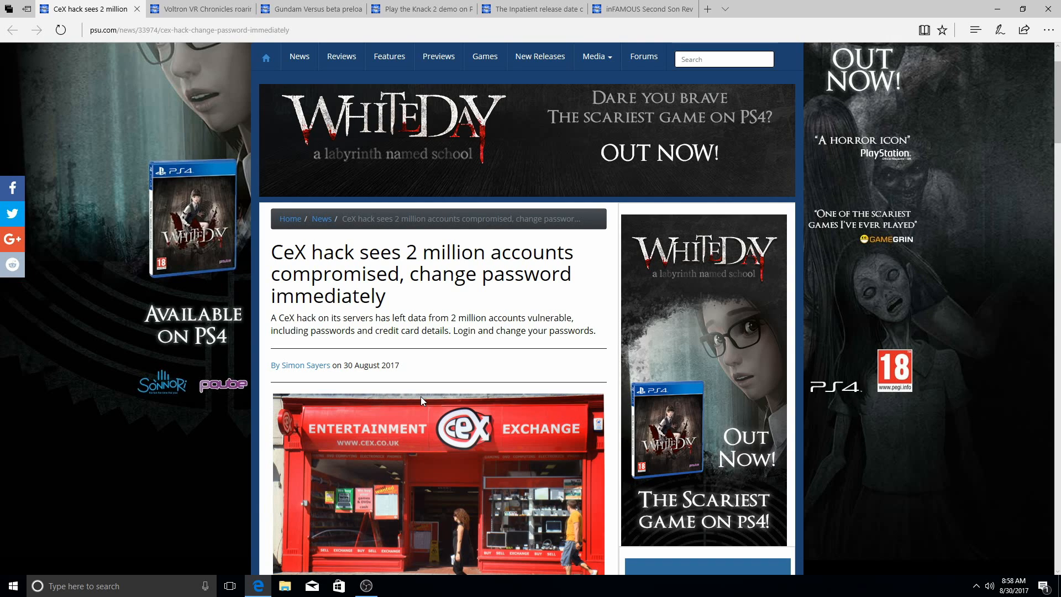
{"action": "mouse_move", "coordinate": [413, 336]}
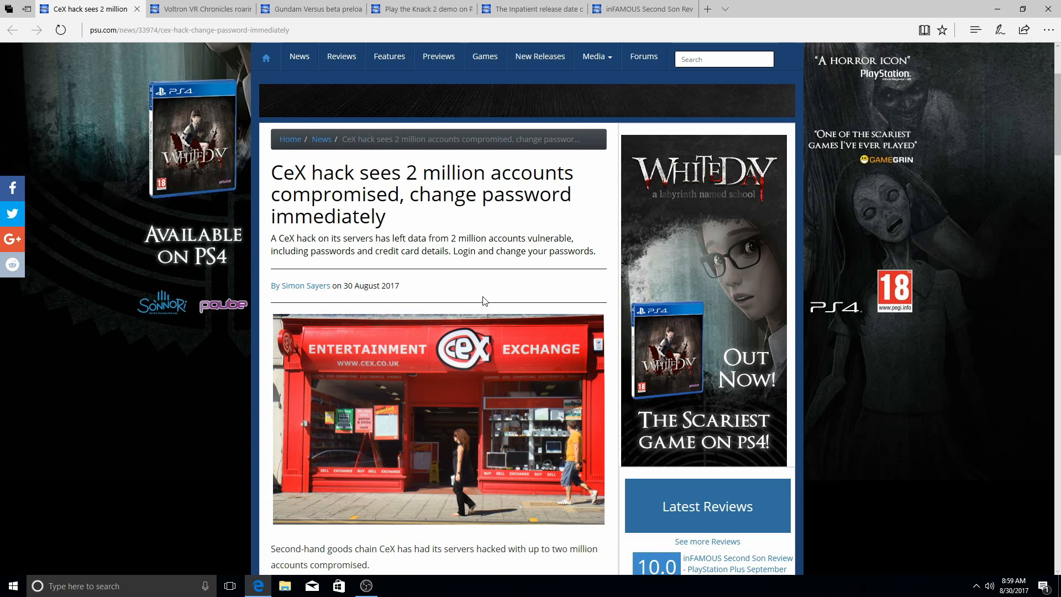
{"action": "scroll", "scroll_direction": "down", "scroll_amount": 3}
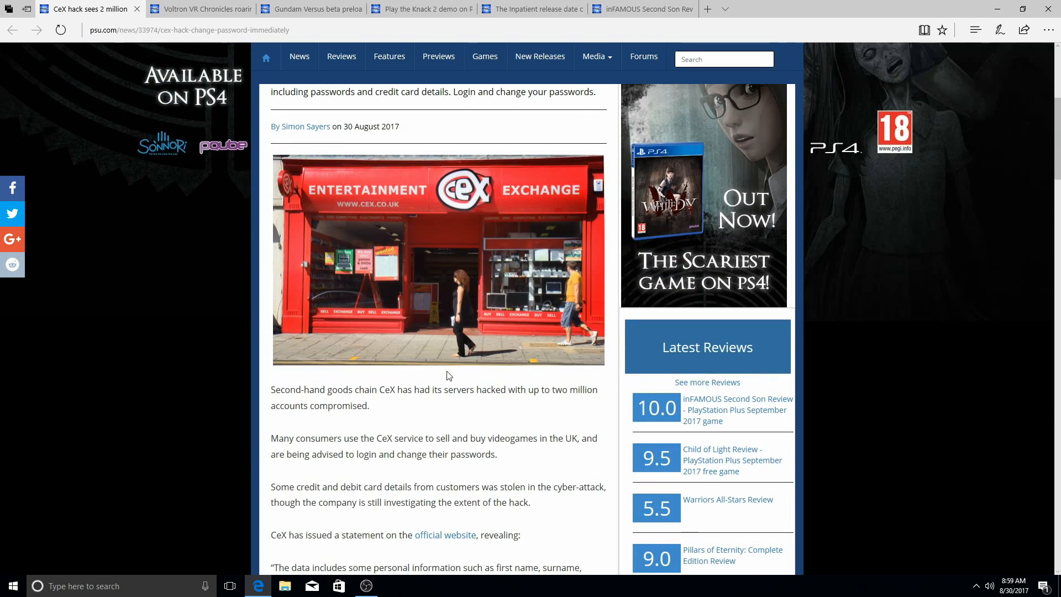
{"action": "scroll", "scroll_direction": "down", "scroll_amount": 3}
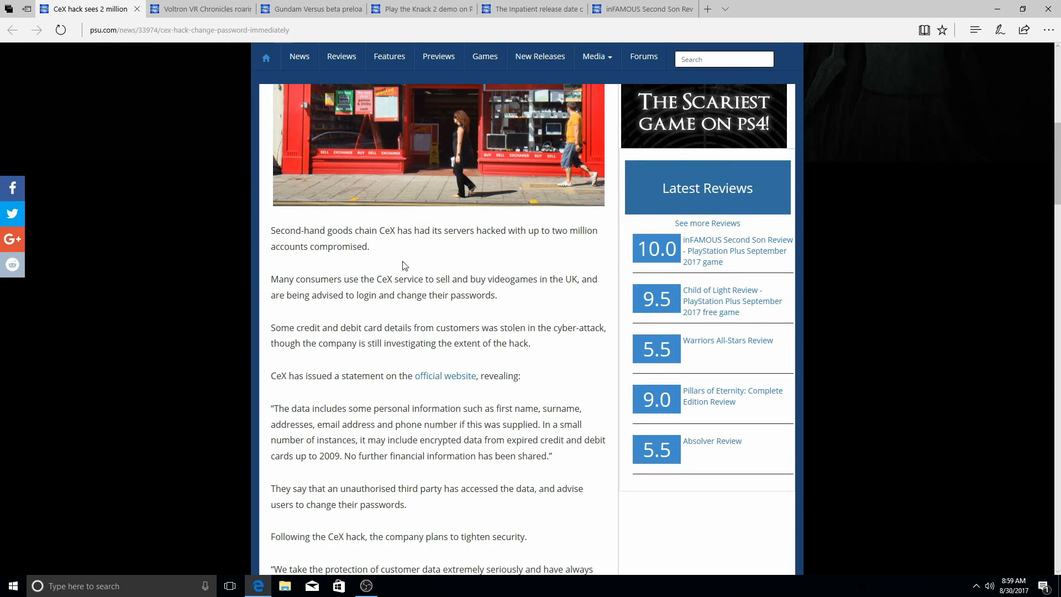
{"action": "mouse_move", "coordinate": [456, 256]}
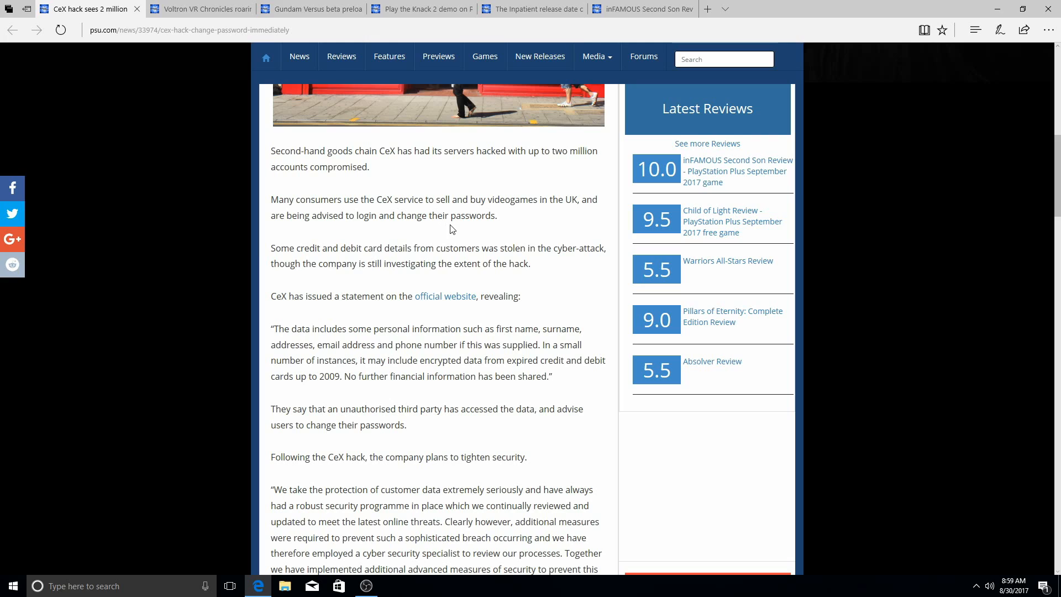
{"action": "mouse_move", "coordinate": [488, 224]}
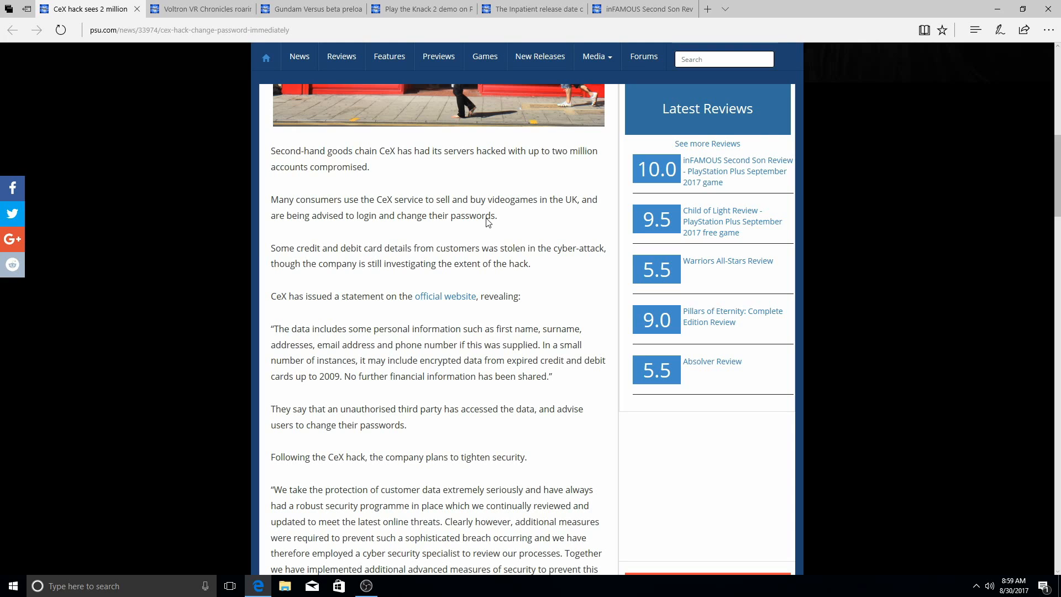
{"action": "mouse_move", "coordinate": [484, 225]}
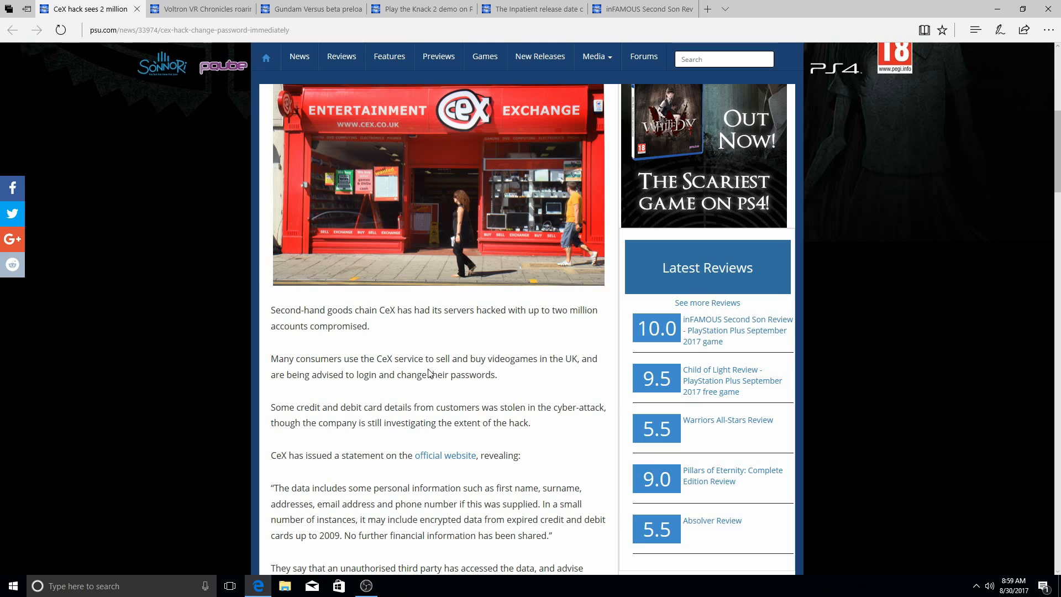
{"action": "mouse_move", "coordinate": [431, 370]}
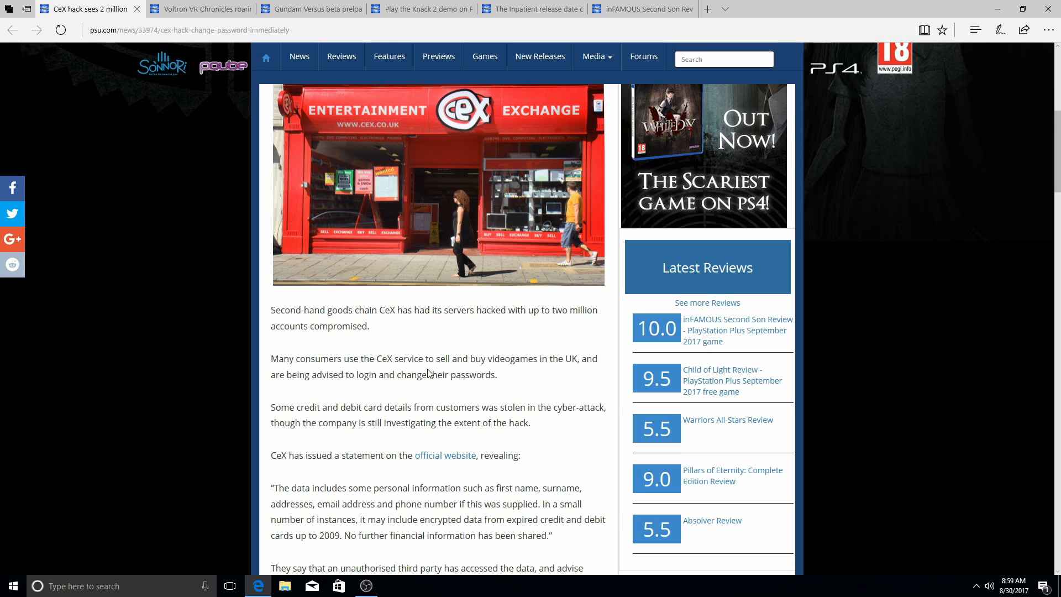
{"action": "scroll", "scroll_direction": "down", "scroll_amount": 3}
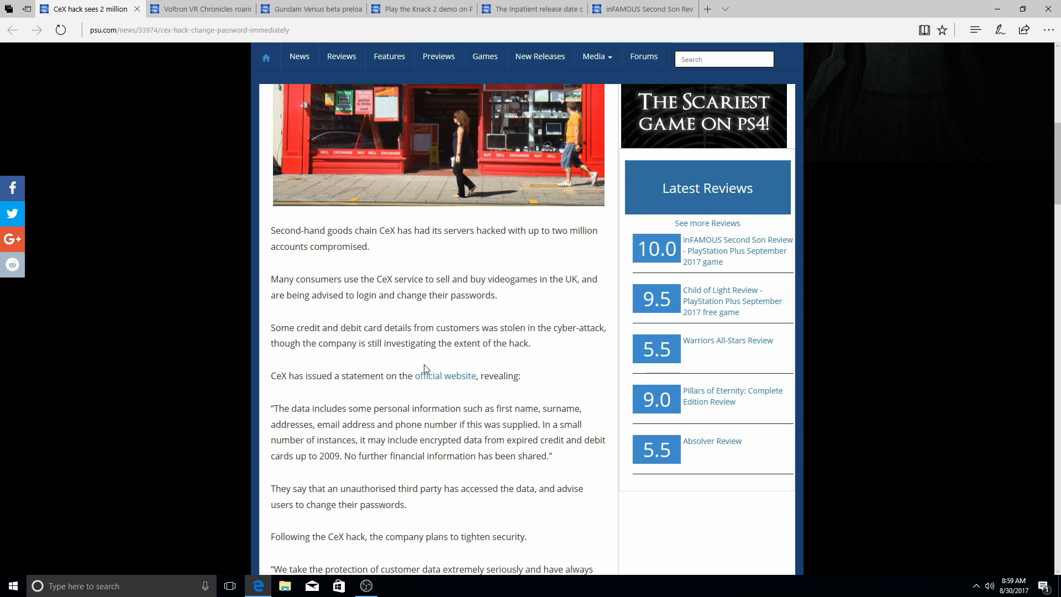
{"action": "scroll", "scroll_direction": "down", "scroll_amount": 3}
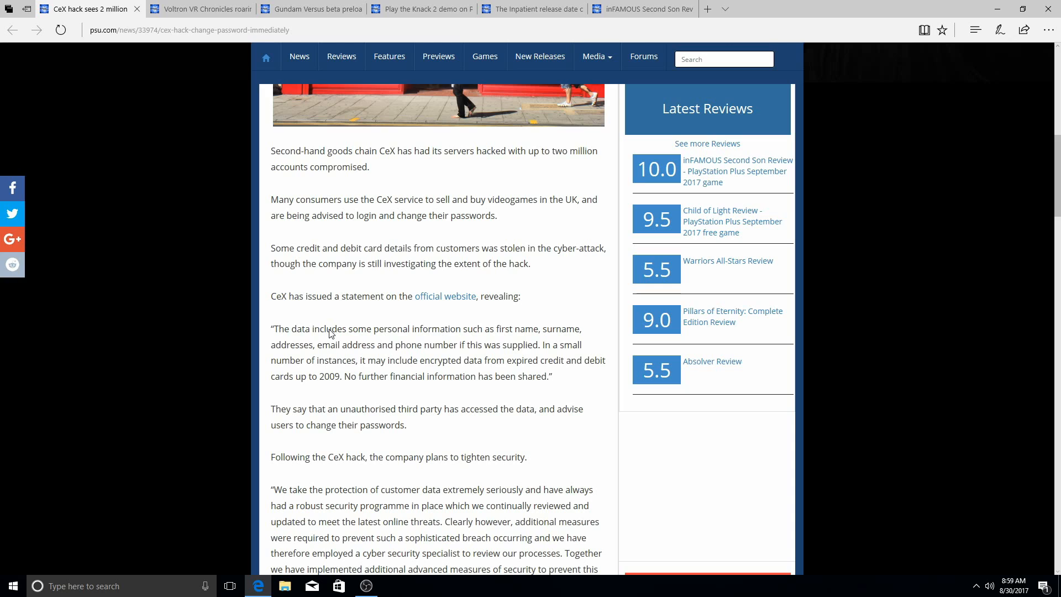
{"action": "mouse_move", "coordinate": [328, 301]}
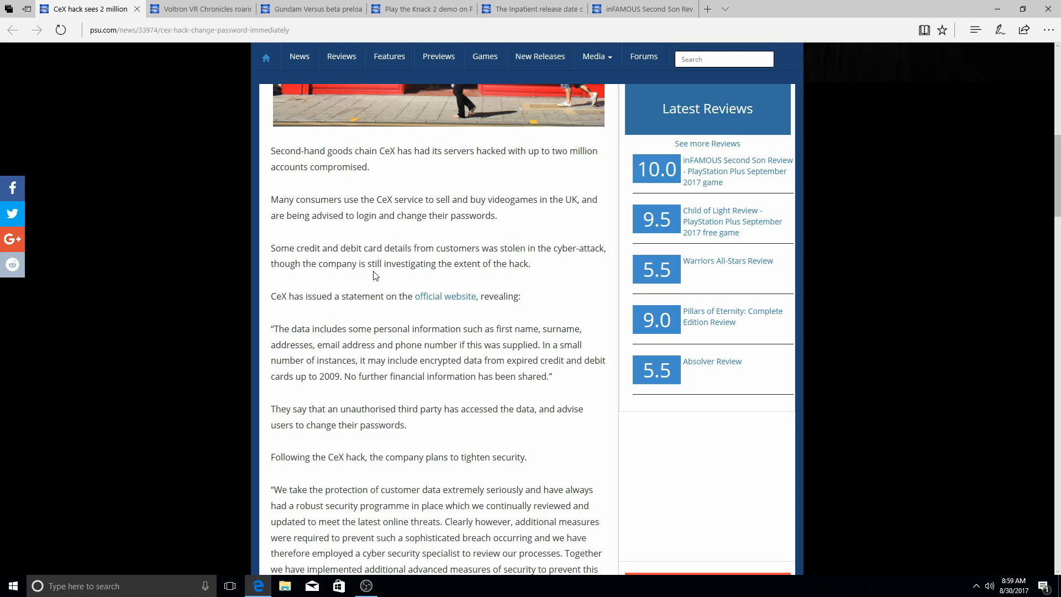
{"action": "scroll", "scroll_direction": "down", "scroll_amount": 3}
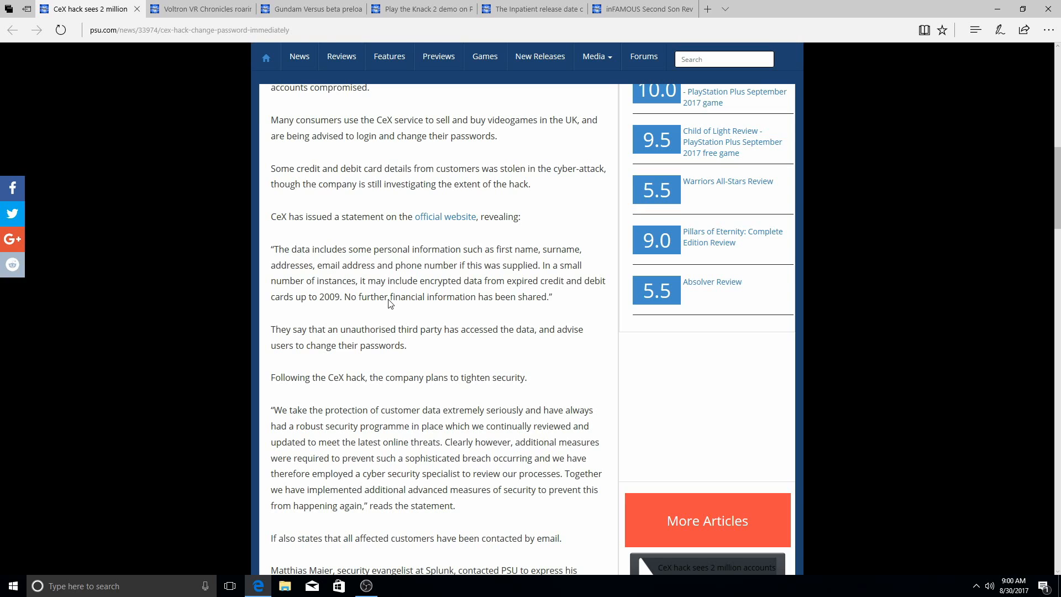
{"action": "mouse_move", "coordinate": [410, 304]}
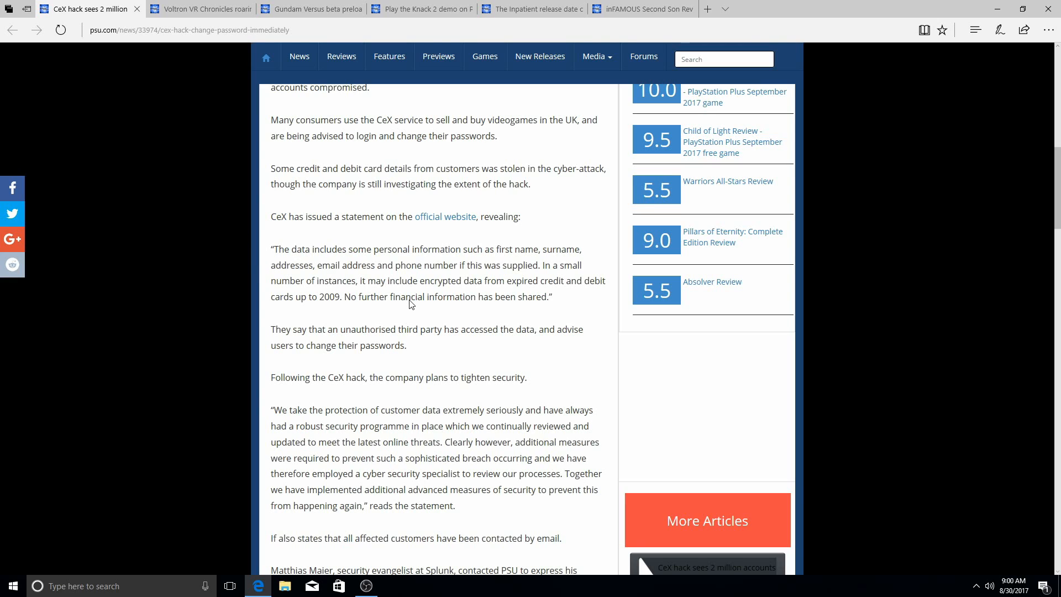
{"action": "scroll", "scroll_direction": "down", "scroll_amount": 3}
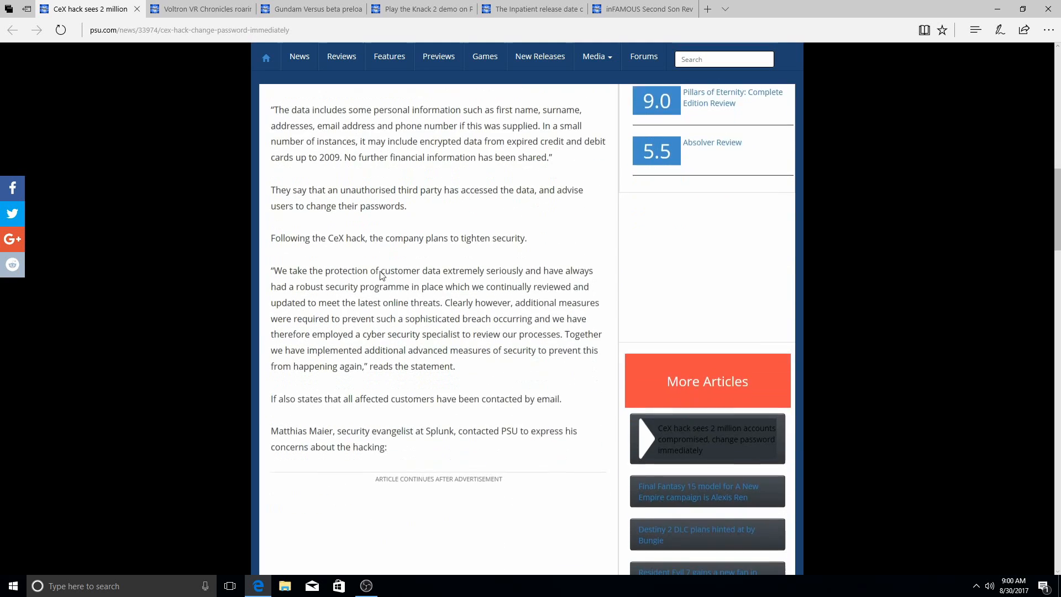
{"action": "scroll", "scroll_direction": "down", "scroll_amount": 3}
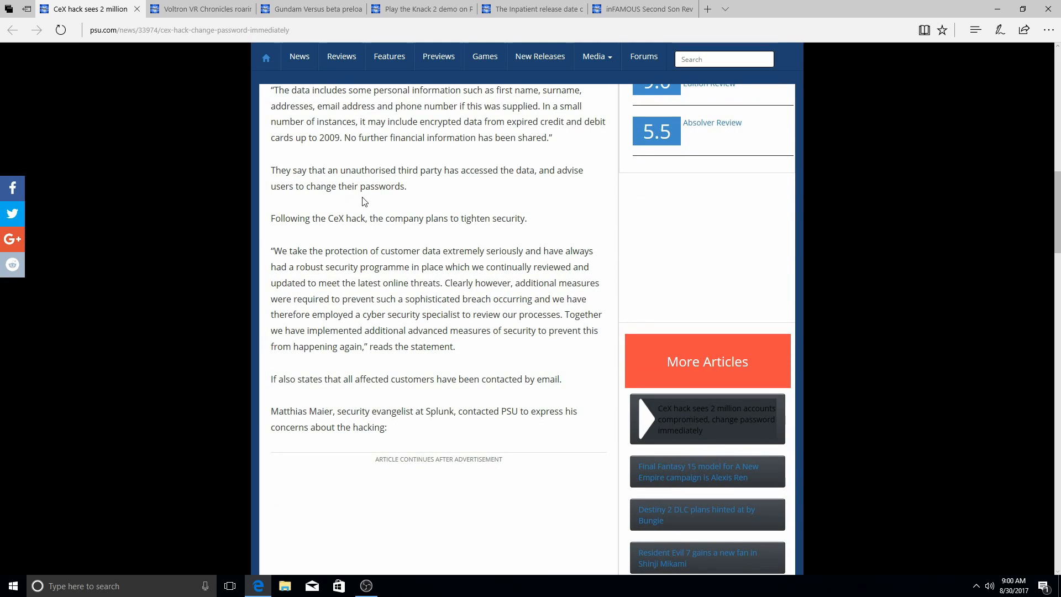
{"action": "mouse_move", "coordinate": [395, 200]}
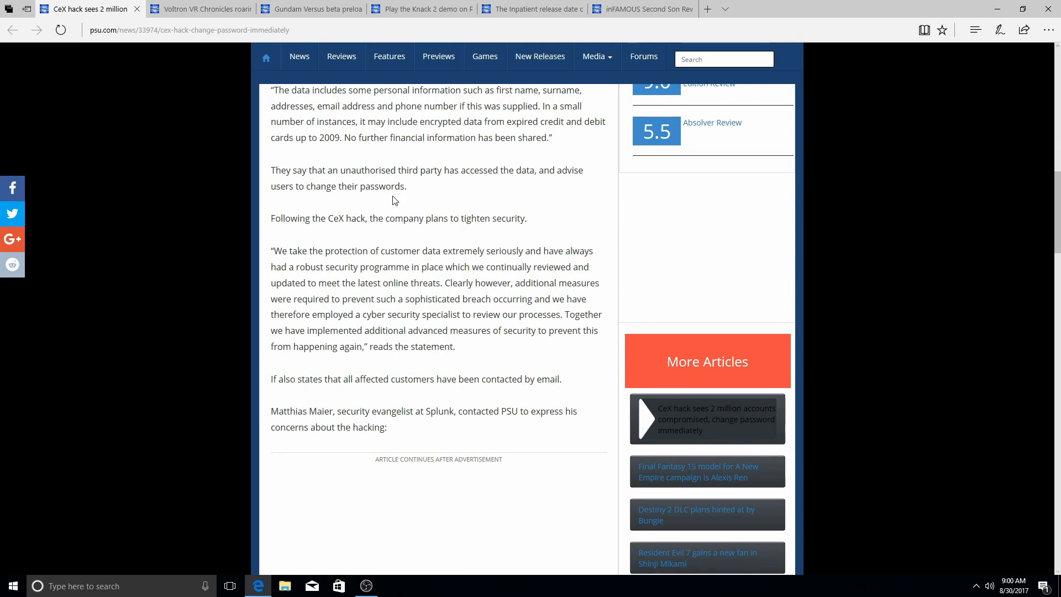
{"action": "mouse_move", "coordinate": [486, 214]}
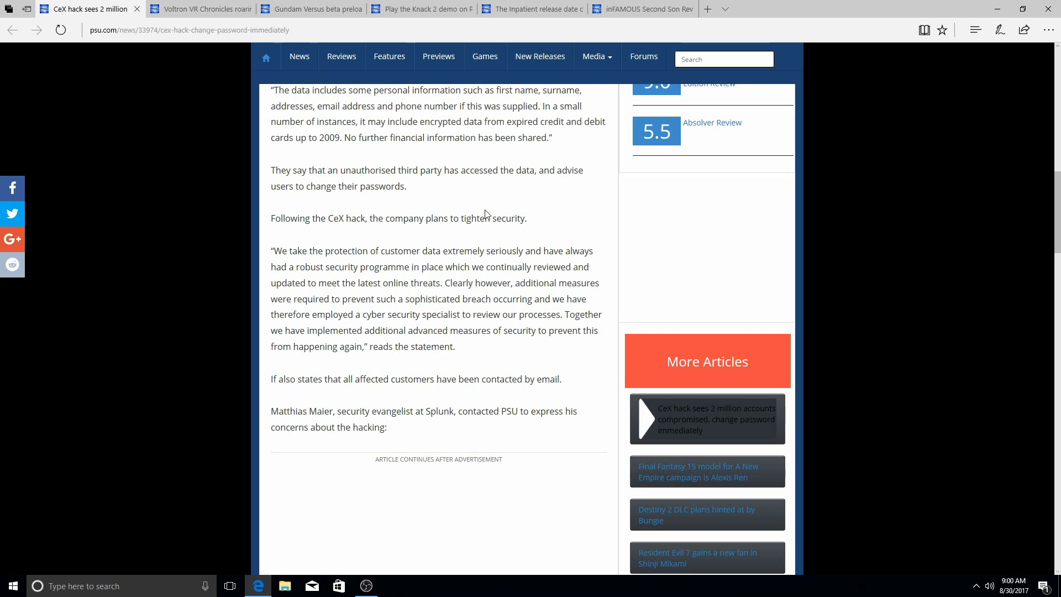
{"action": "mouse_move", "coordinate": [362, 211]}
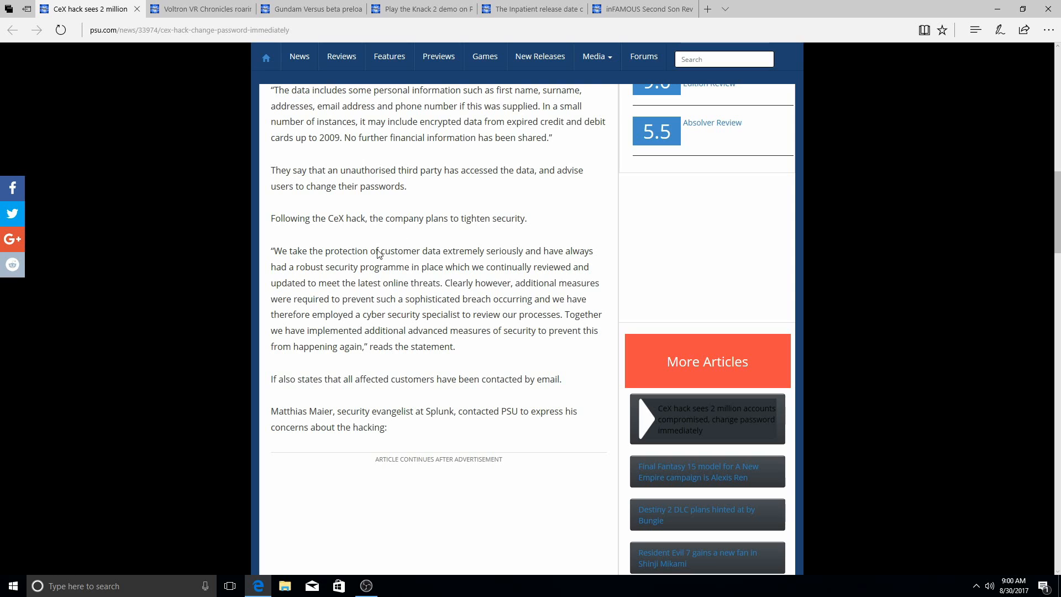
{"action": "mouse_move", "coordinate": [514, 253]}
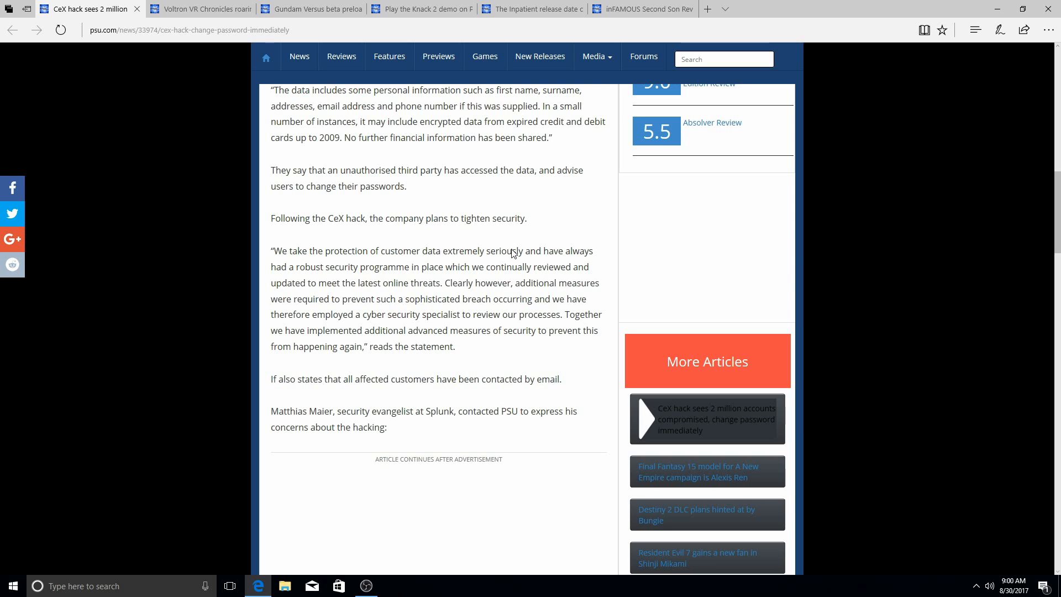
{"action": "scroll", "scroll_direction": "down", "scroll_amount": 3}
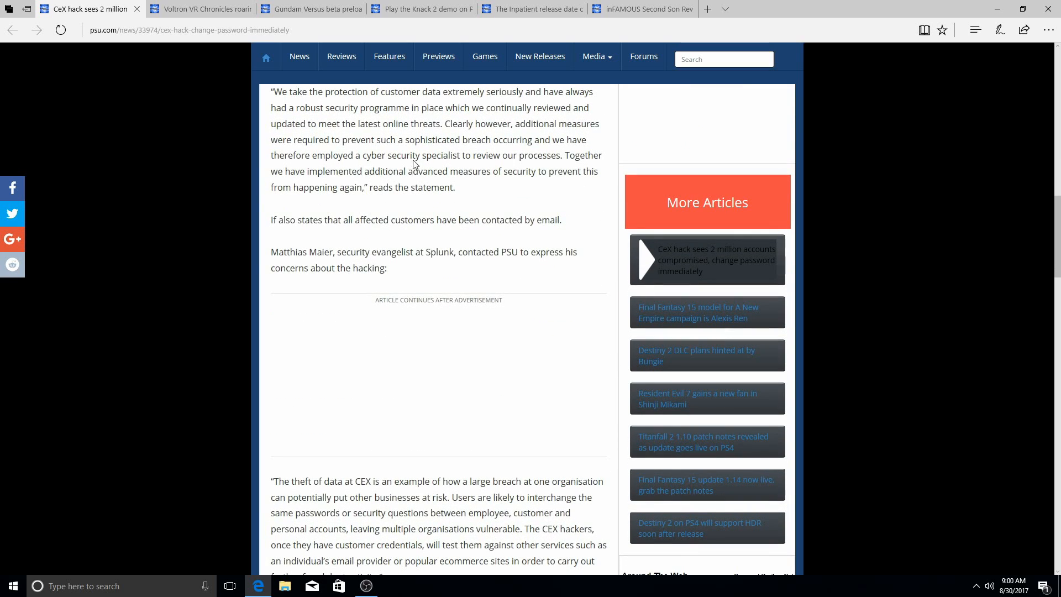
{"action": "mouse_move", "coordinate": [526, 106]}
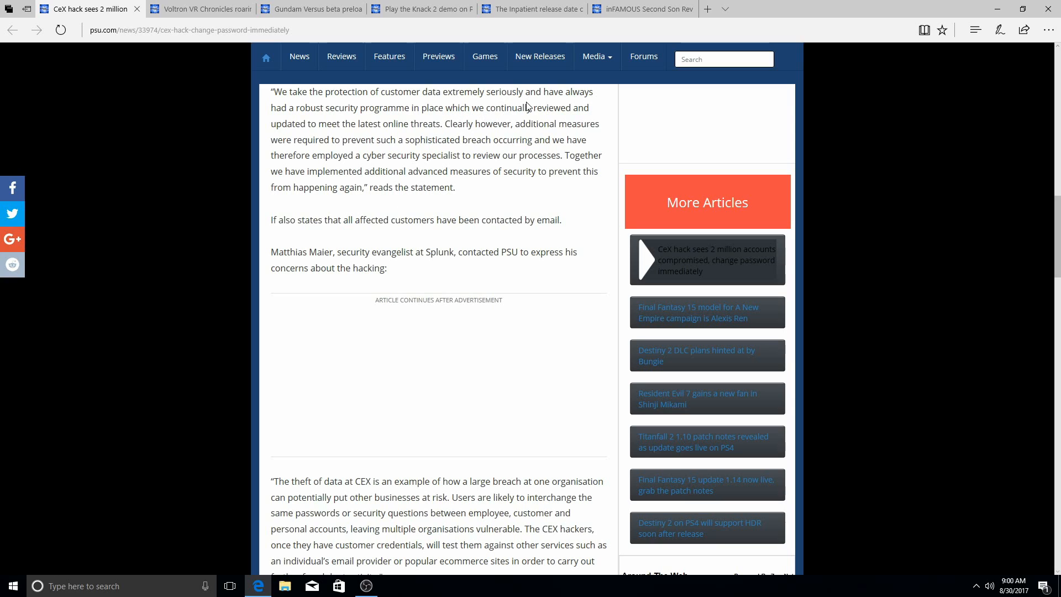
{"action": "mouse_move", "coordinate": [516, 130]}
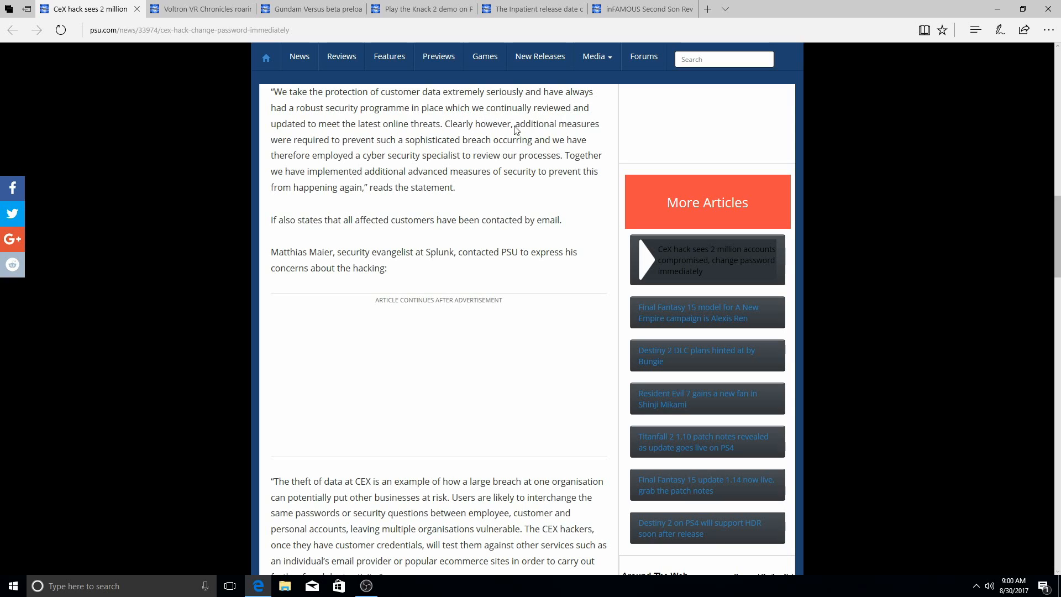
{"action": "mouse_move", "coordinate": [428, 120]}
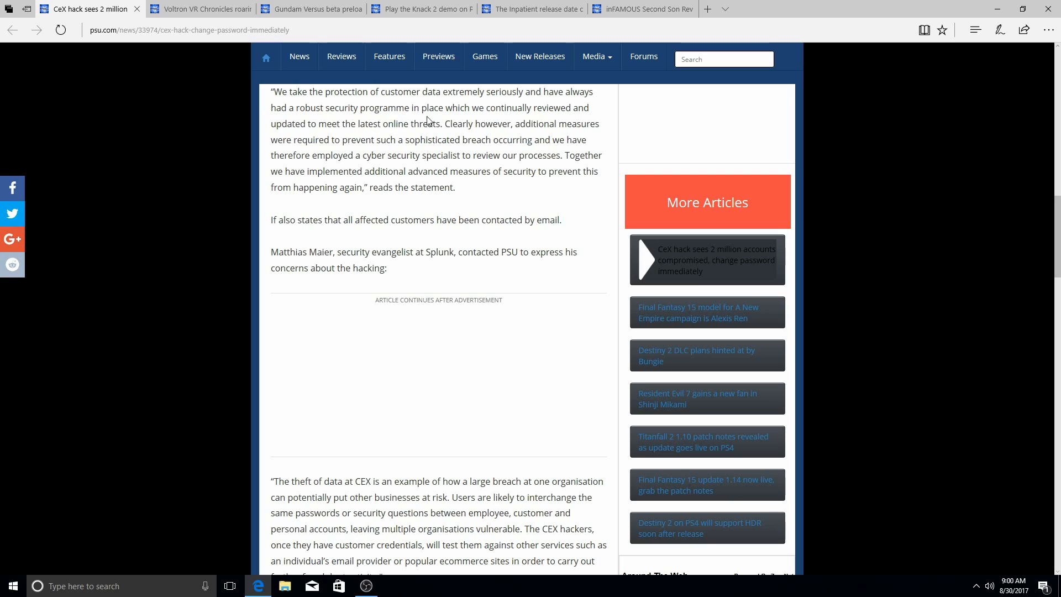
{"action": "mouse_move", "coordinate": [556, 128]}
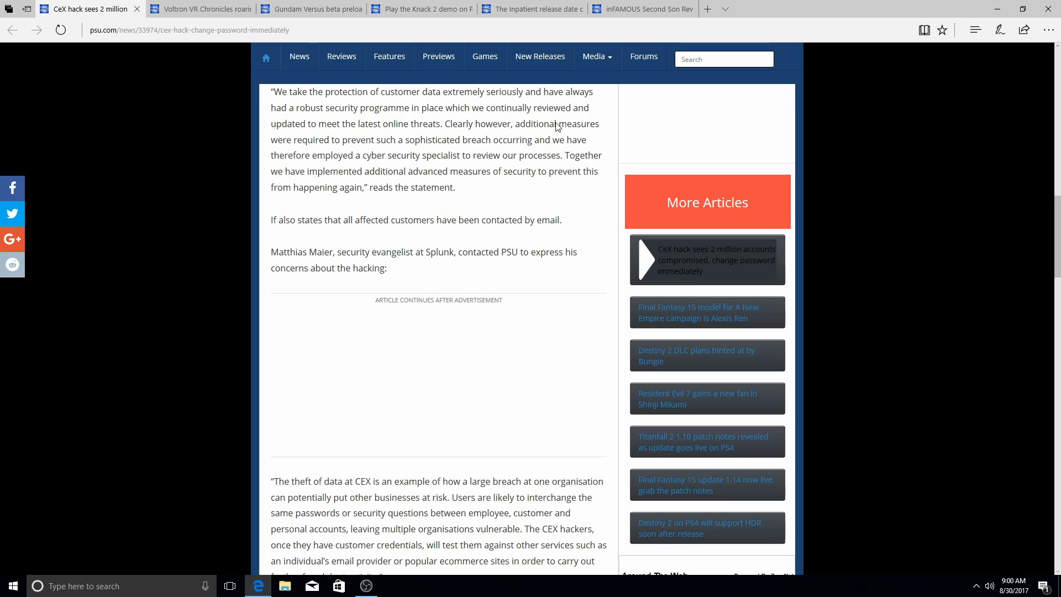
{"action": "mouse_move", "coordinate": [354, 139]}
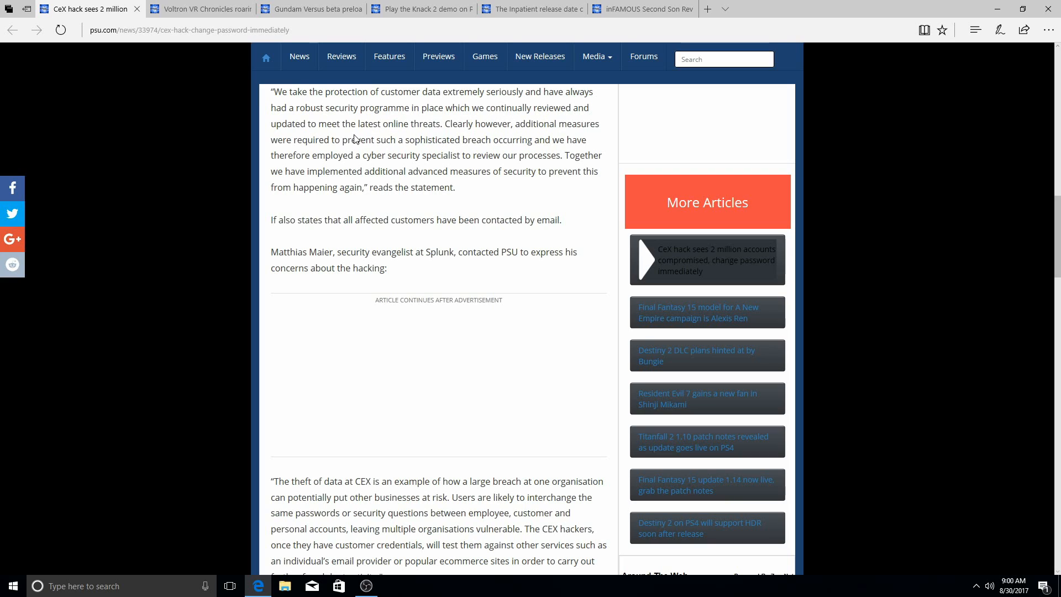
{"action": "mouse_move", "coordinate": [514, 138]}
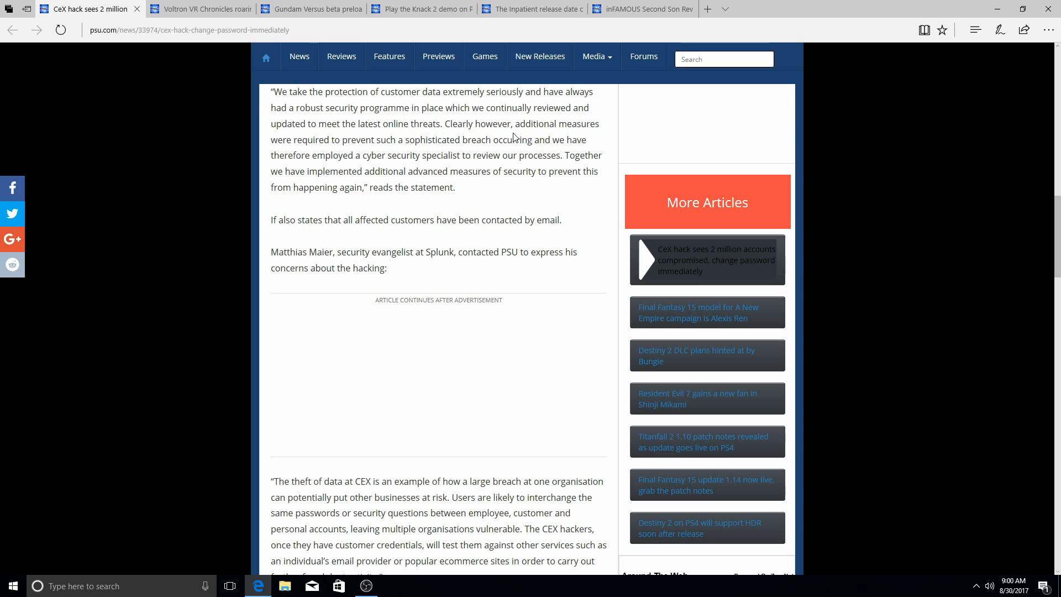
{"action": "mouse_move", "coordinate": [355, 151]}
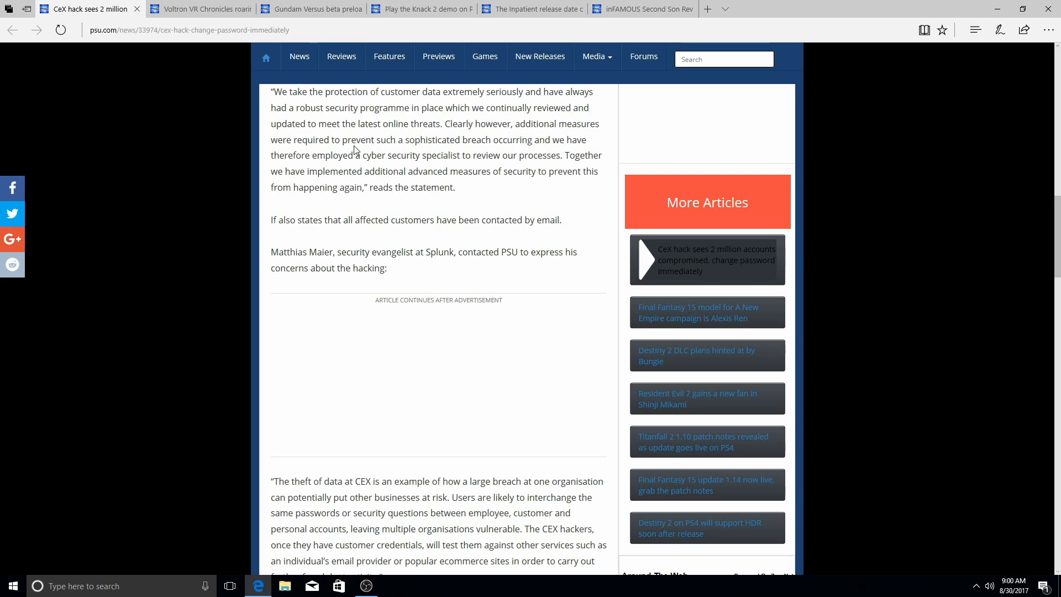
{"action": "mouse_move", "coordinate": [473, 151]}
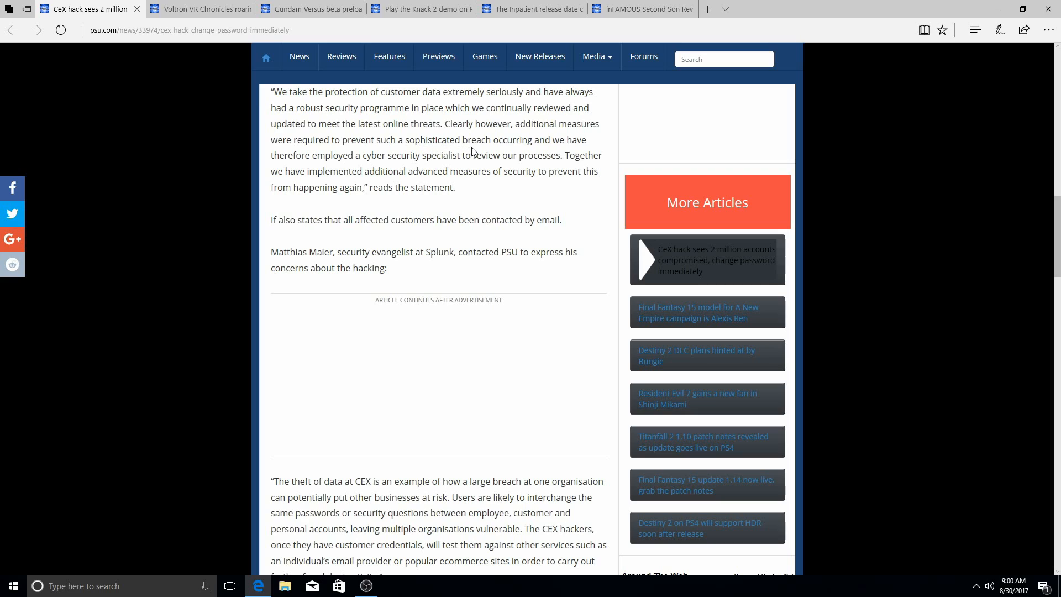
{"action": "mouse_move", "coordinate": [465, 163]}
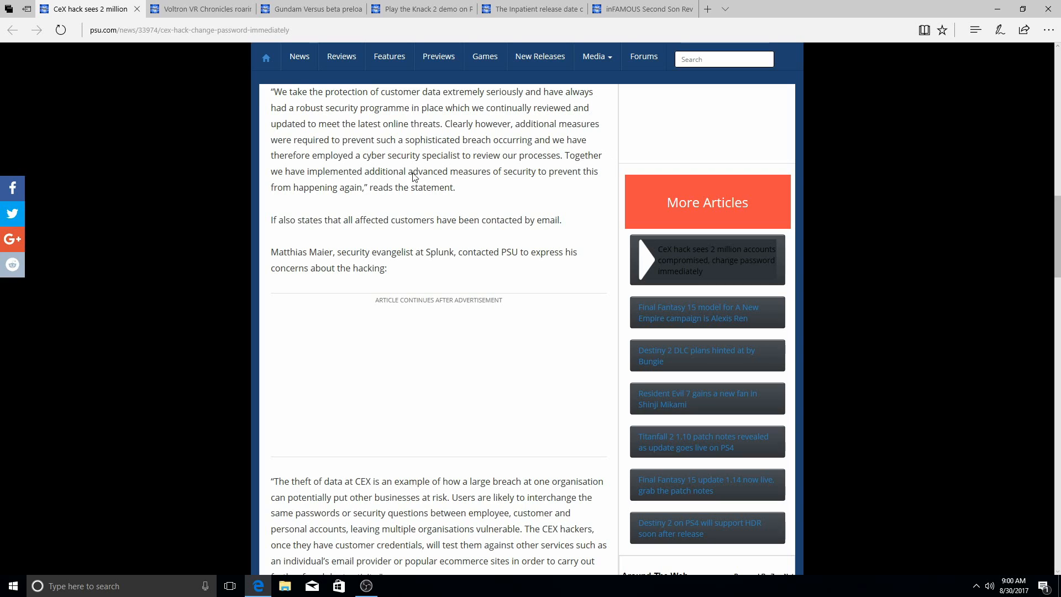
{"action": "mouse_move", "coordinate": [525, 167]}
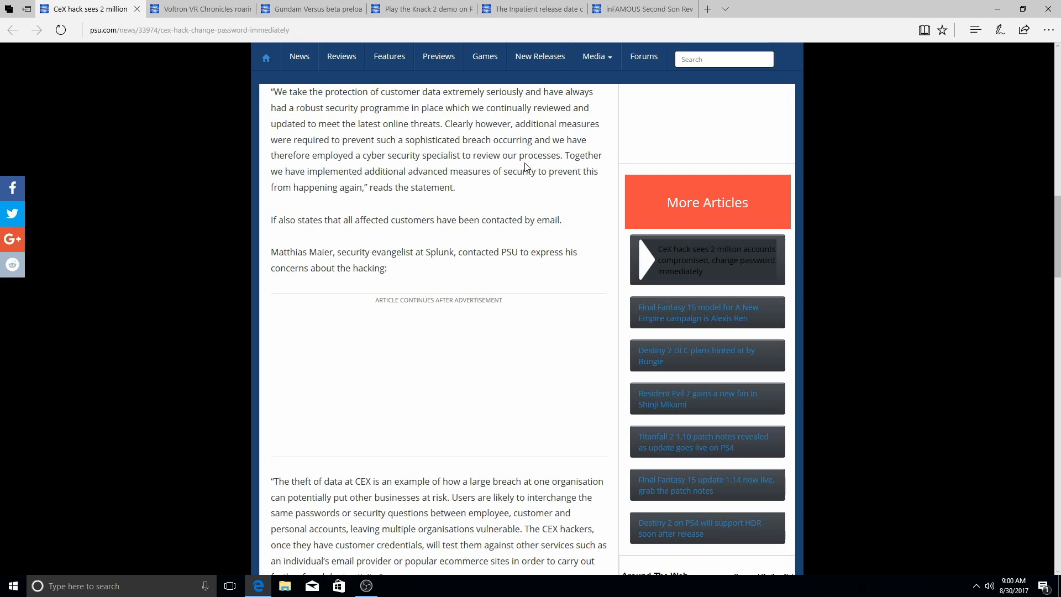
{"action": "mouse_move", "coordinate": [361, 194]}
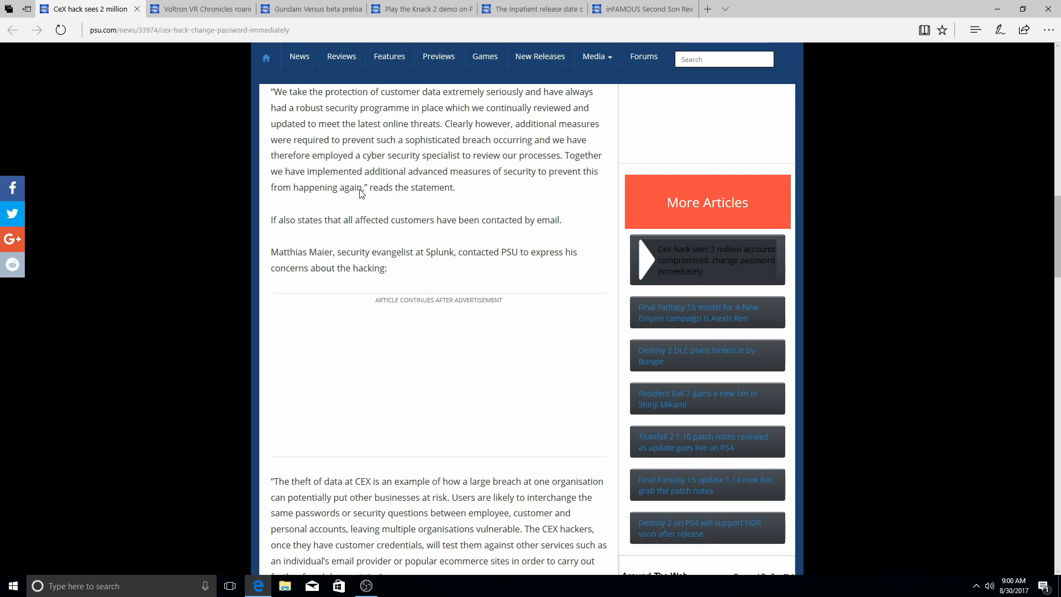
{"action": "mouse_move", "coordinate": [465, 186]}
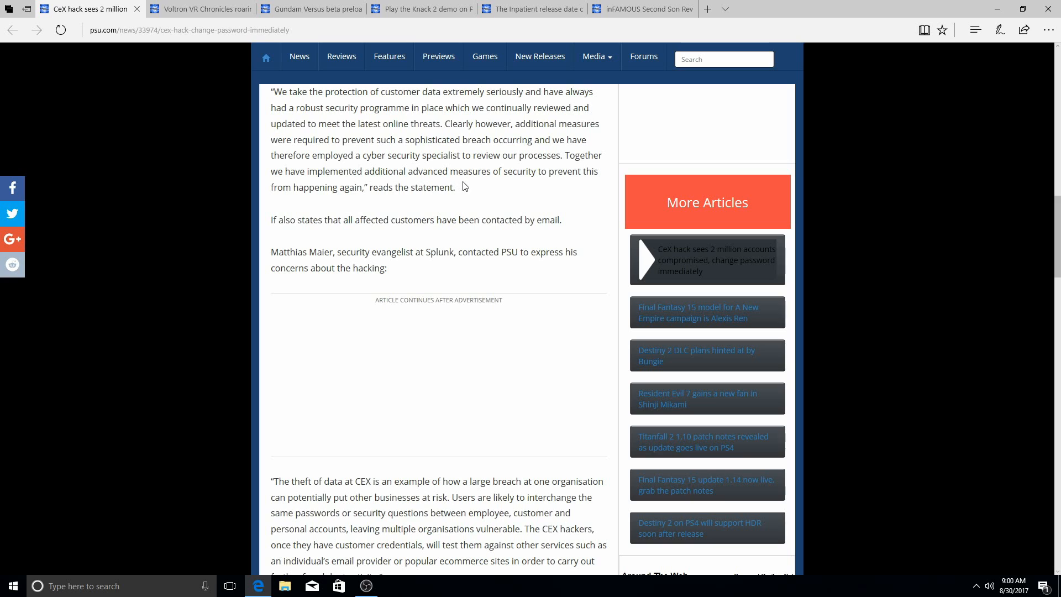
{"action": "mouse_move", "coordinate": [519, 191]}
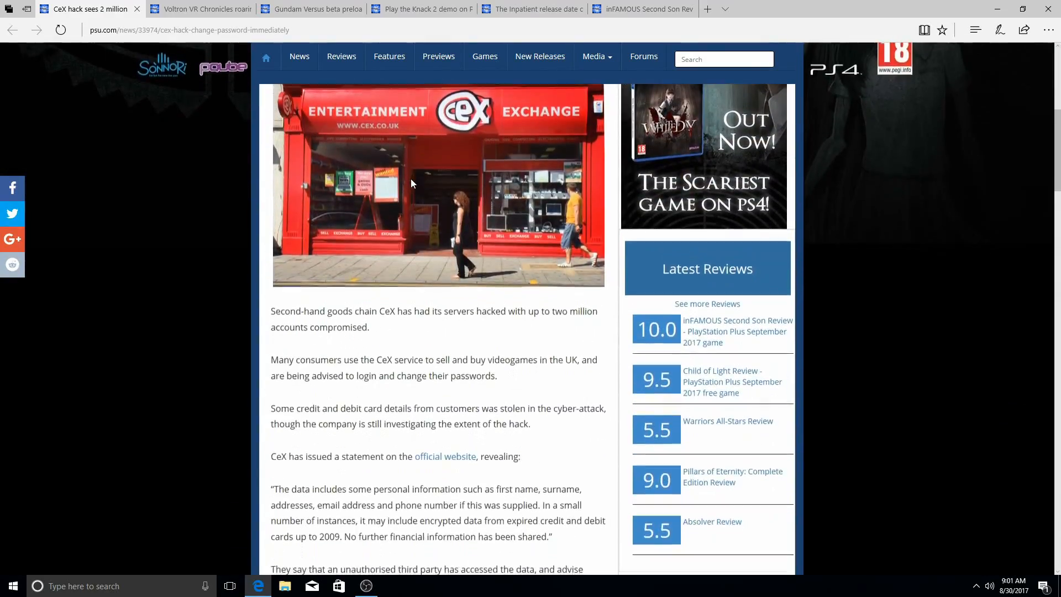
{"action": "scroll", "scroll_direction": "down", "scroll_amount": 3}
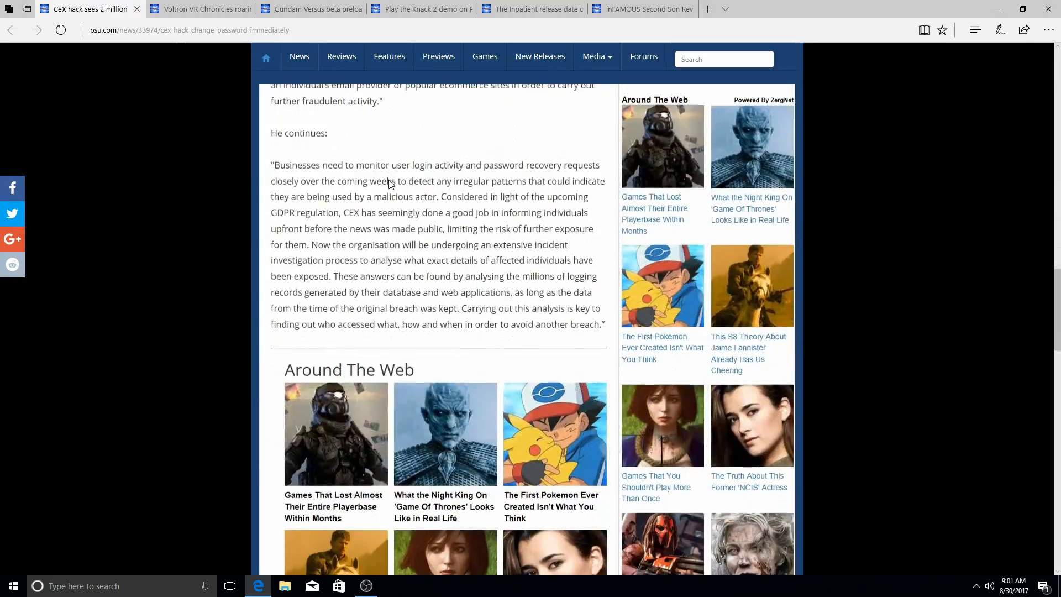
{"action": "scroll", "scroll_direction": "up", "scroll_amount": 3}
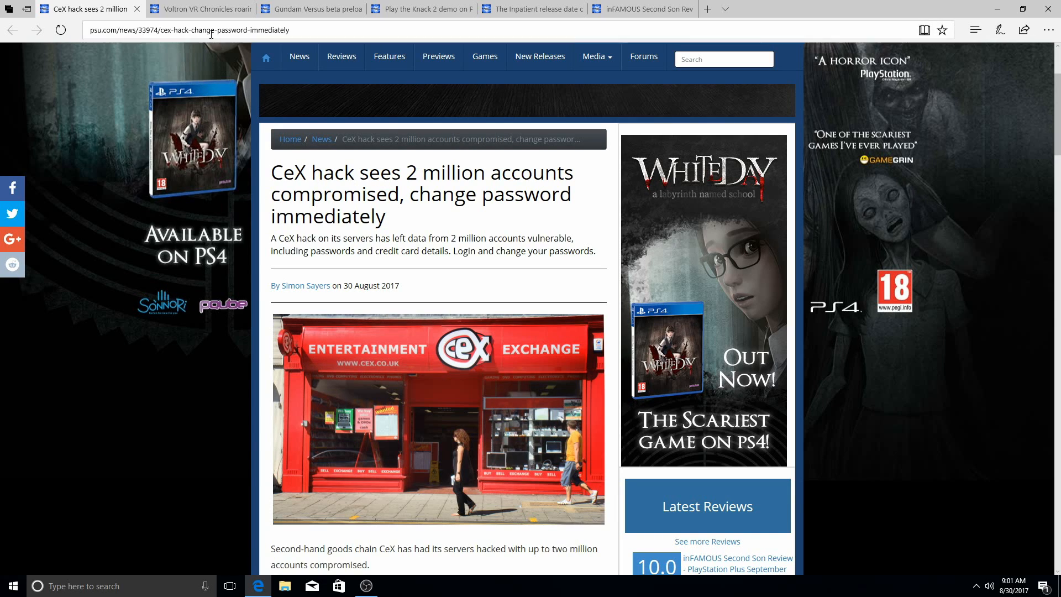
{"action": "mouse_move", "coordinate": [201, 9]}
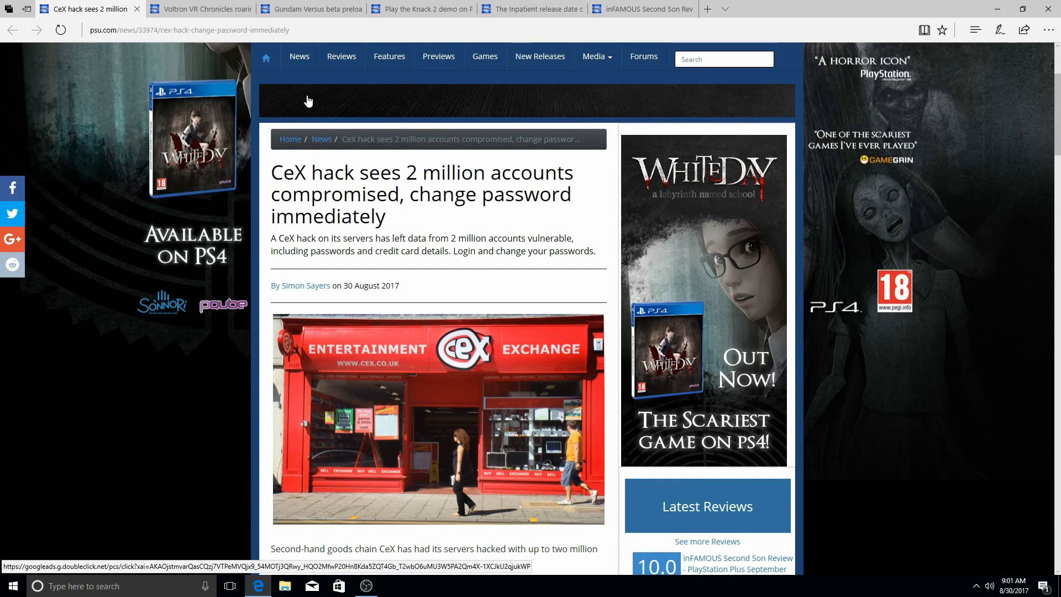
{"action": "mouse_move", "coordinate": [293, 99]}
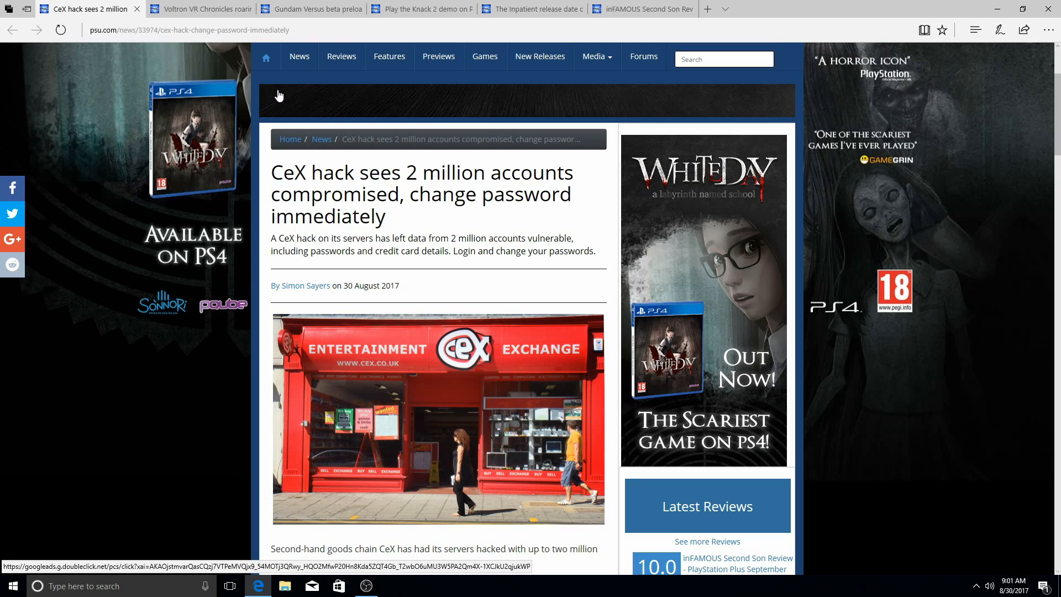
{"action": "mouse_move", "coordinate": [283, 91]}
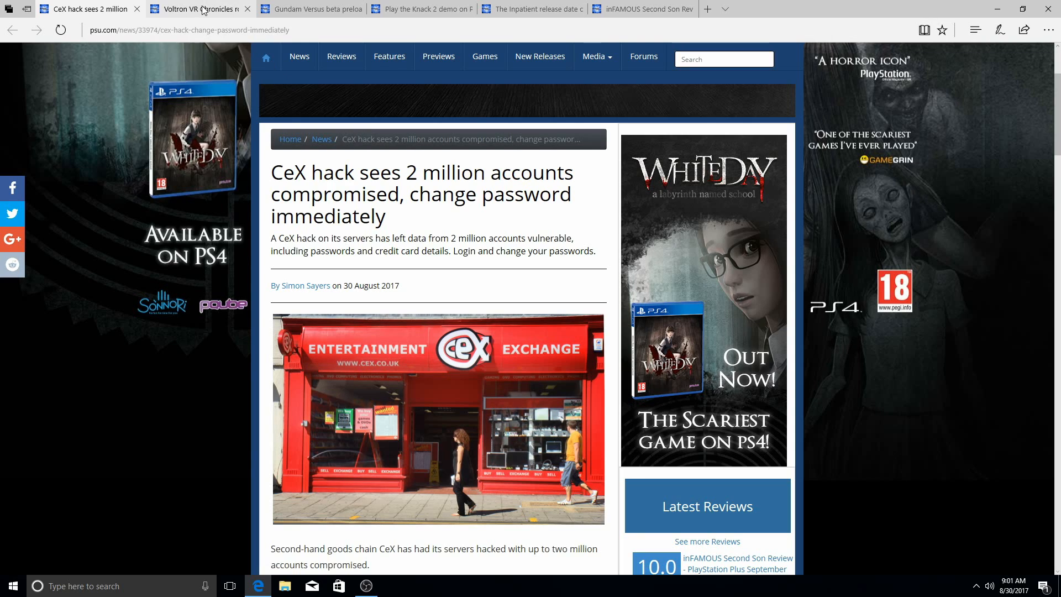
{"action": "mouse_move", "coordinate": [199, 9]}
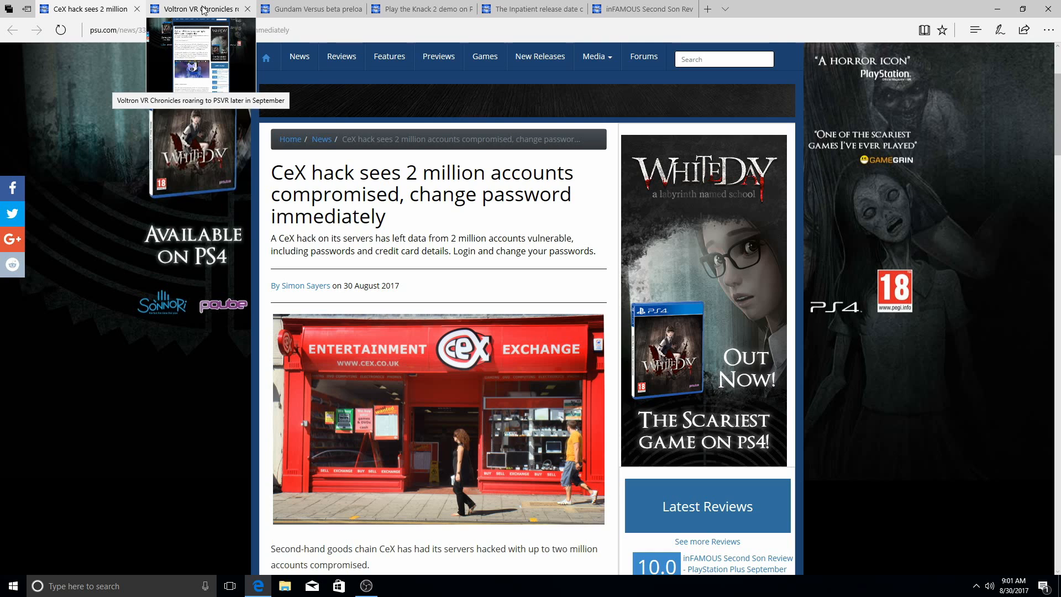
Switch to the Voltron VR Chronicles article and read down to its September 26 release note
{"action": "left_click", "coordinate": [196, 9]}
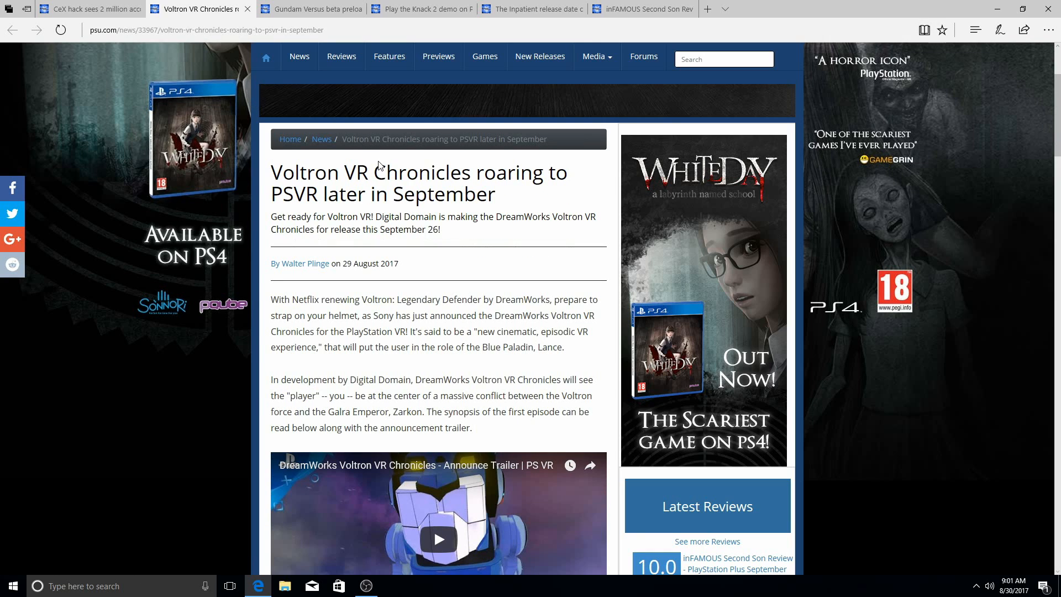
{"action": "mouse_move", "coordinate": [497, 255]}
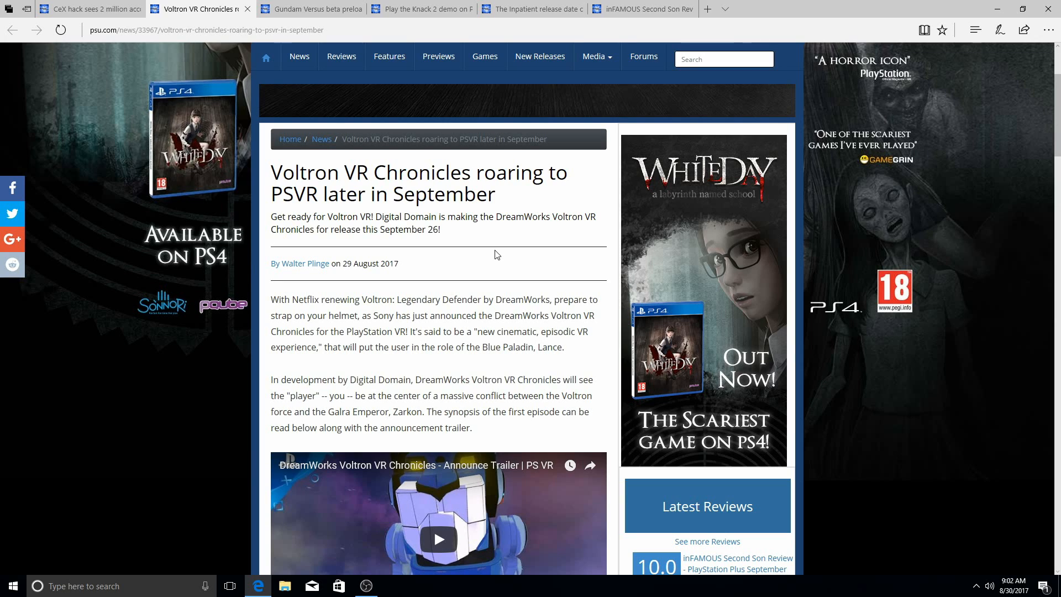
{"action": "scroll", "scroll_direction": "down", "scroll_amount": 3}
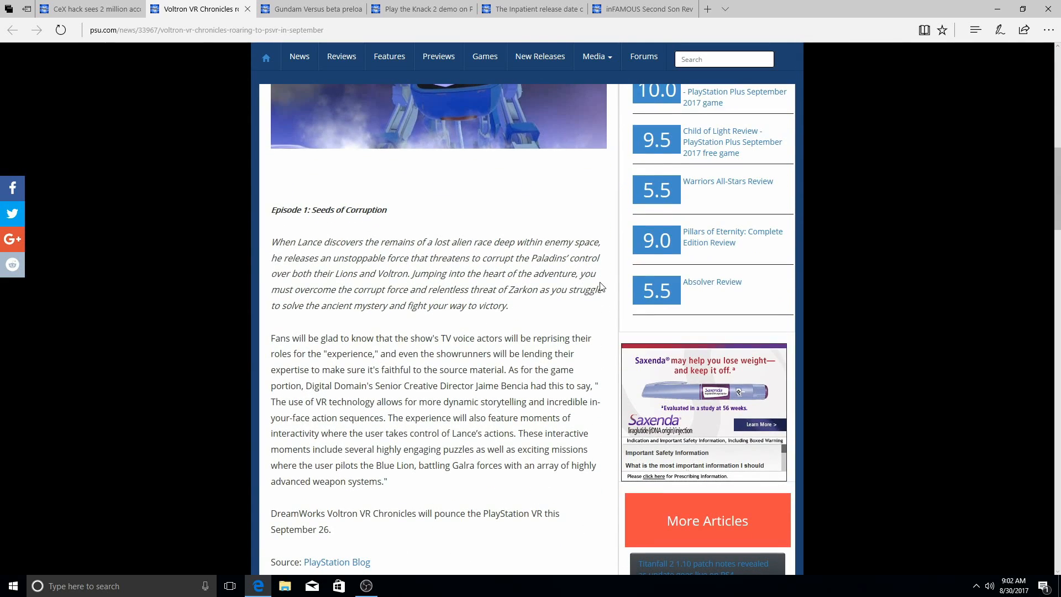
{"action": "scroll", "scroll_direction": "down", "scroll_amount": 3}
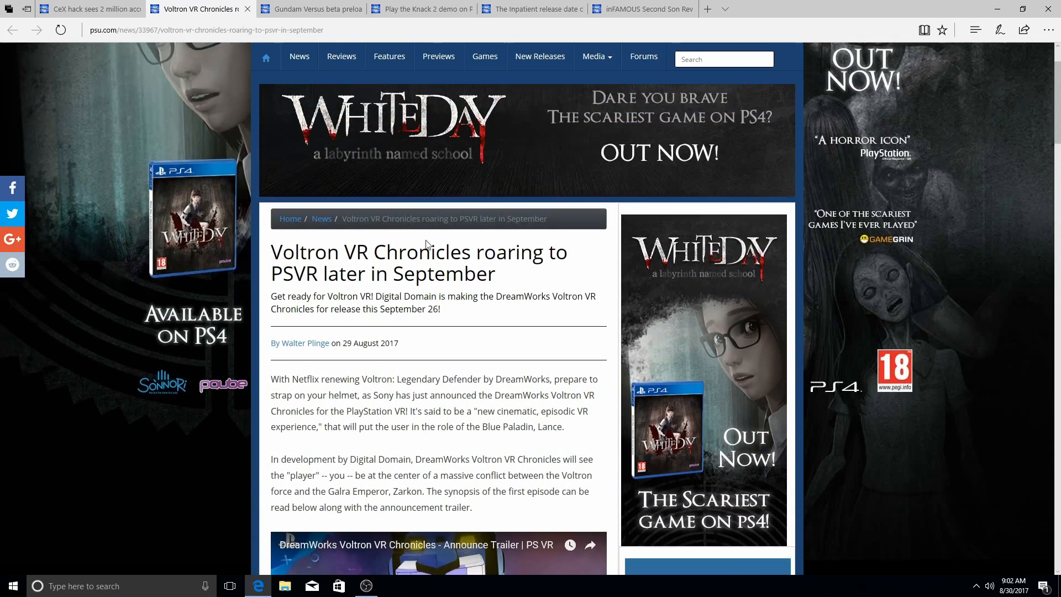
Switch to the Gundam Versus beta preload article and read down to the September 2–4 beta dates
{"action": "left_click", "coordinate": [308, 9]}
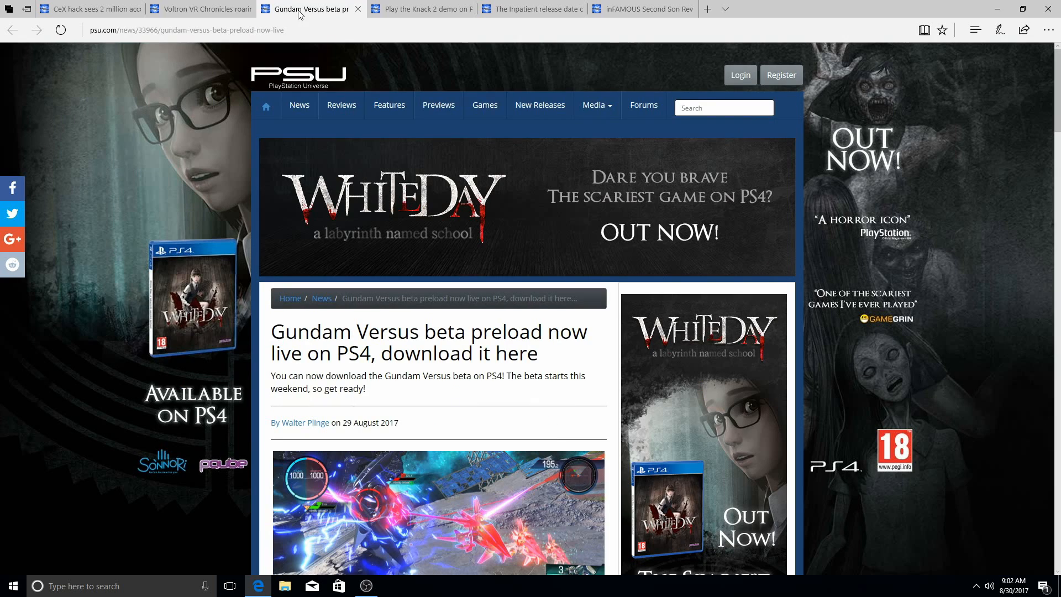
{"action": "scroll", "scroll_direction": "down", "scroll_amount": 3}
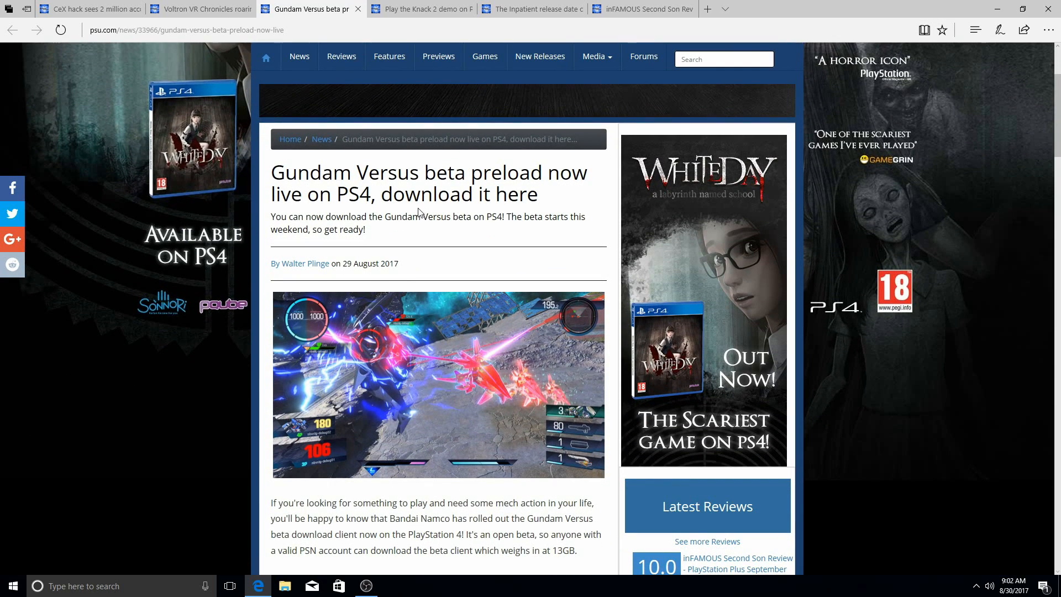
{"action": "mouse_move", "coordinate": [474, 200]}
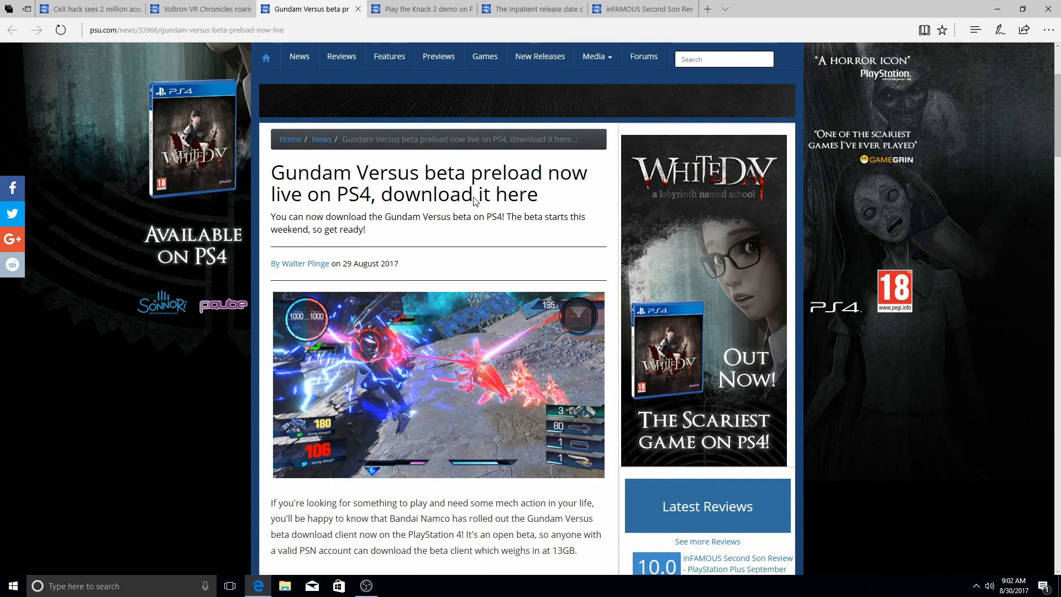
{"action": "mouse_move", "coordinate": [473, 198]}
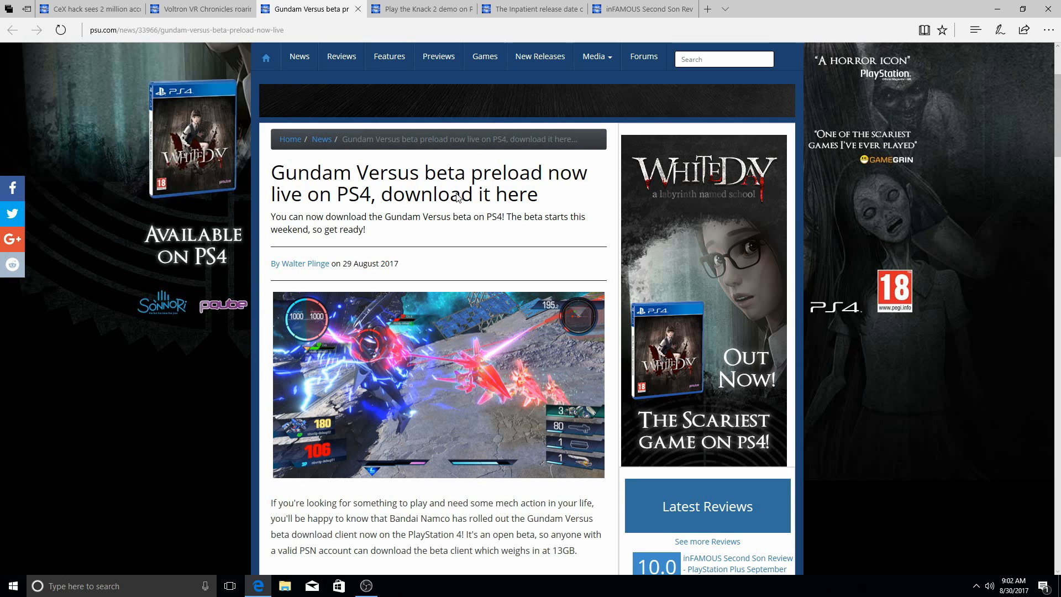
{"action": "scroll", "scroll_direction": "down", "scroll_amount": 3}
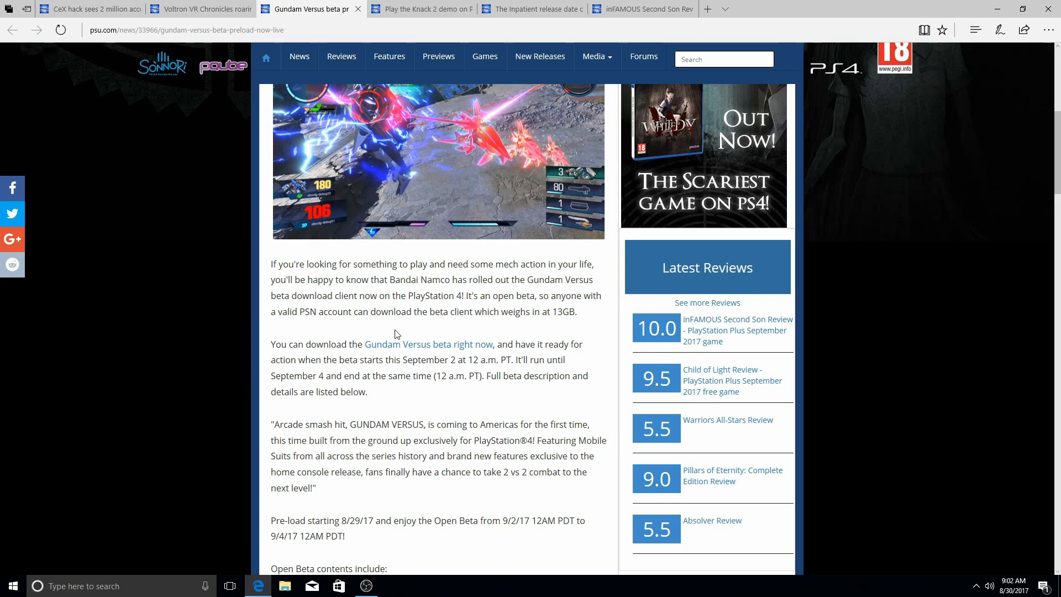
{"action": "mouse_move", "coordinate": [356, 370]}
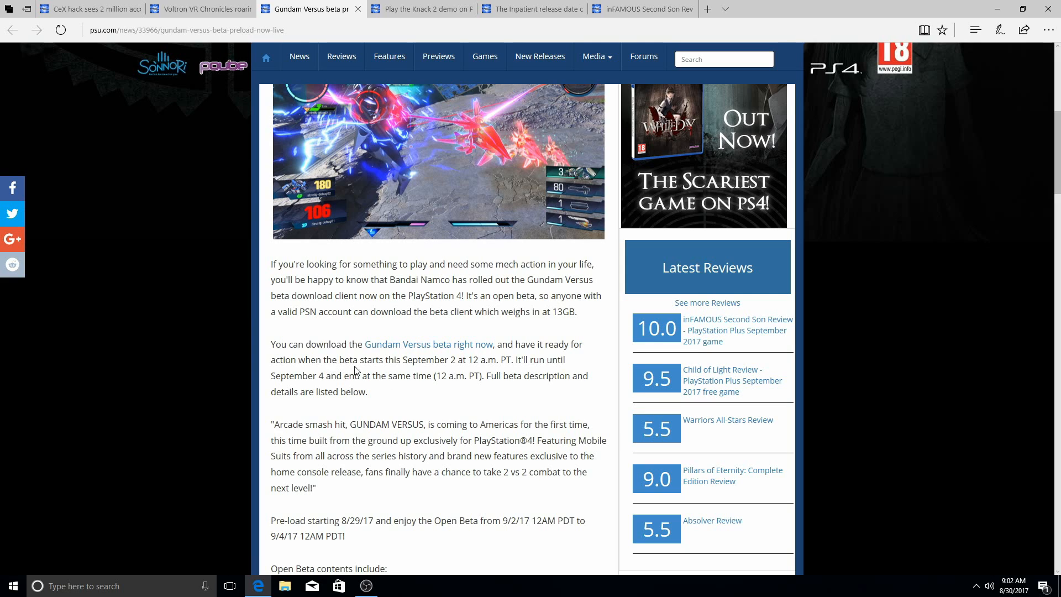
{"action": "mouse_move", "coordinate": [401, 376]}
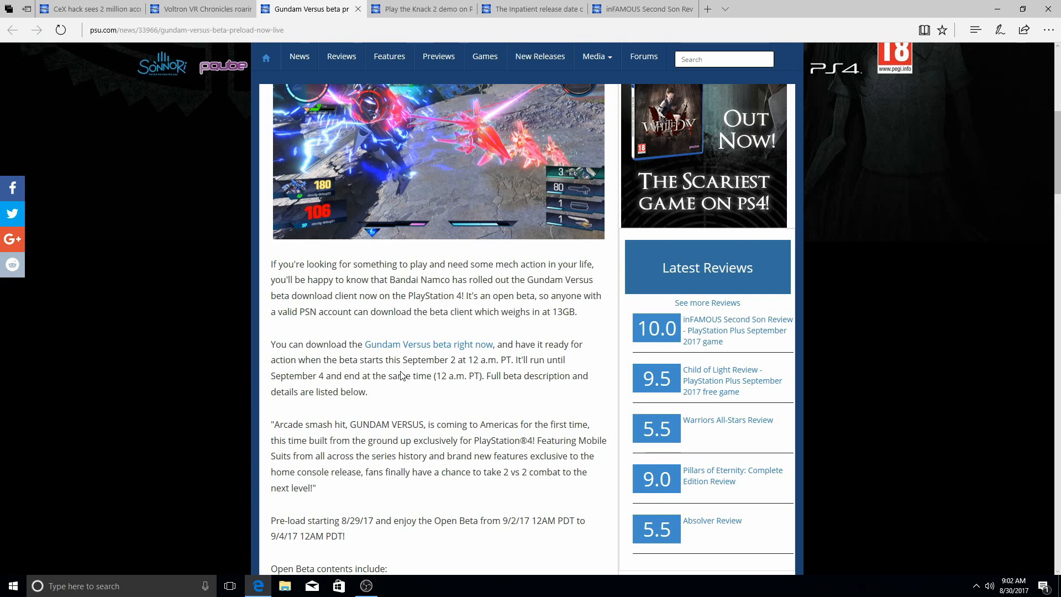
{"action": "mouse_move", "coordinate": [418, 377]}
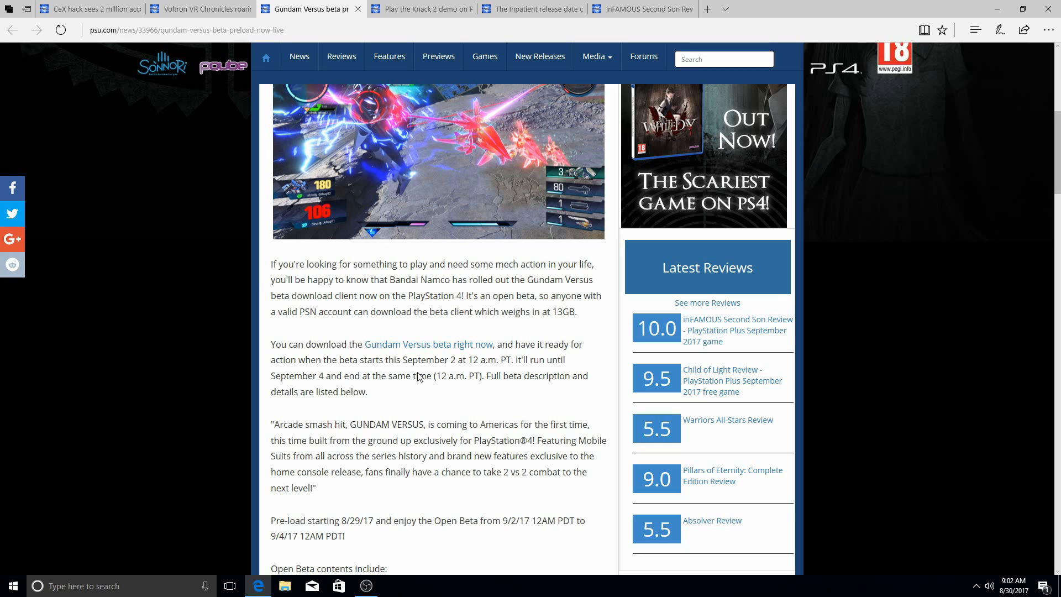
{"action": "mouse_move", "coordinate": [552, 384]}
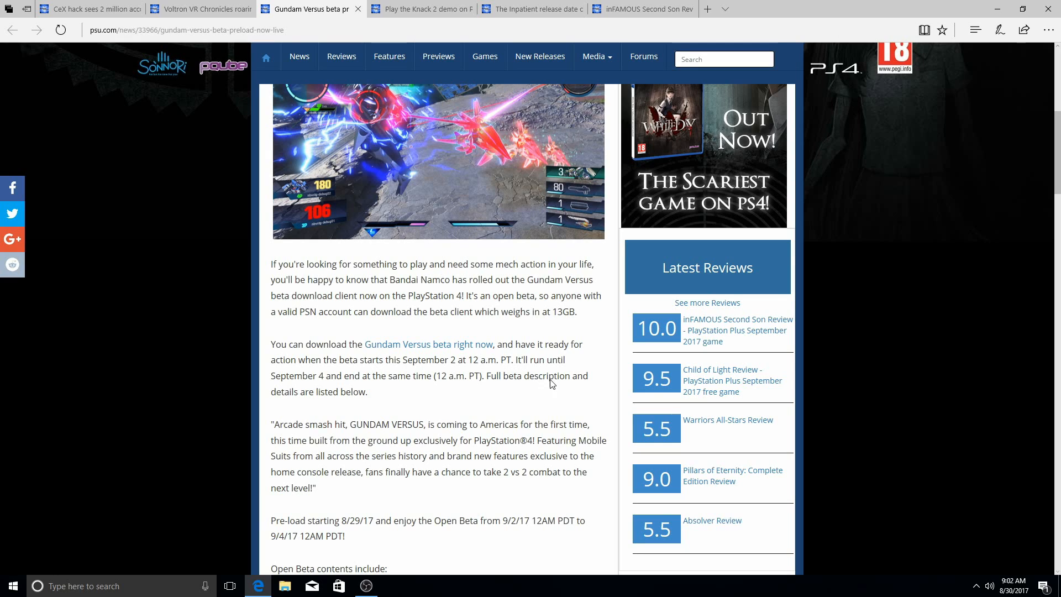
{"action": "mouse_move", "coordinate": [424, 384]}
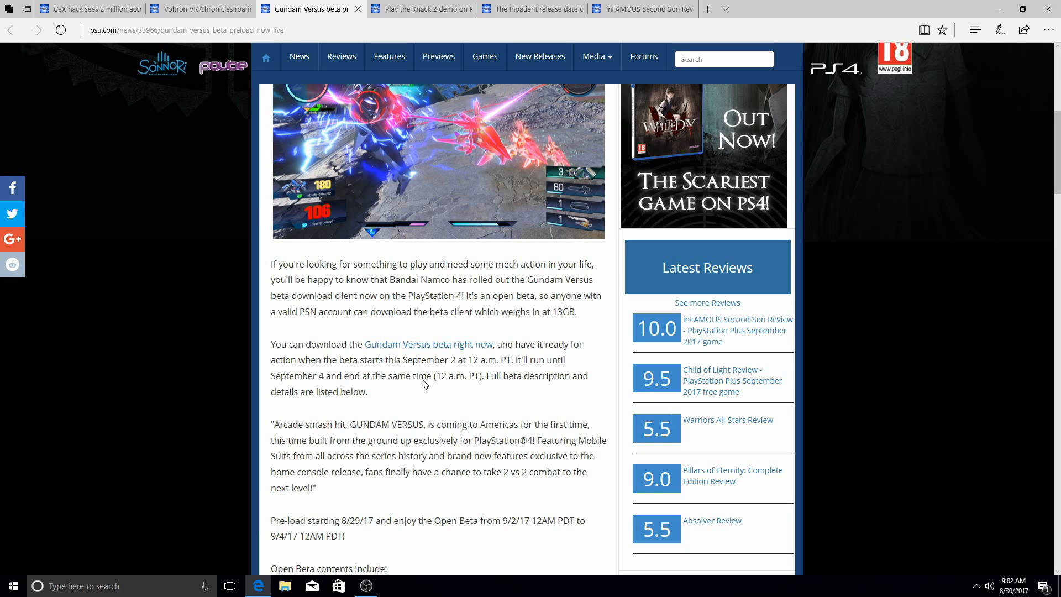
{"action": "mouse_move", "coordinate": [446, 379]}
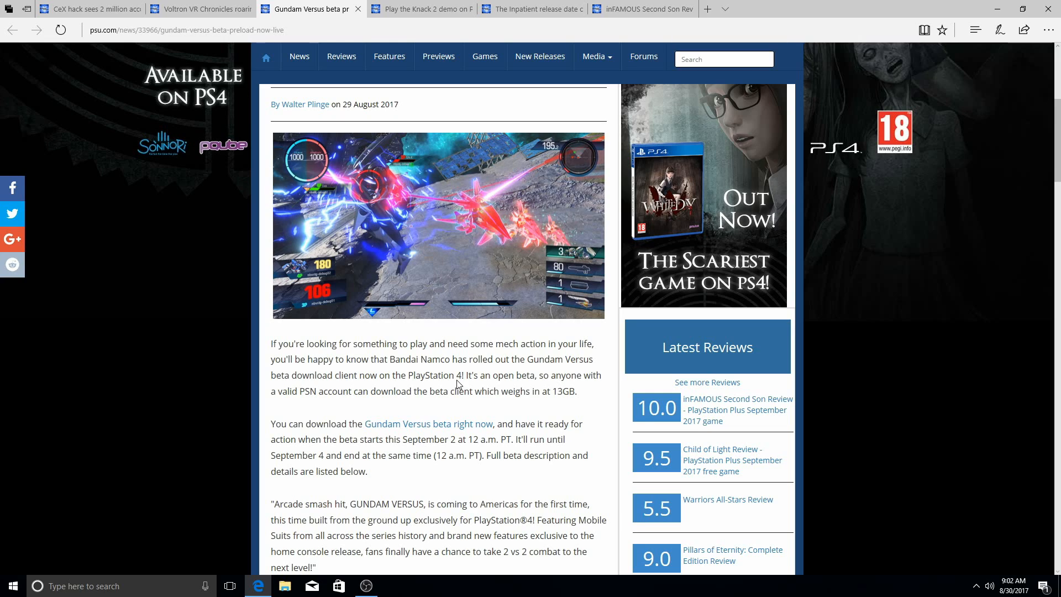
{"action": "mouse_move", "coordinate": [417, 415]}
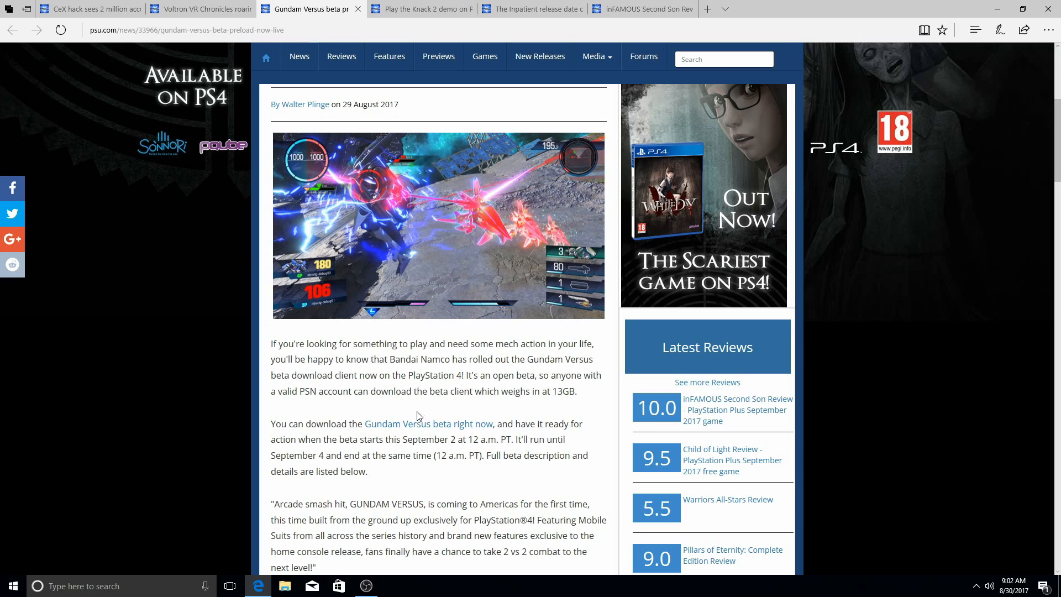
{"action": "mouse_move", "coordinate": [454, 445]}
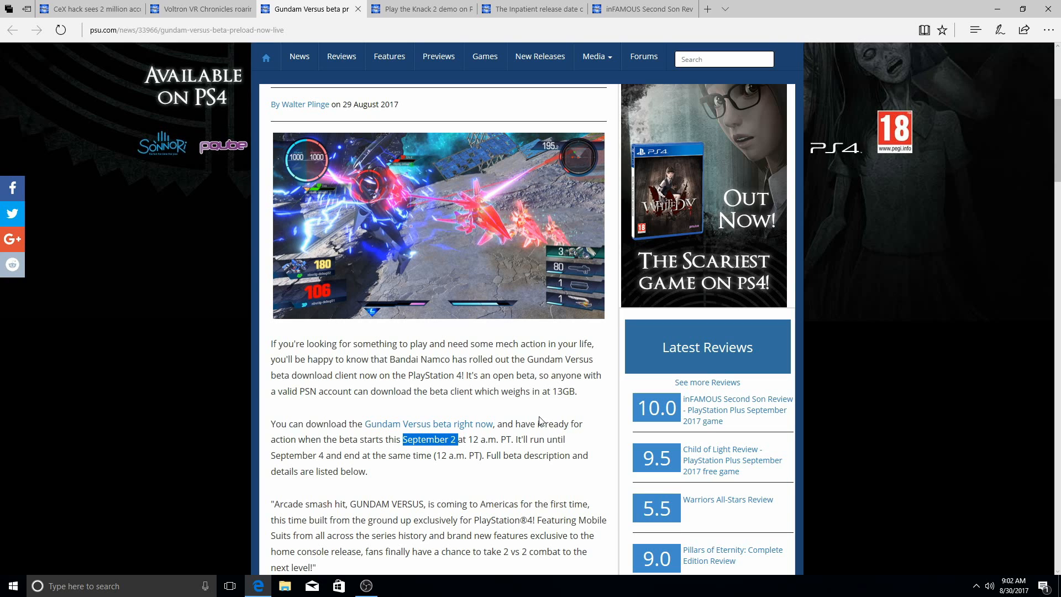
{"action": "scroll", "scroll_direction": "down", "scroll_amount": 3}
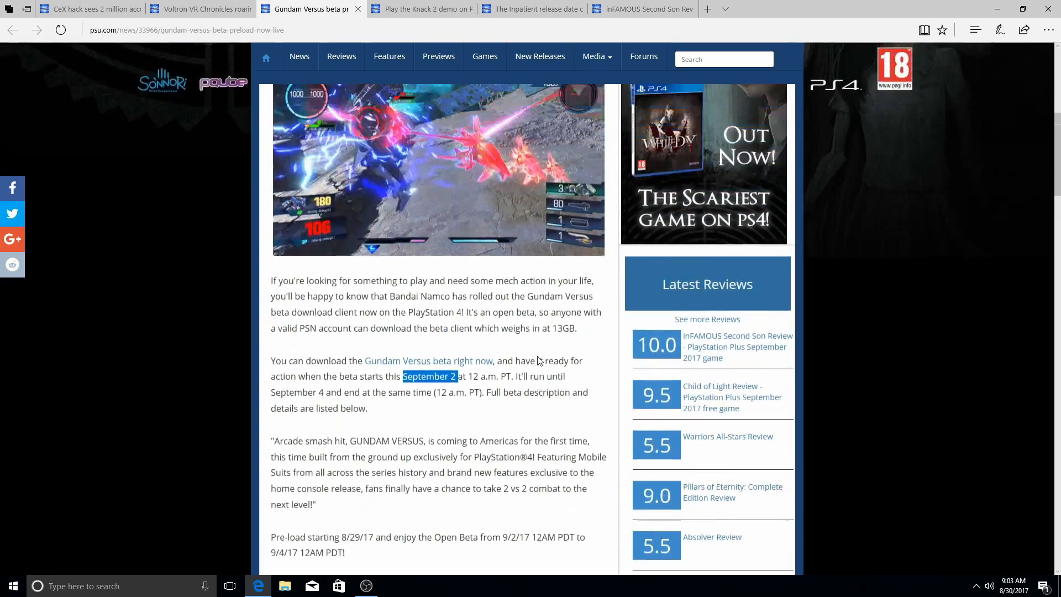
{"action": "scroll", "scroll_direction": "down", "scroll_amount": 3}
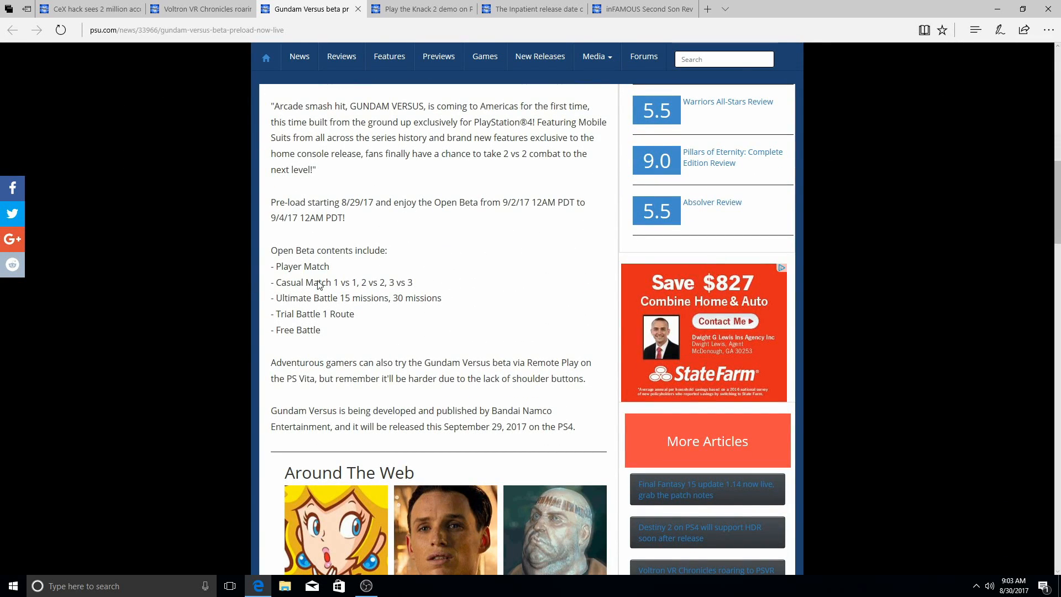
{"action": "mouse_move", "coordinate": [341, 302]}
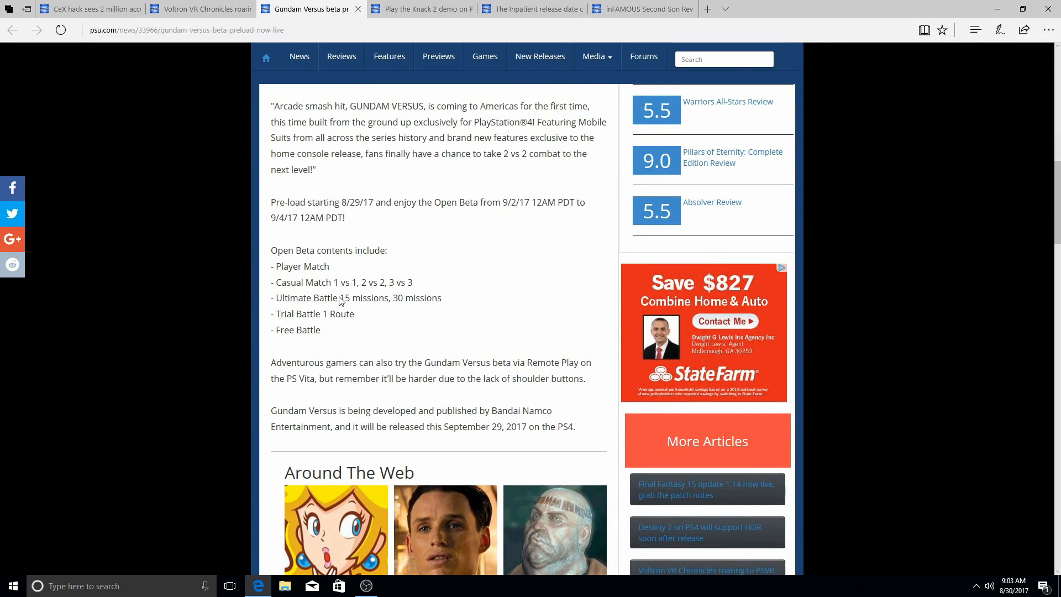
{"action": "mouse_move", "coordinate": [398, 296]}
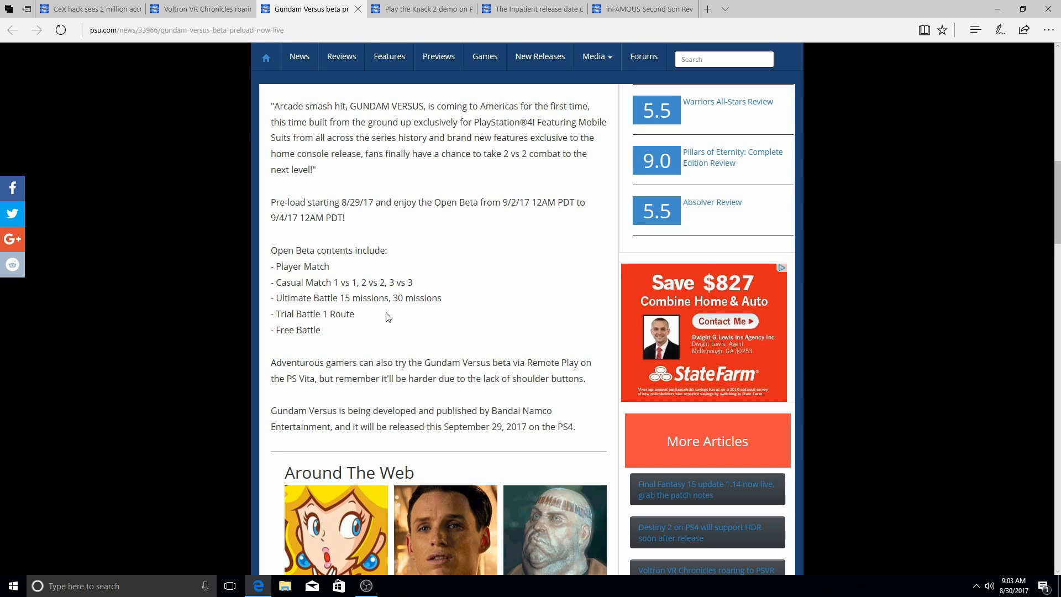
{"action": "mouse_move", "coordinate": [332, 330]}
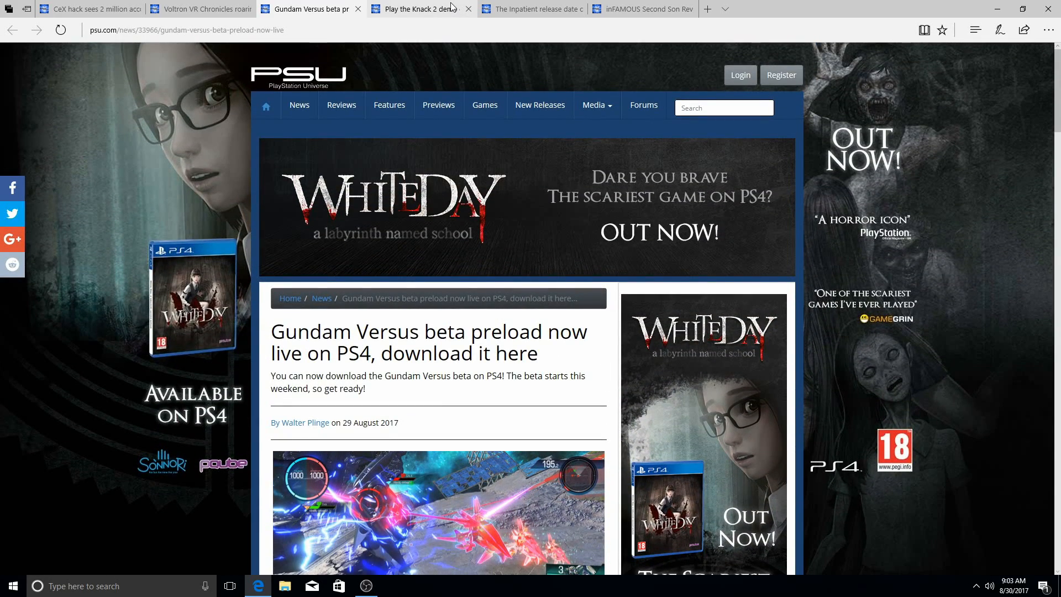
Switch to the Knack 2 demo article and view its PlayStation Store availability note
{"action": "left_click", "coordinate": [416, 9]}
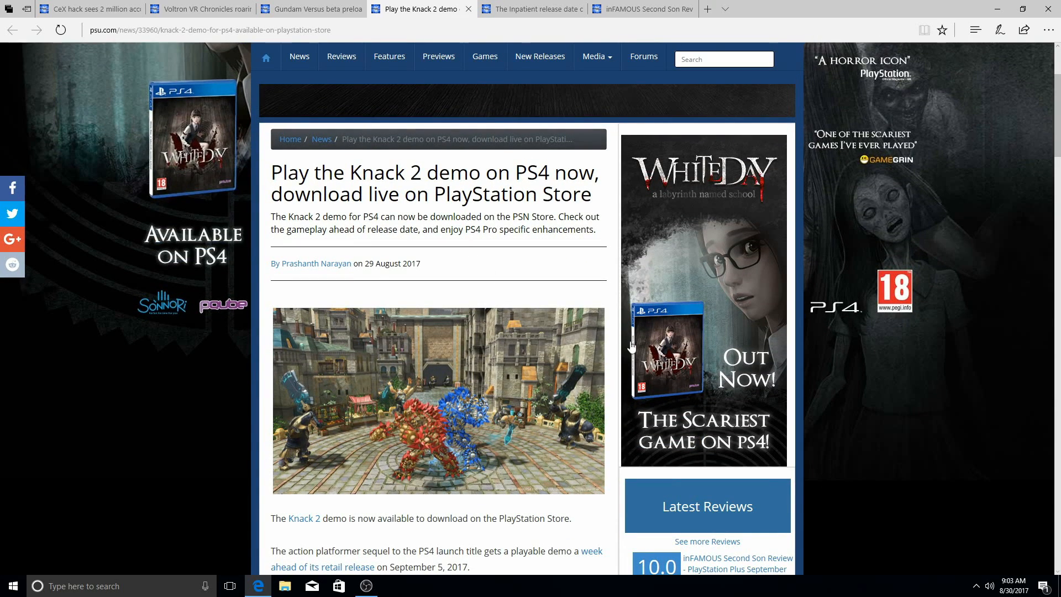
{"action": "mouse_move", "coordinate": [603, 377]}
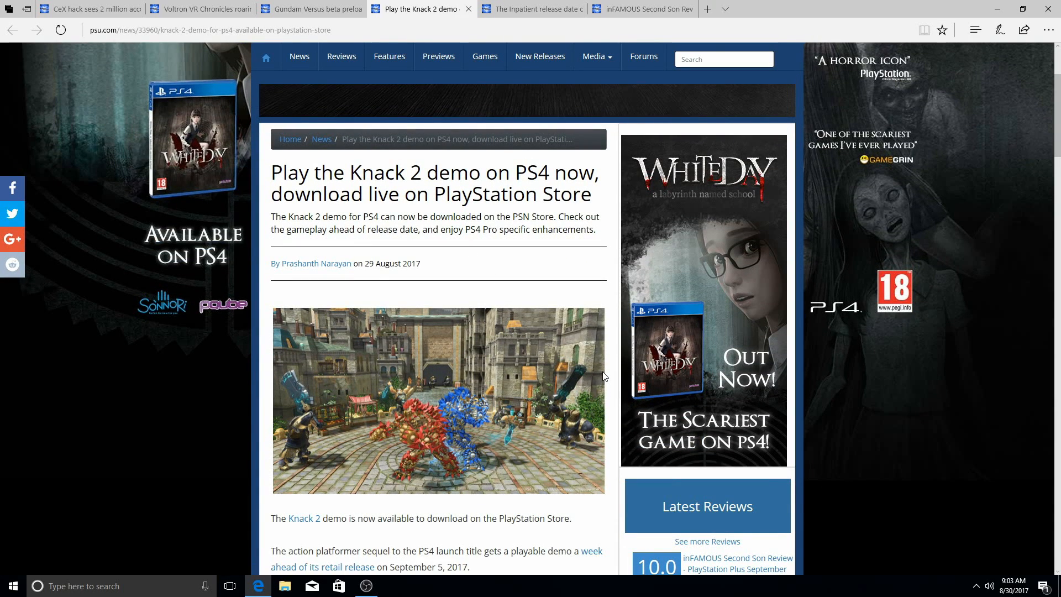
{"action": "mouse_move", "coordinate": [594, 376]}
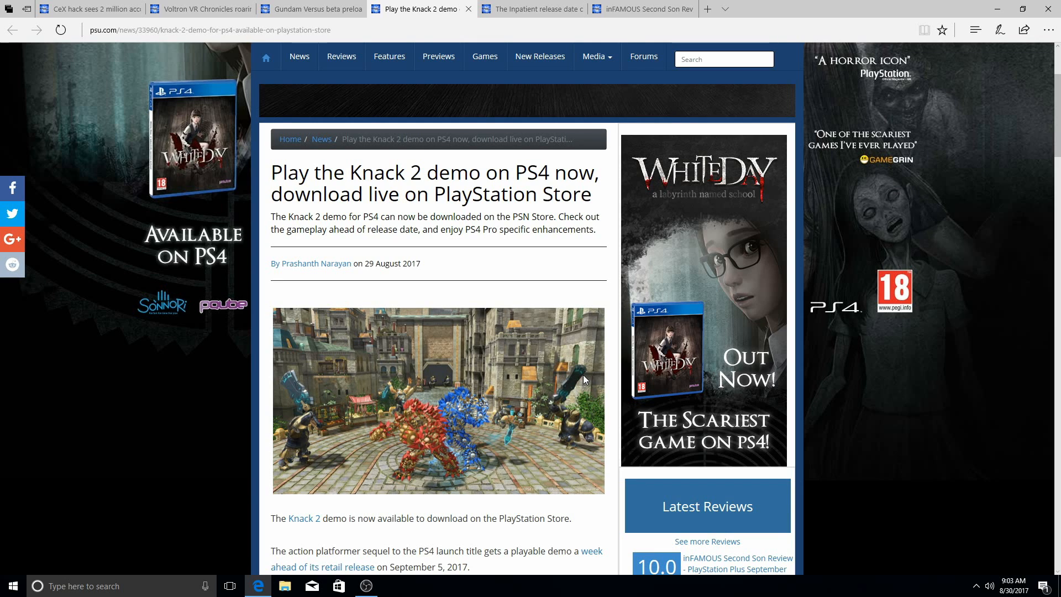
{"action": "scroll", "scroll_direction": "down", "scroll_amount": 3}
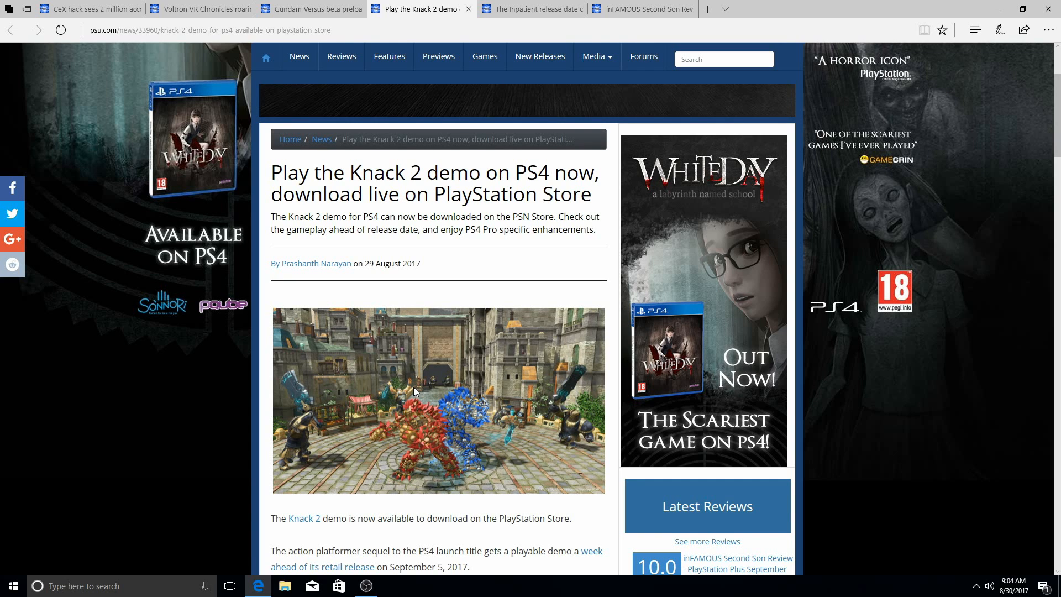
Read the Knack 2 PS4 Pro options, selecting the High frame rate mode text, then scroll back up
{"action": "scroll", "scroll_direction": "down", "scroll_amount": 3}
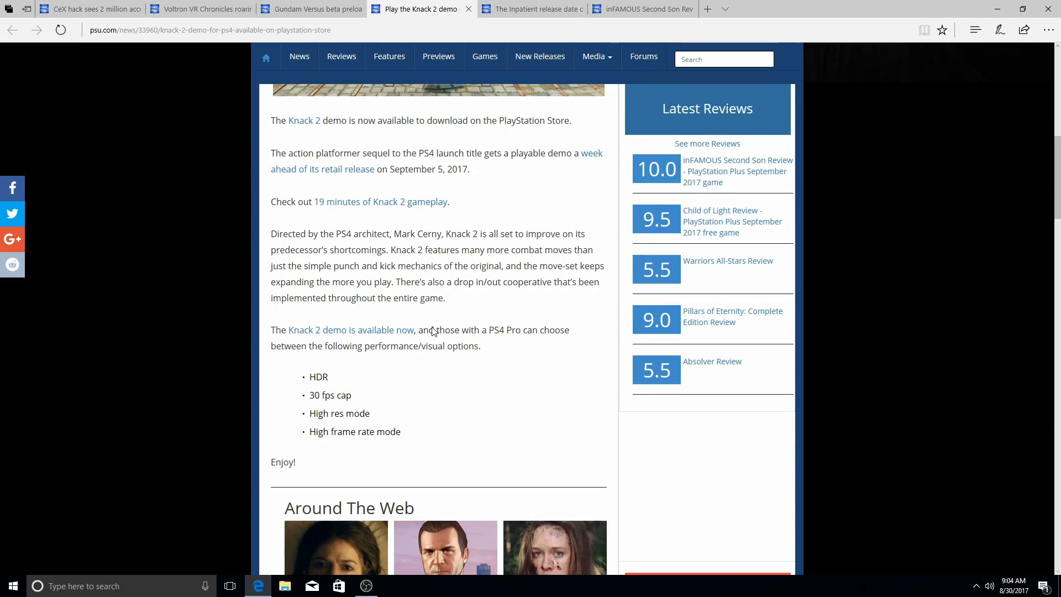
{"action": "mouse_move", "coordinate": [449, 383]}
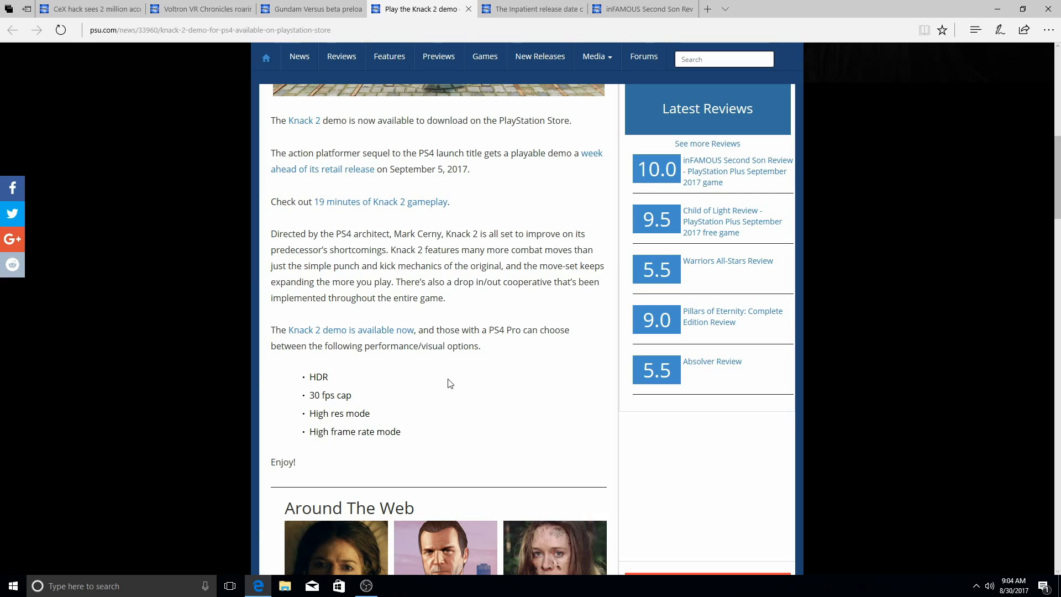
{"action": "mouse_move", "coordinate": [332, 404]}
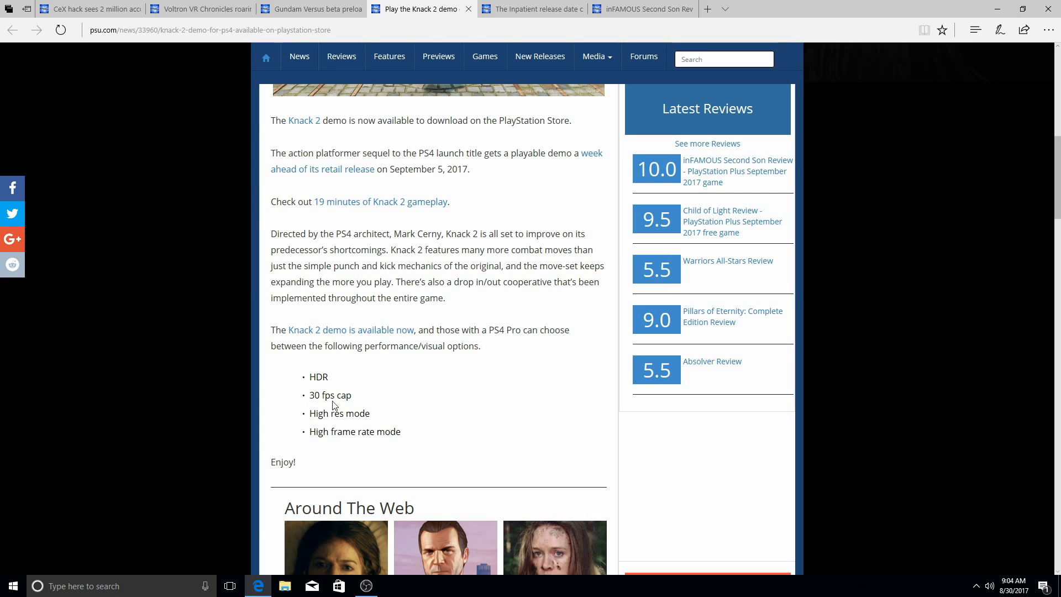
{"action": "mouse_move", "coordinate": [349, 411]}
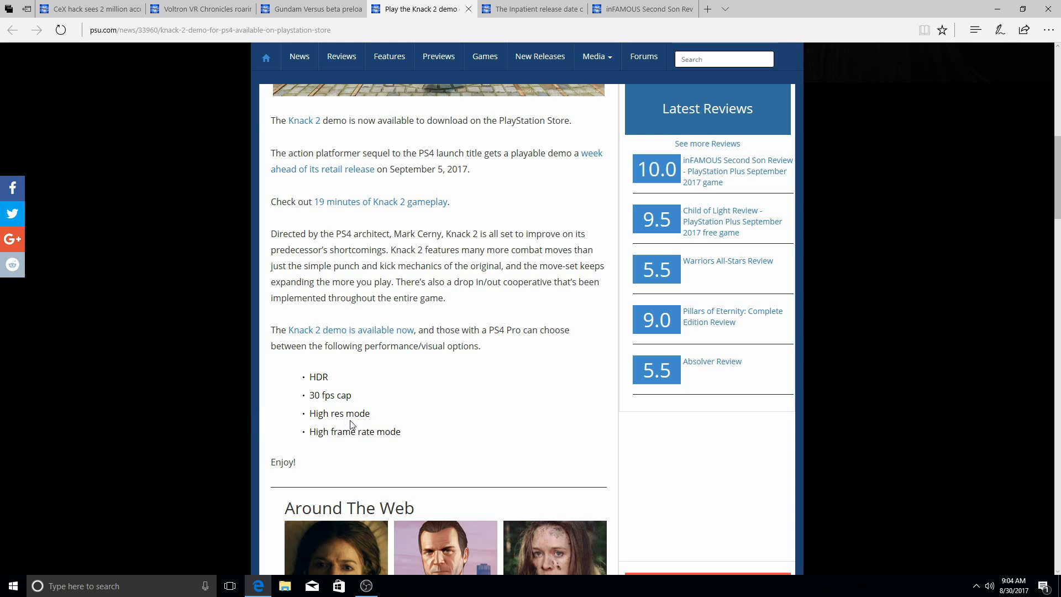
{"action": "mouse_move", "coordinate": [367, 425]}
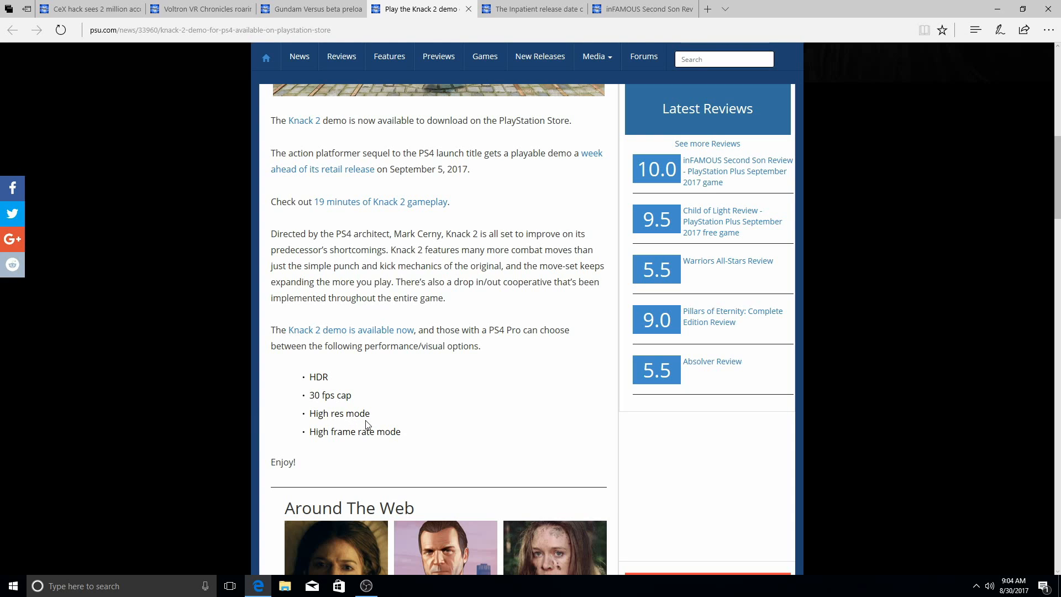
{"action": "scroll", "scroll_direction": "down", "scroll_amount": 3}
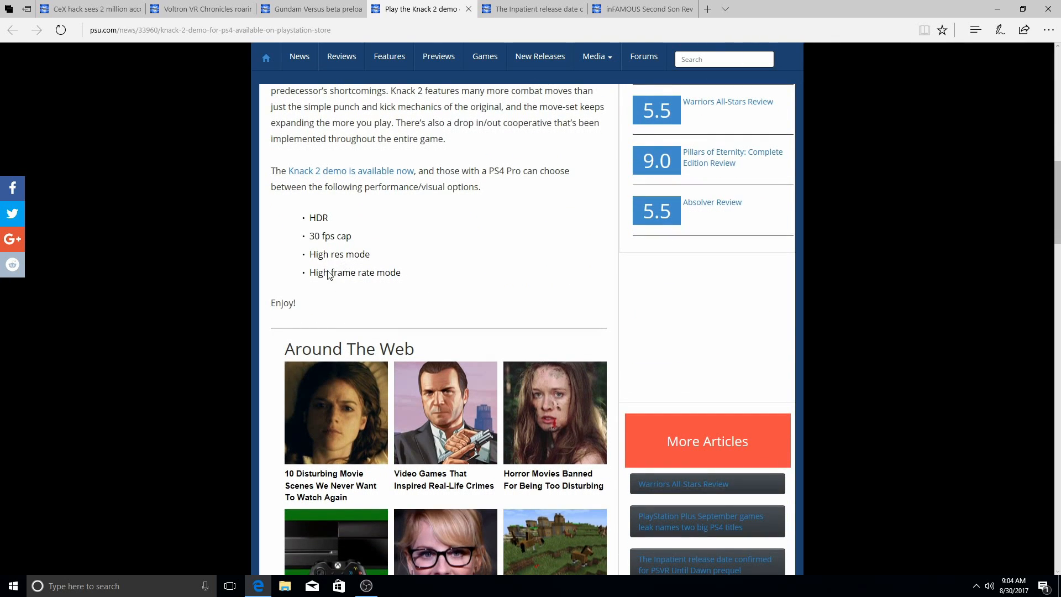
{"action": "double_click", "coordinate": [392, 272]}
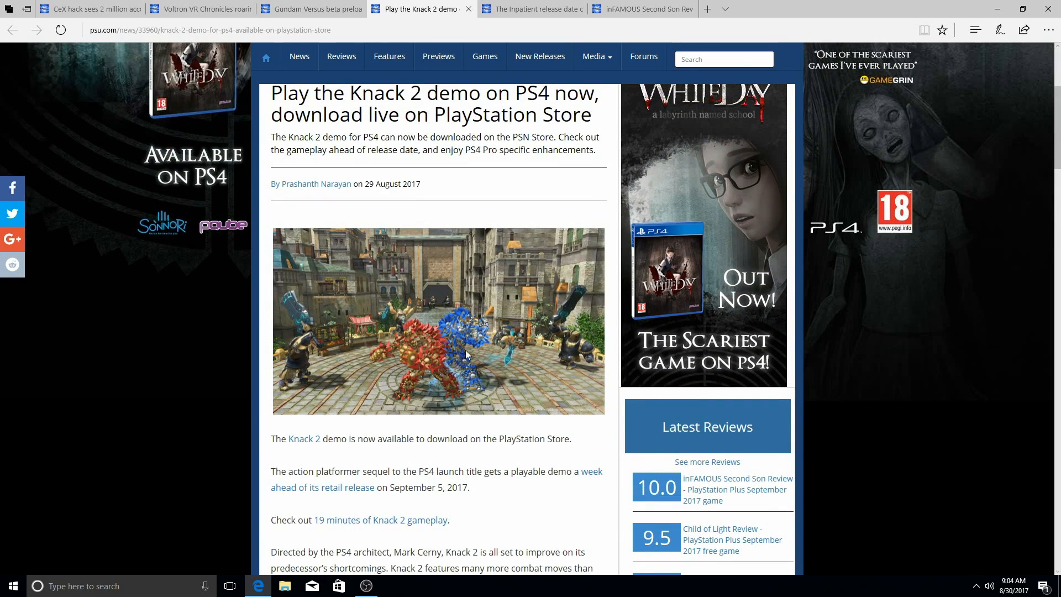
{"action": "mouse_move", "coordinate": [428, 376]}
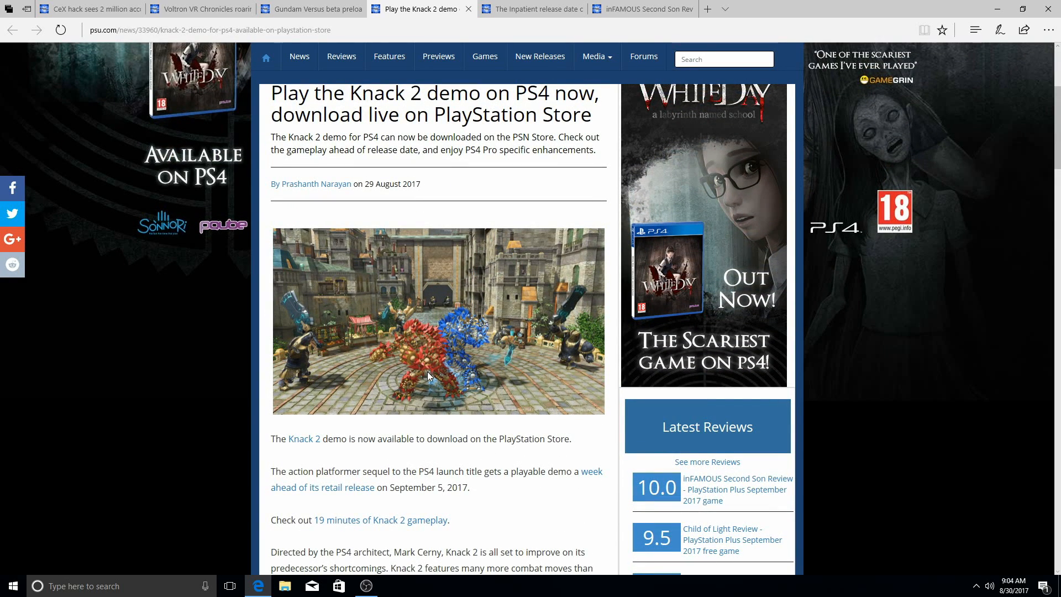
{"action": "mouse_move", "coordinate": [455, 400]}
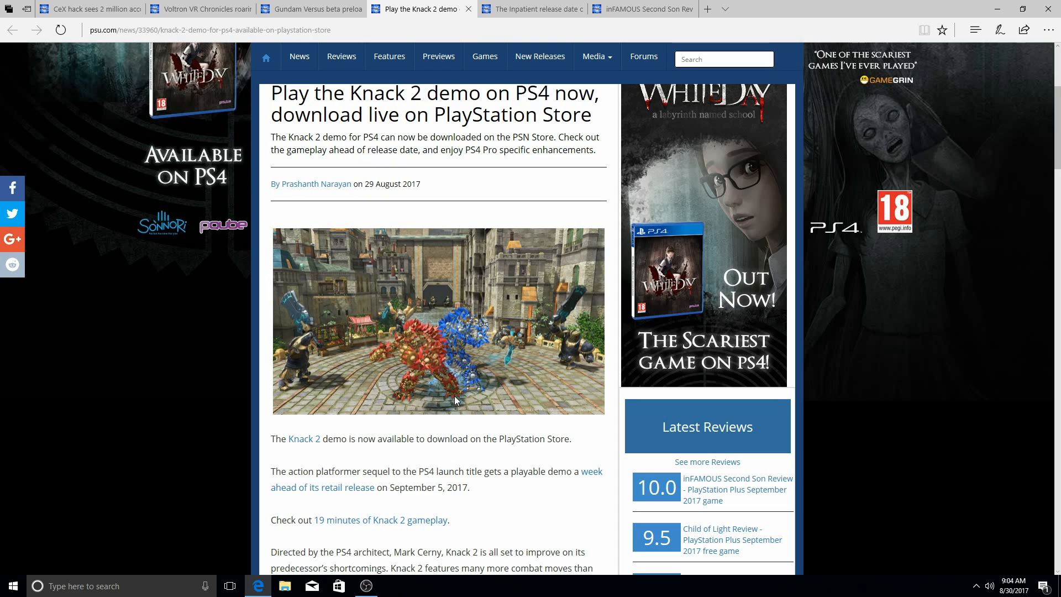
{"action": "mouse_move", "coordinate": [467, 393]}
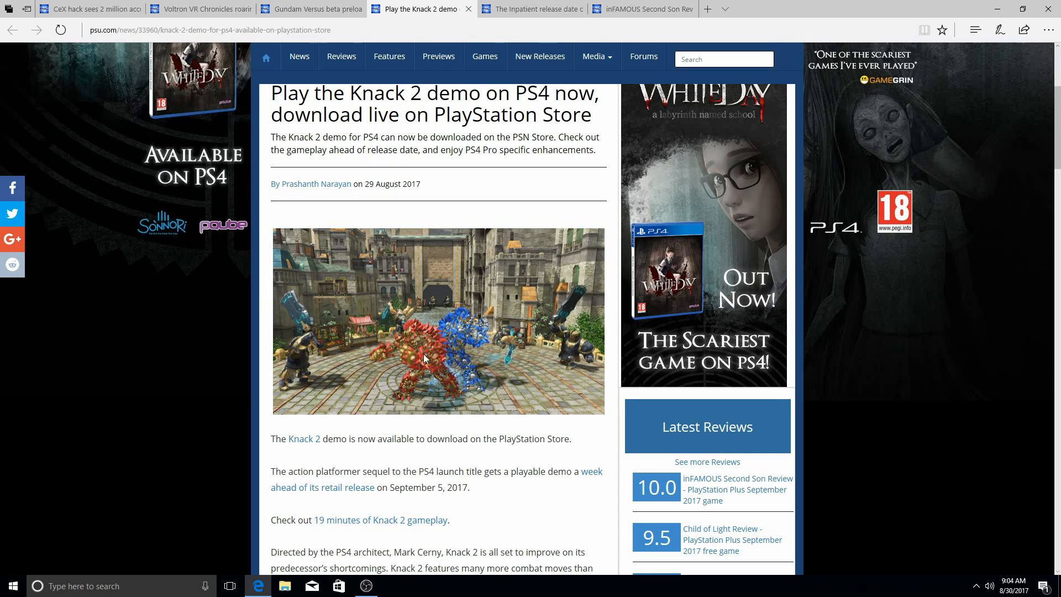
{"action": "mouse_move", "coordinate": [429, 368]}
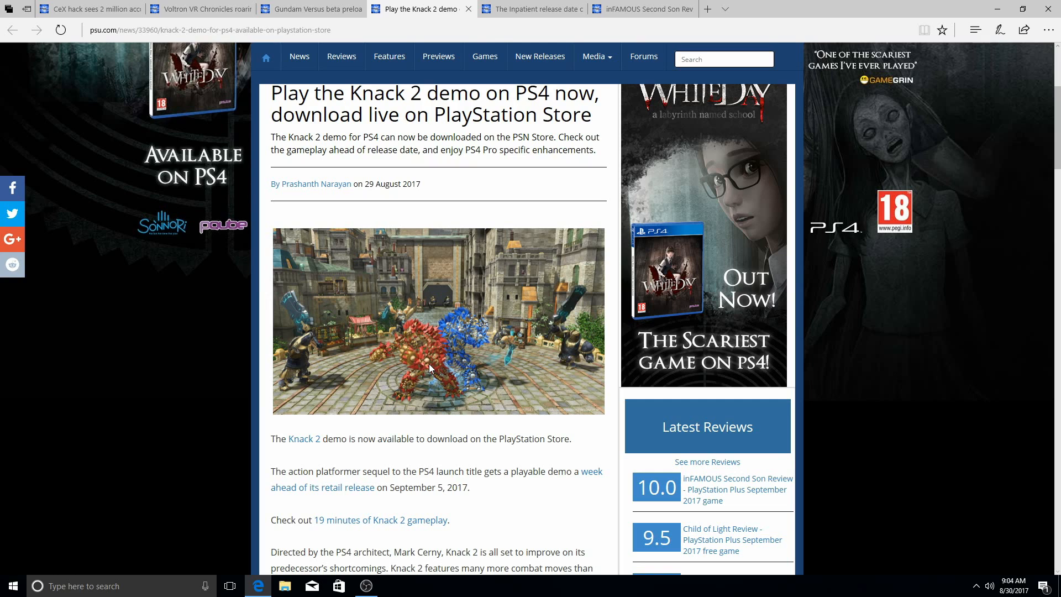
{"action": "mouse_move", "coordinate": [446, 368]}
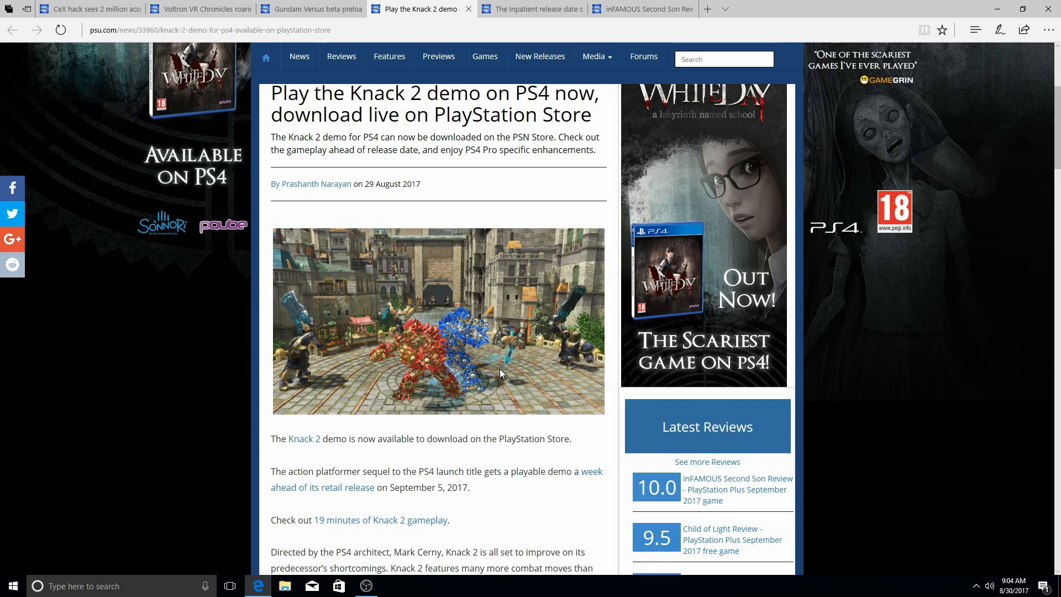
{"action": "mouse_move", "coordinate": [491, 394]}
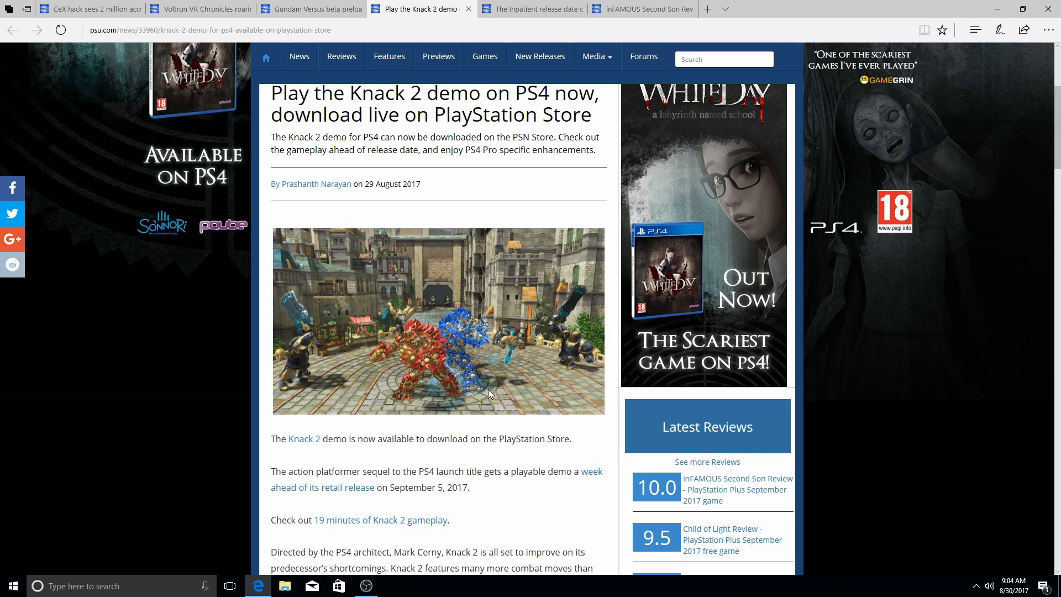
{"action": "scroll", "scroll_direction": "down", "scroll_amount": 3}
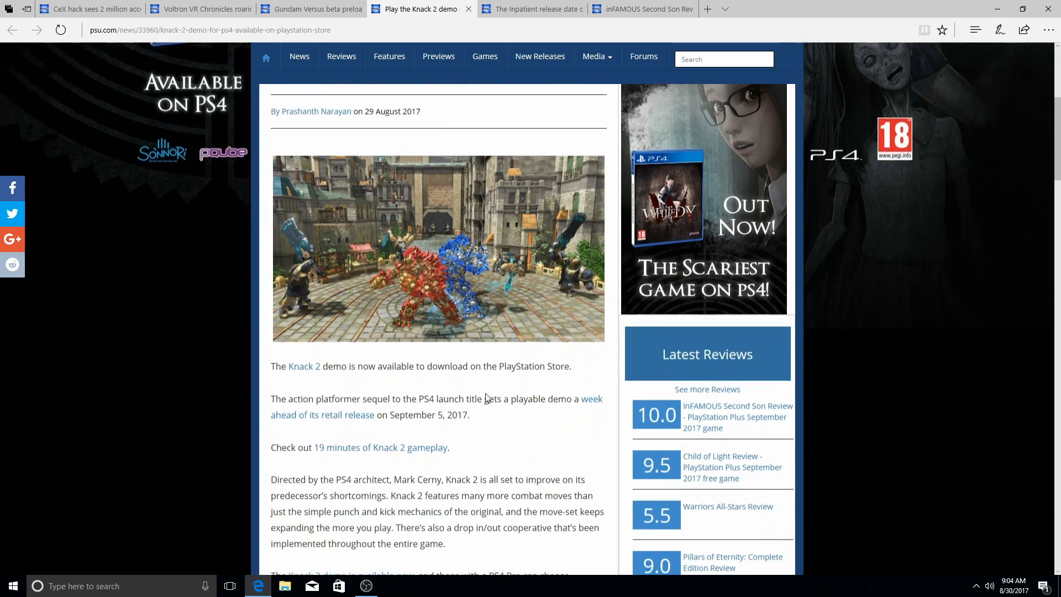
{"action": "scroll", "scroll_direction": "down", "scroll_amount": 3}
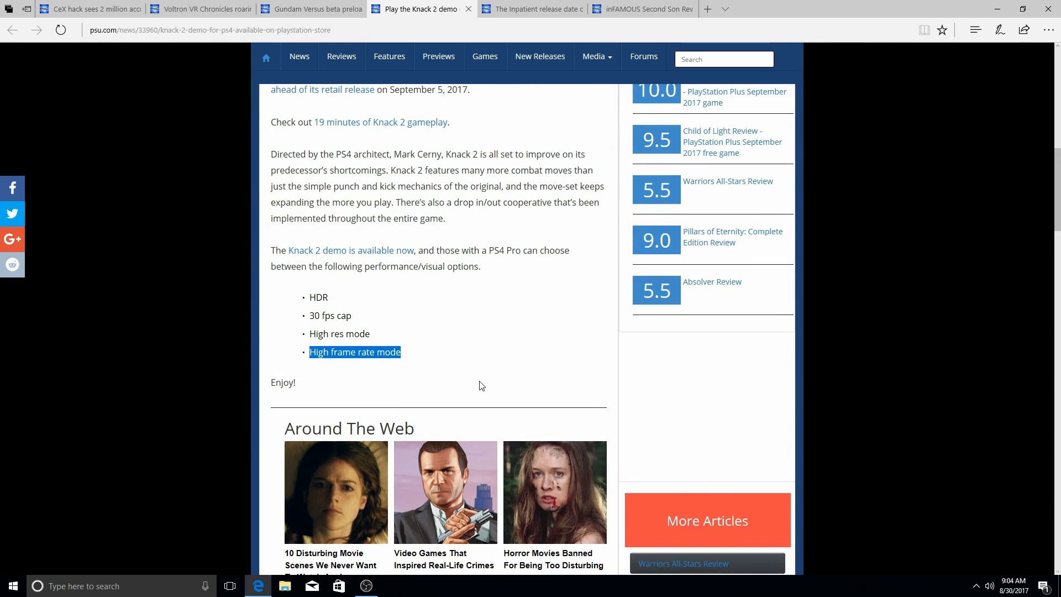
{"action": "scroll", "scroll_direction": "up", "scroll_amount": 3}
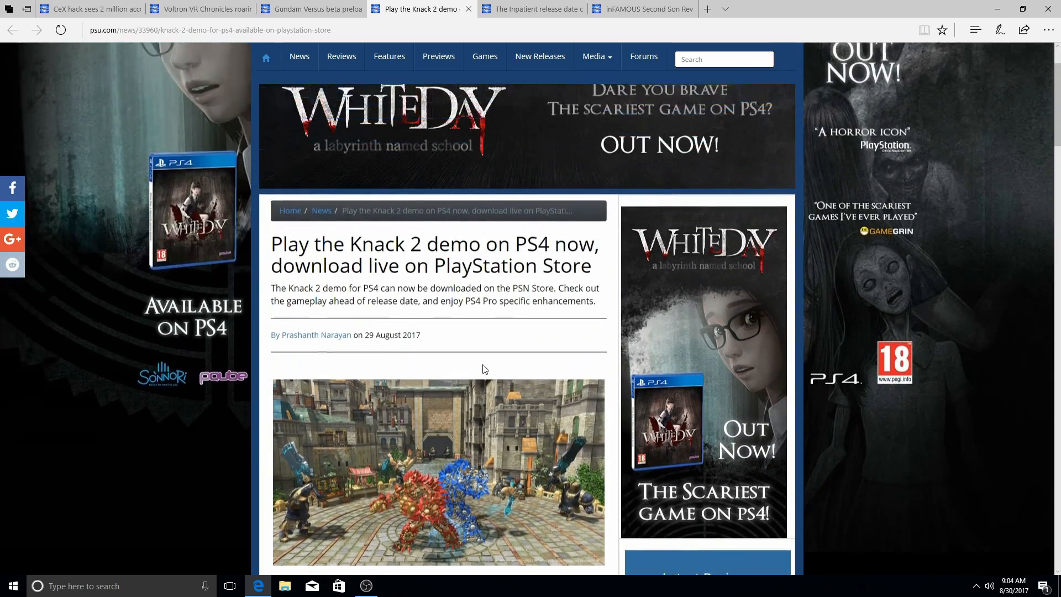
Switch to The Inpatient release date article and read down to its November 22, 2017 launch date
{"action": "left_click", "coordinate": [531, 9]}
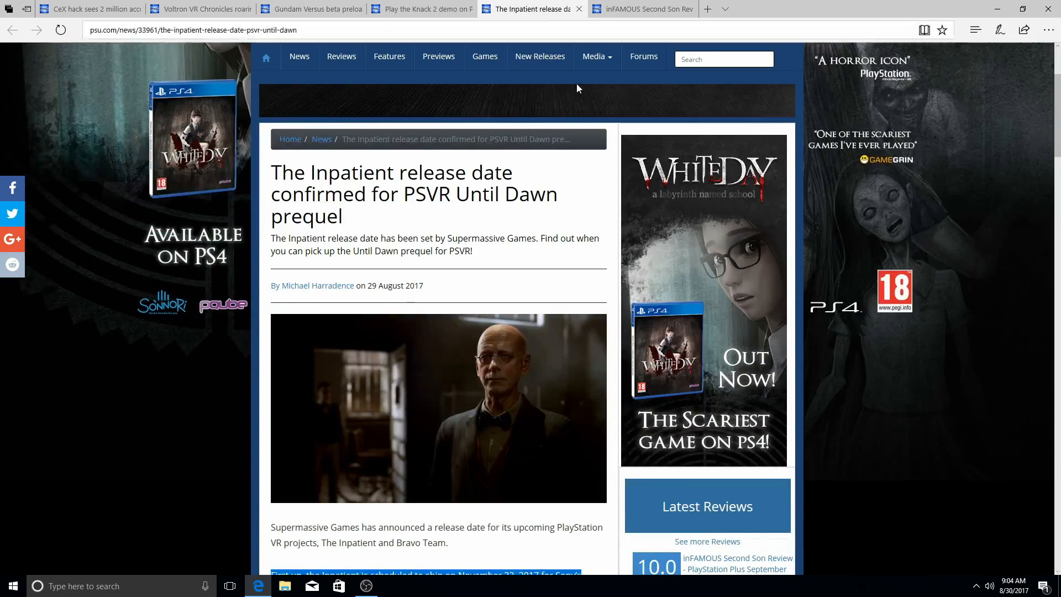
{"action": "mouse_move", "coordinate": [496, 303]}
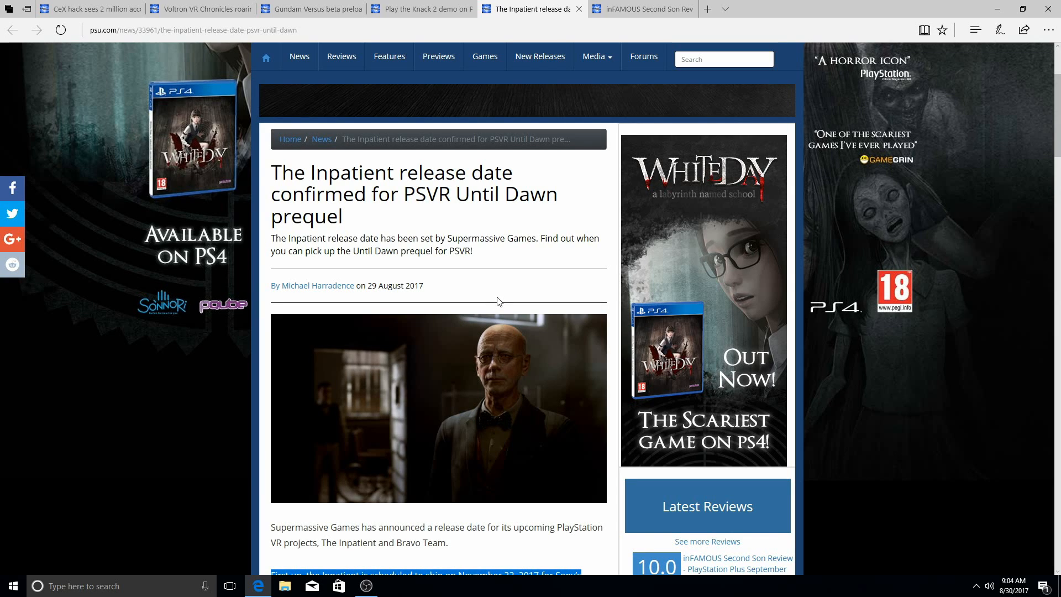
{"action": "mouse_move", "coordinate": [503, 304]}
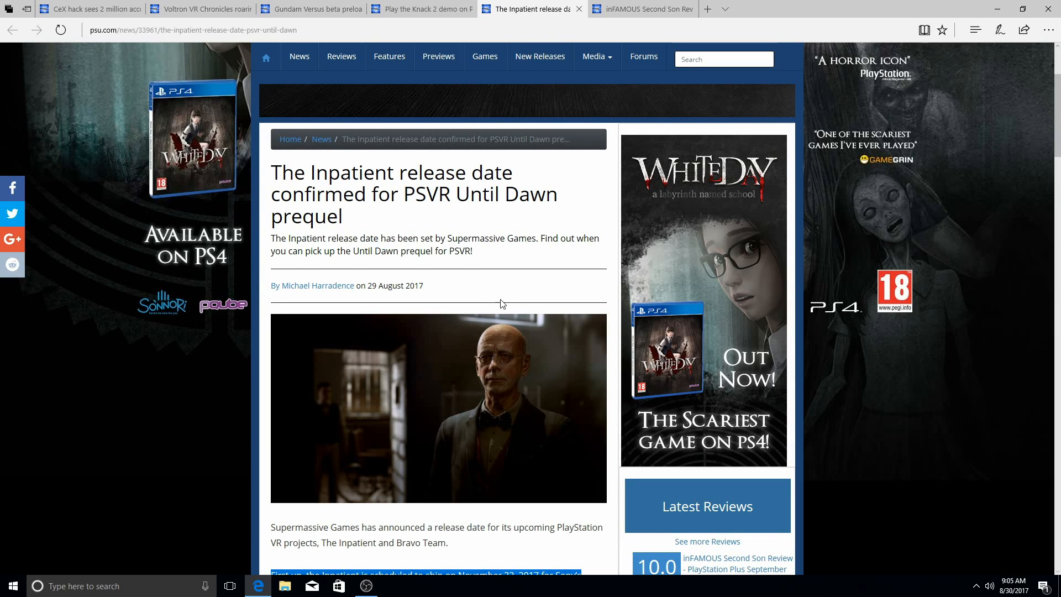
{"action": "scroll", "scroll_direction": "down", "scroll_amount": 3}
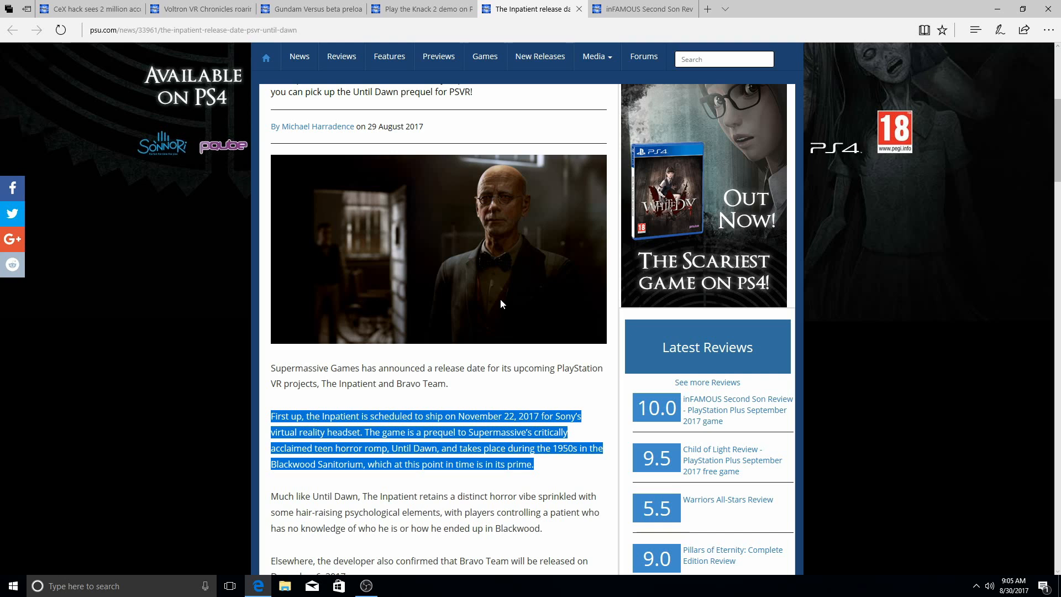
{"action": "scroll", "scroll_direction": "down", "scroll_amount": 3}
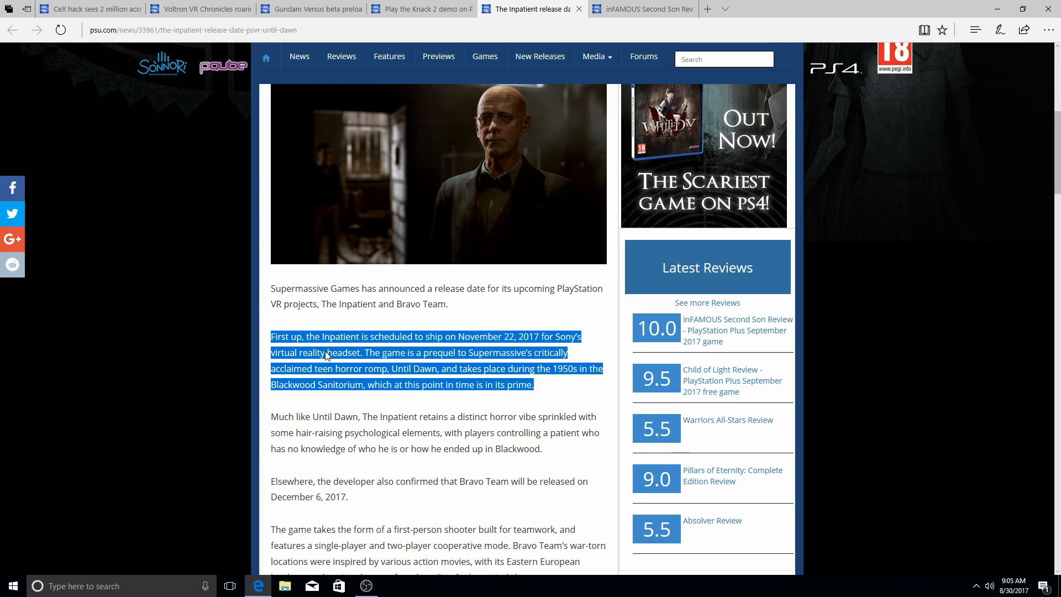
{"action": "mouse_move", "coordinate": [581, 379]}
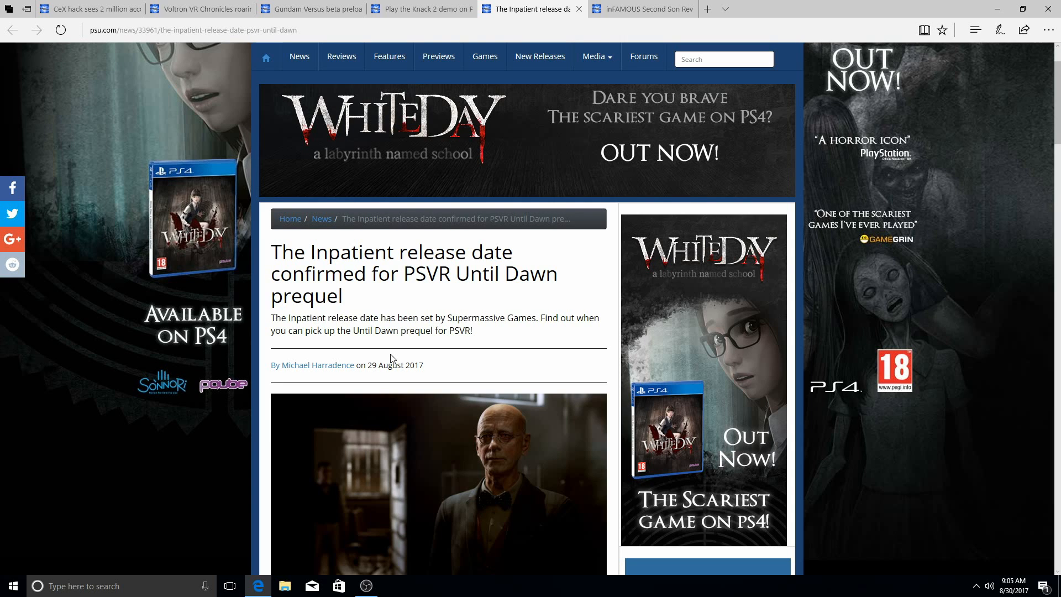
{"action": "scroll", "scroll_direction": "down", "scroll_amount": 3}
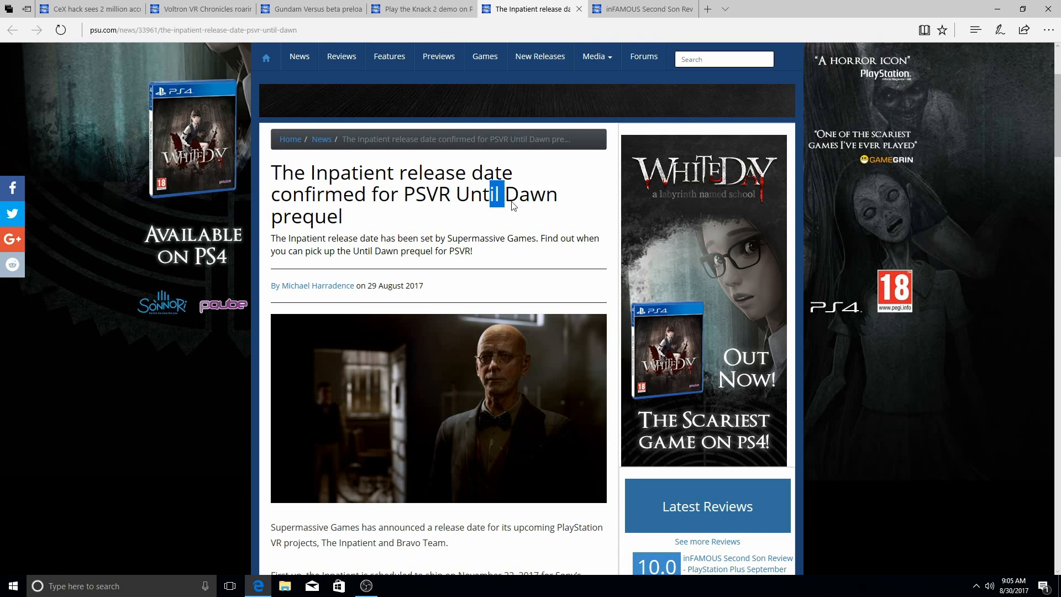
{"action": "scroll", "scroll_direction": "down", "scroll_amount": 3}
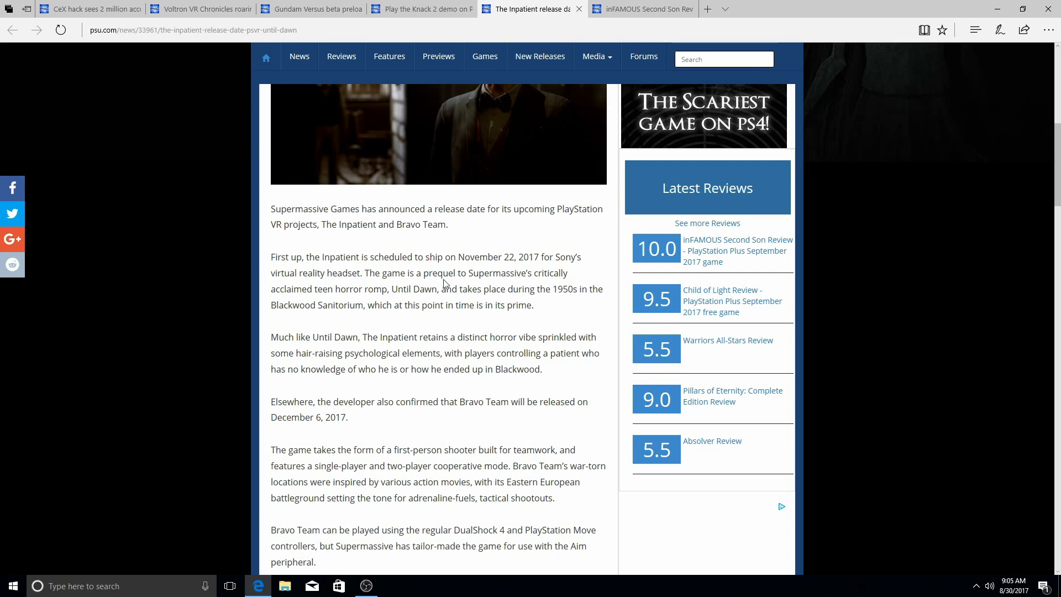
{"action": "mouse_move", "coordinate": [327, 281]}
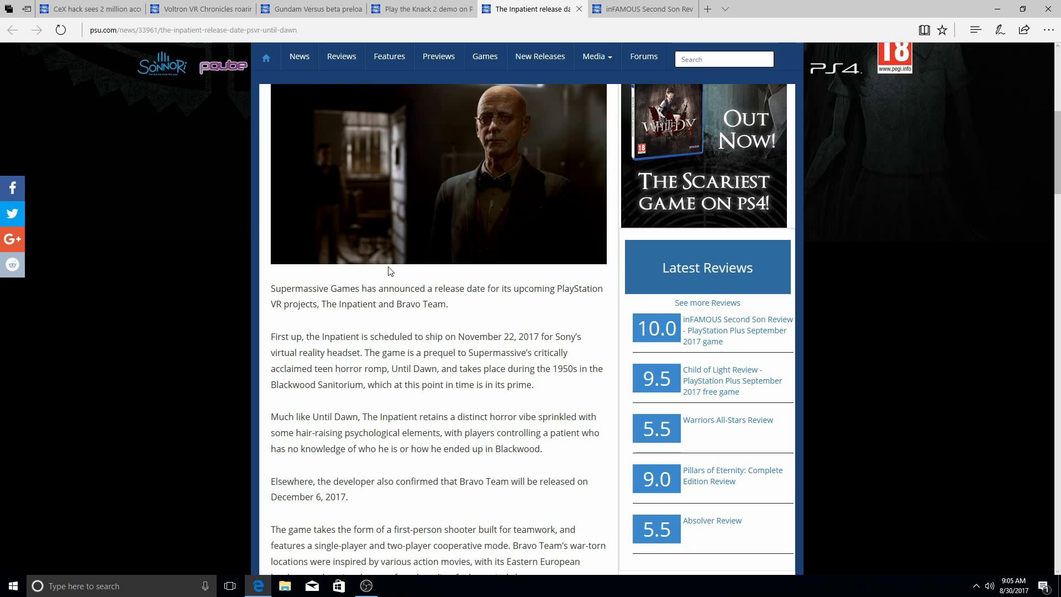
{"action": "mouse_move", "coordinate": [399, 283]}
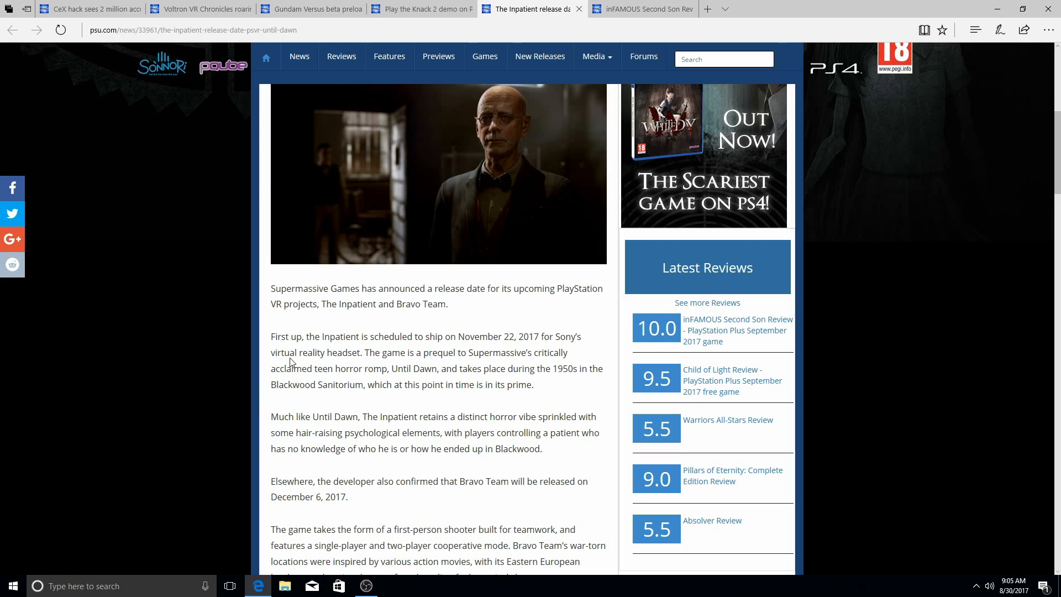
{"action": "mouse_move", "coordinate": [425, 365]}
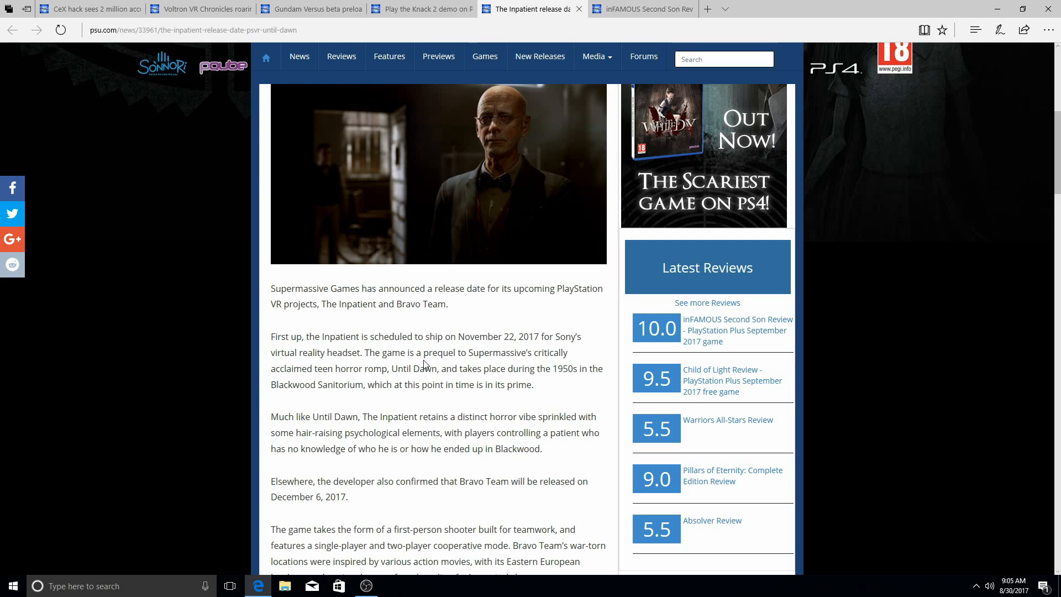
{"action": "mouse_move", "coordinate": [573, 364]}
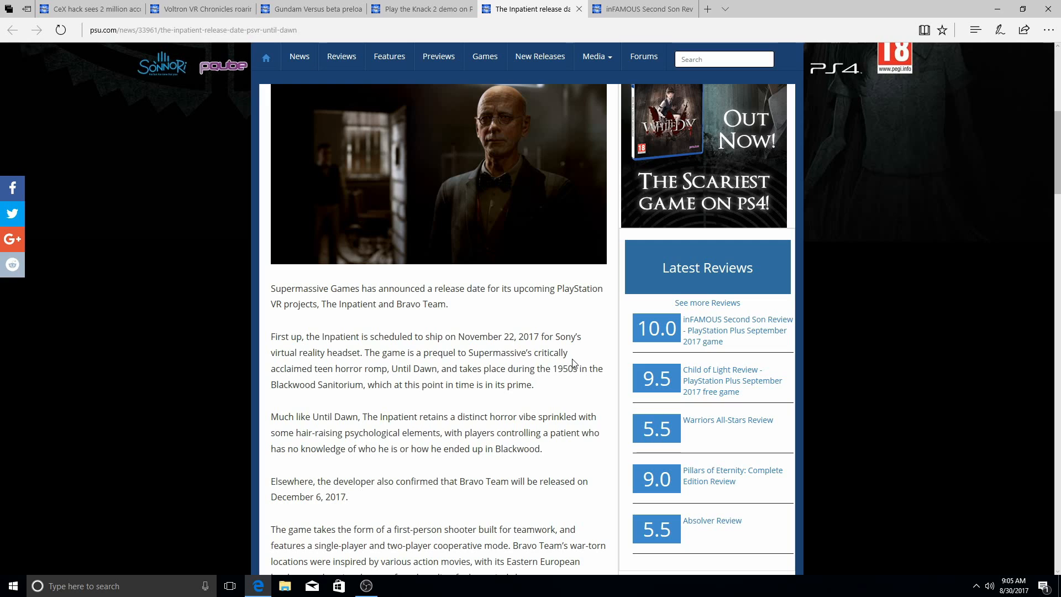
{"action": "mouse_move", "coordinate": [419, 384]}
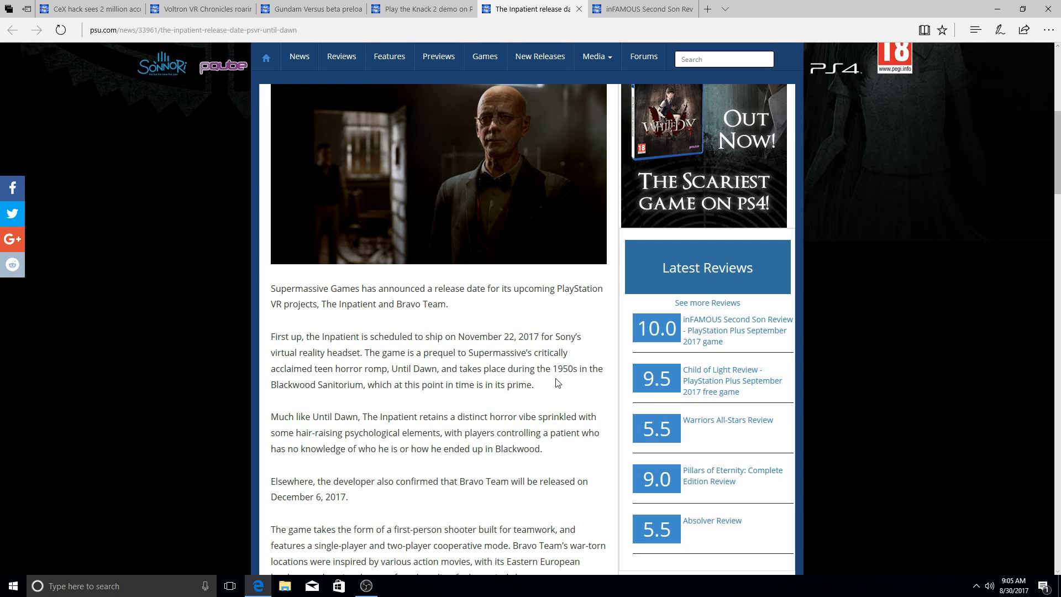
{"action": "mouse_move", "coordinate": [389, 401]}
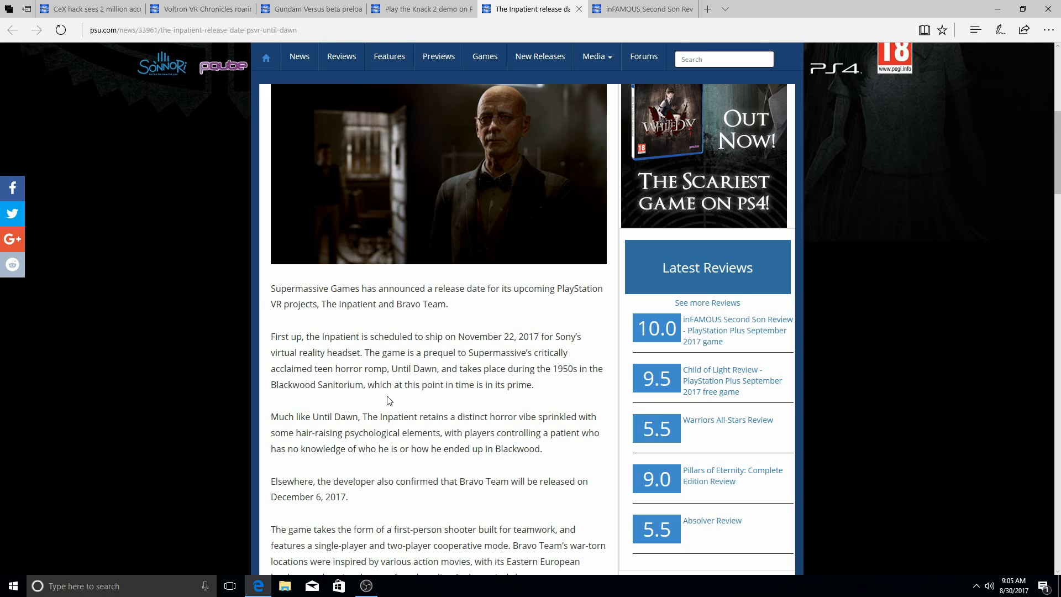
{"action": "mouse_move", "coordinate": [440, 405]}
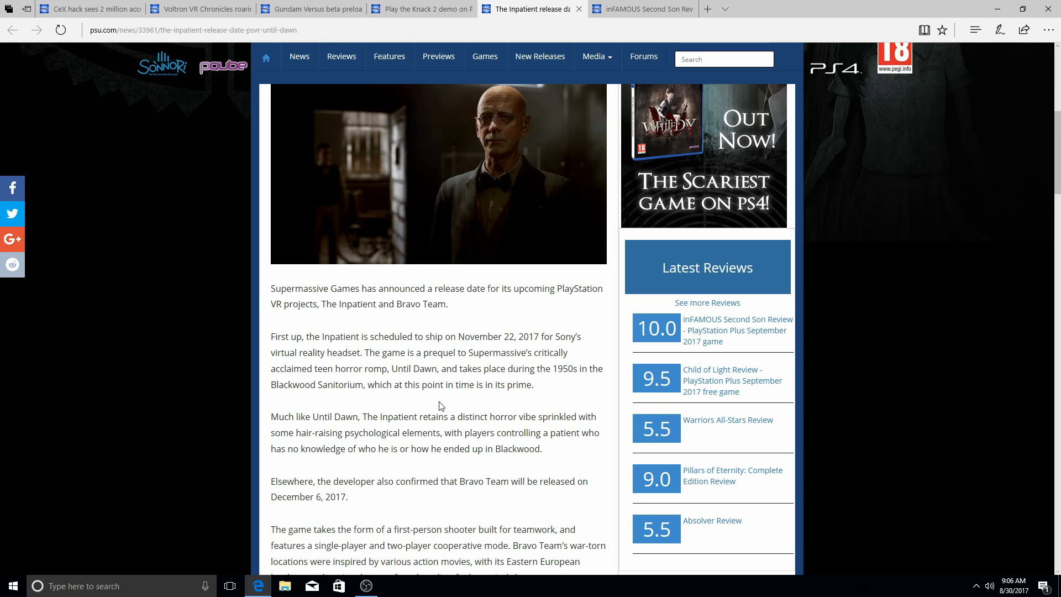
{"action": "mouse_move", "coordinate": [497, 393]}
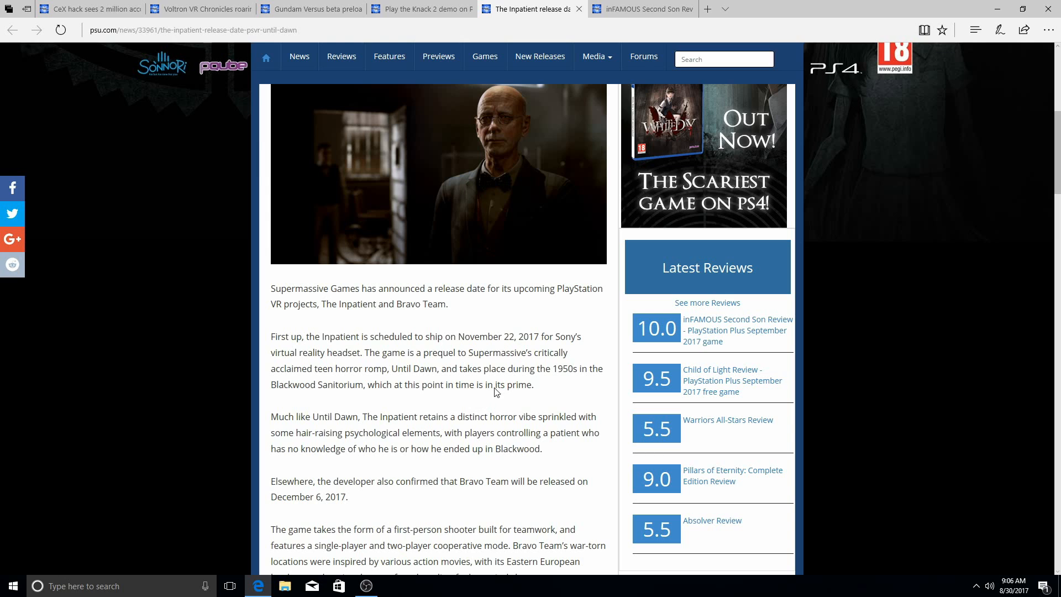
{"action": "scroll", "scroll_direction": "down", "scroll_amount": 3}
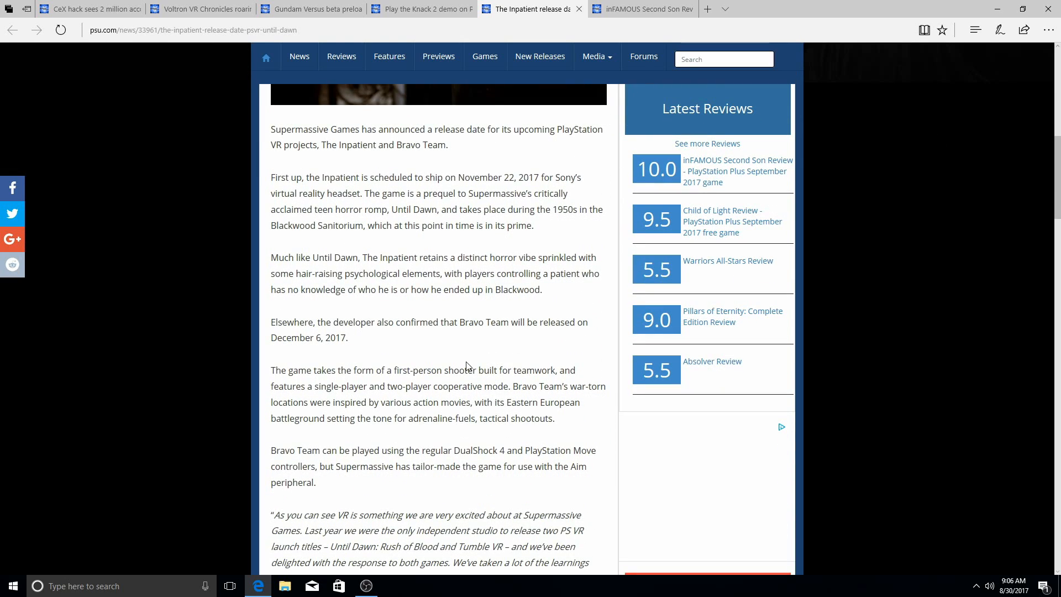
{"action": "mouse_move", "coordinate": [465, 362]}
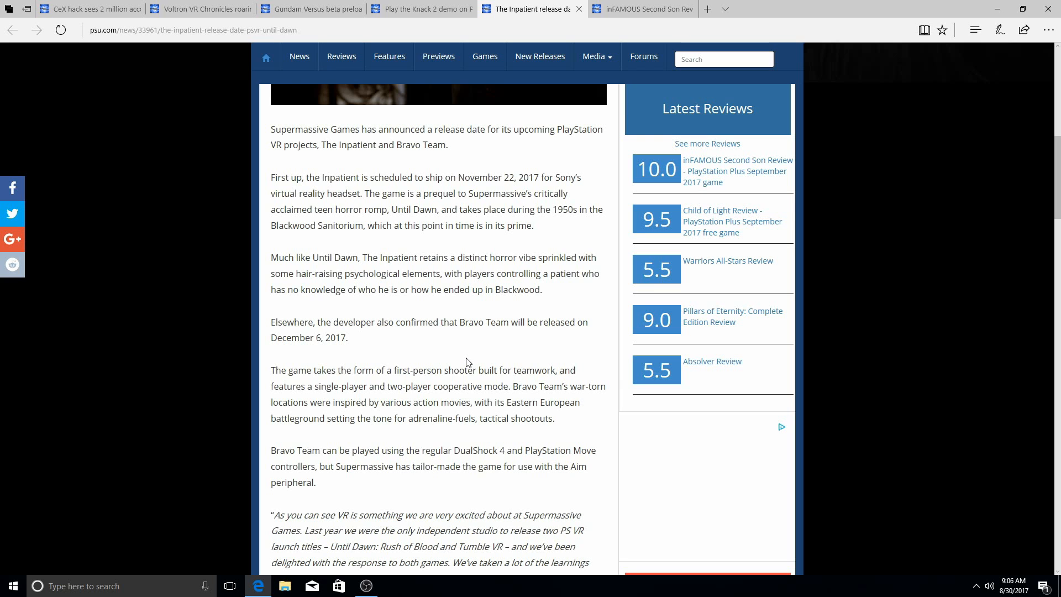
{"action": "scroll", "scroll_direction": "down", "scroll_amount": 3}
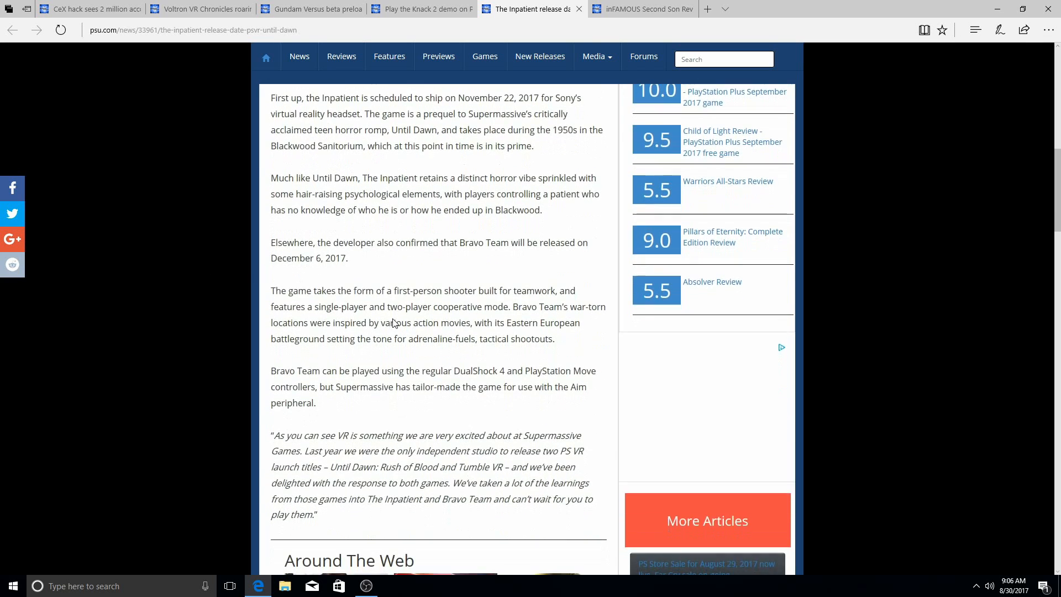
{"action": "scroll", "scroll_direction": "up", "scroll_amount": 3}
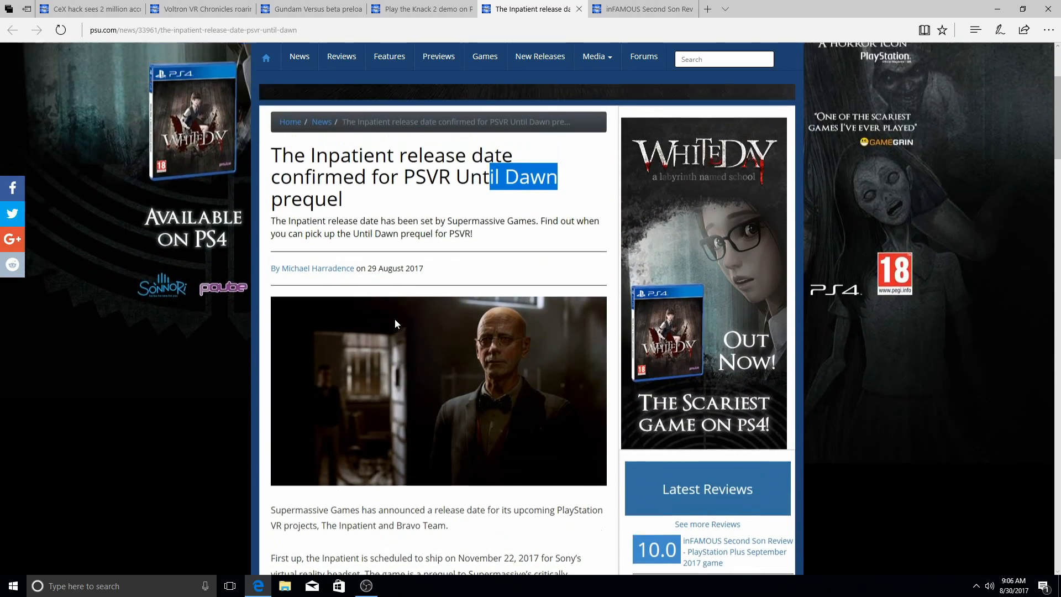
{"action": "scroll", "scroll_direction": "down", "scroll_amount": 3}
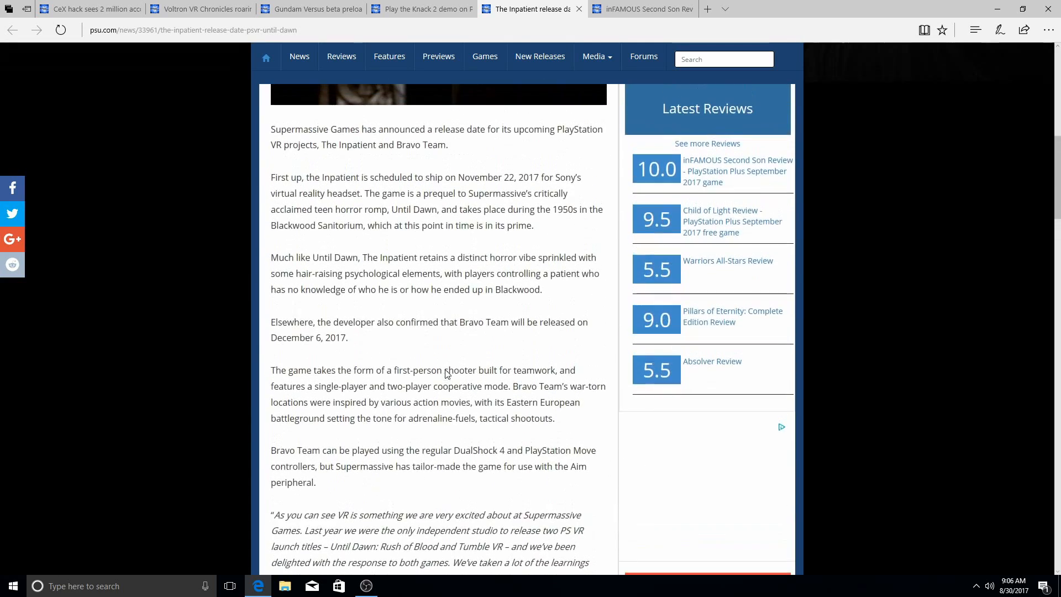
{"action": "scroll", "scroll_direction": "up", "scroll_amount": 3}
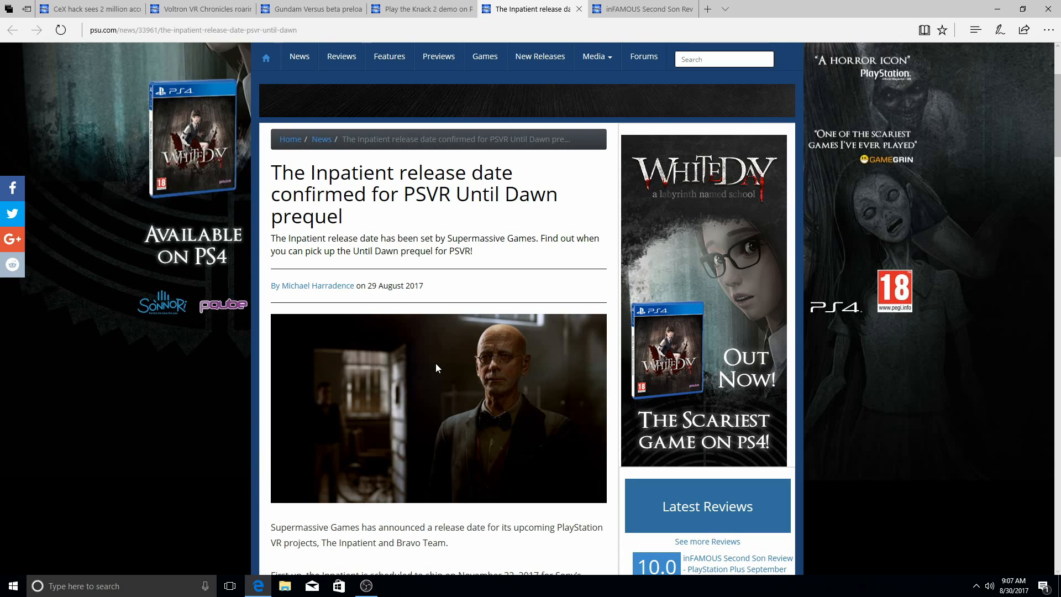
{"action": "mouse_move", "coordinate": [405, 289]}
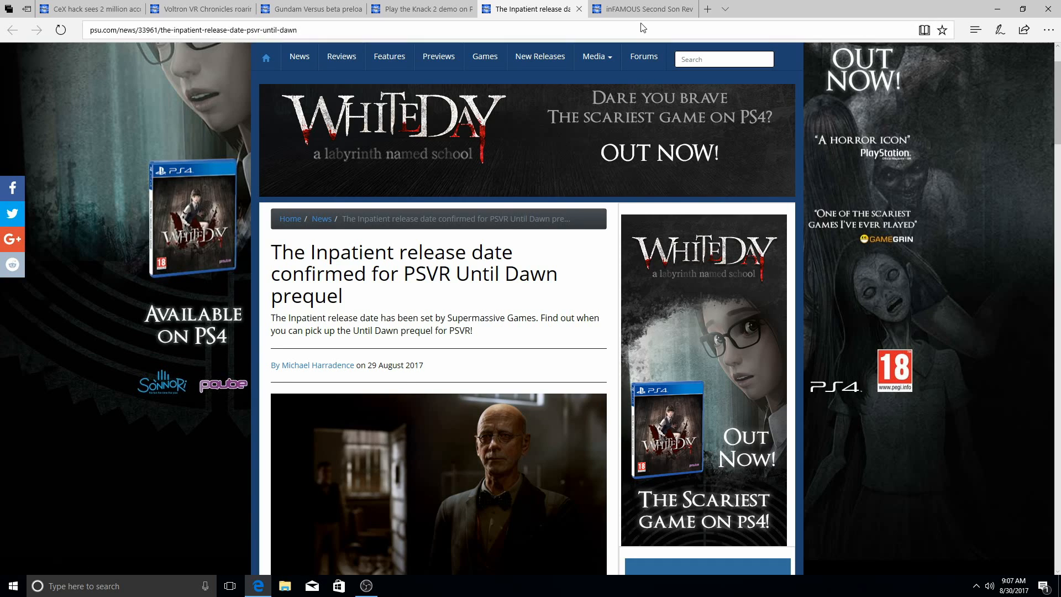
Switch to the inFAMOUS Second Son review and scroll to the Sucker Punch introduction
{"action": "left_click", "coordinate": [642, 9]}
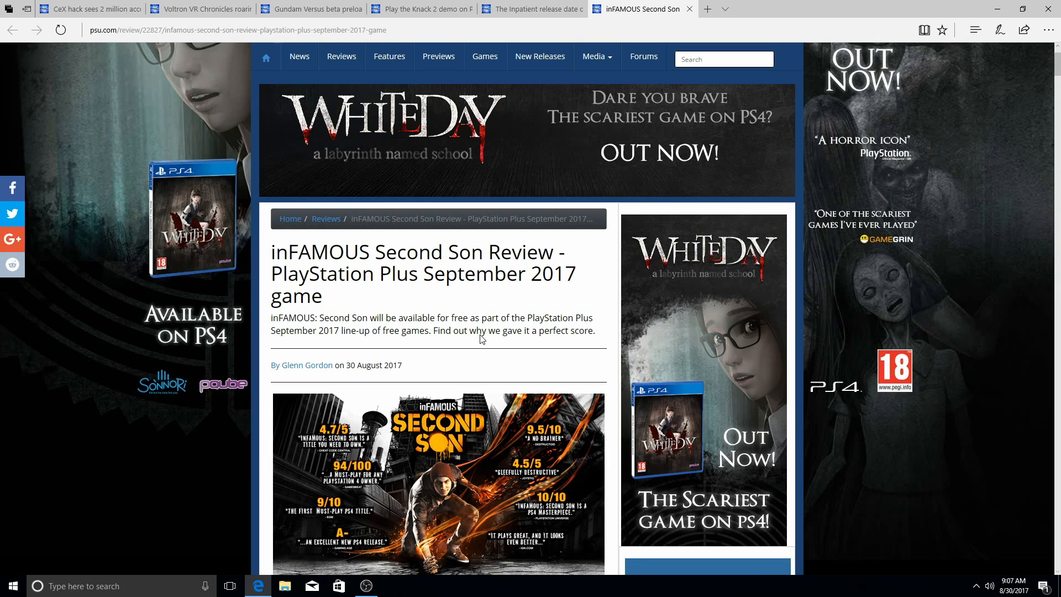
{"action": "scroll", "scroll_direction": "down", "scroll_amount": 3}
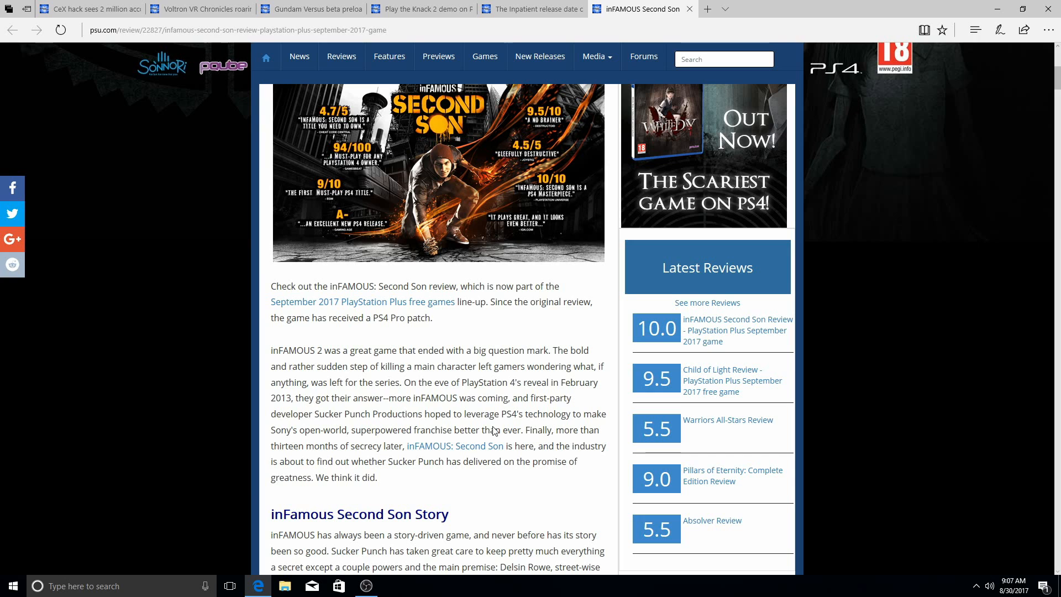
{"action": "mouse_move", "coordinate": [455, 468]}
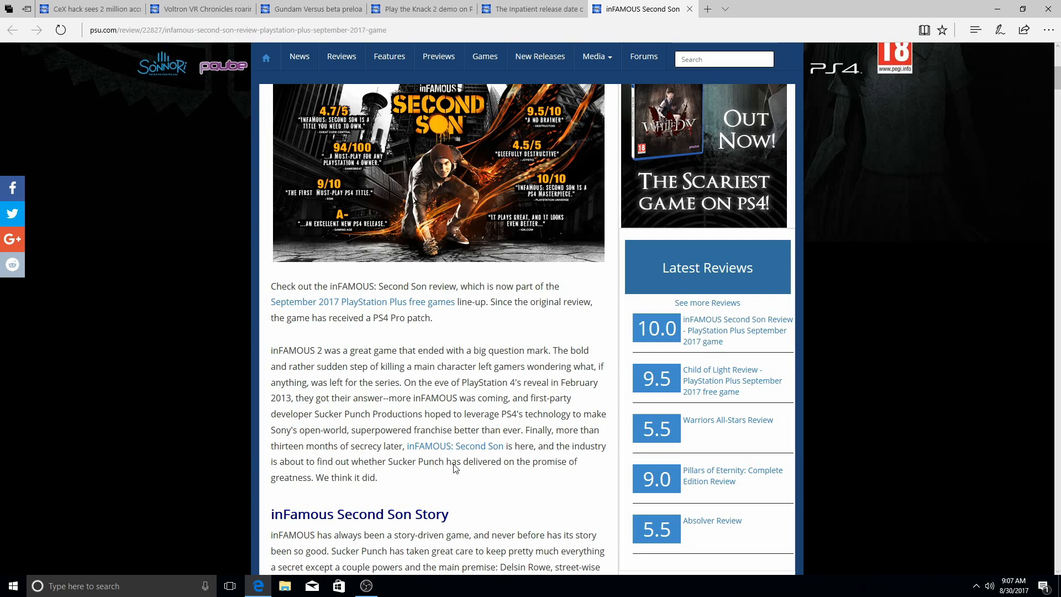